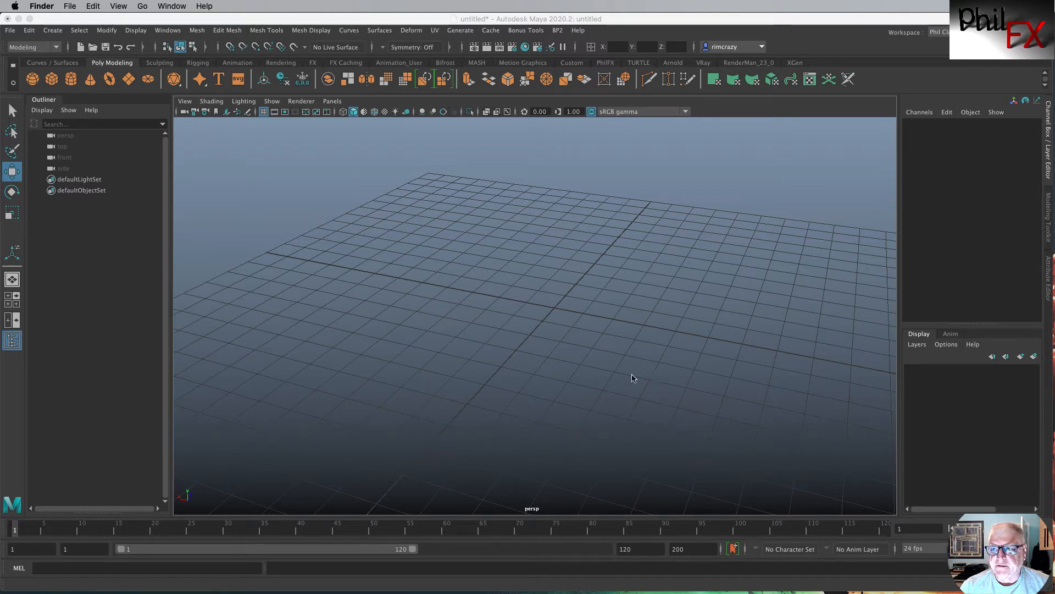
pyautogui.moveTo(361, 251)
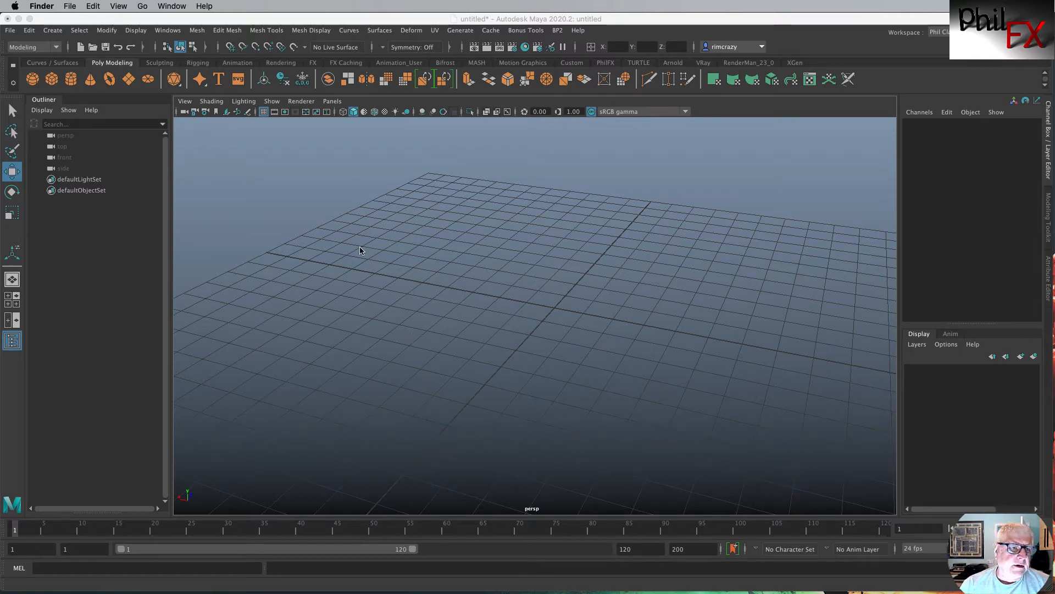
pyautogui.moveTo(481, 229)
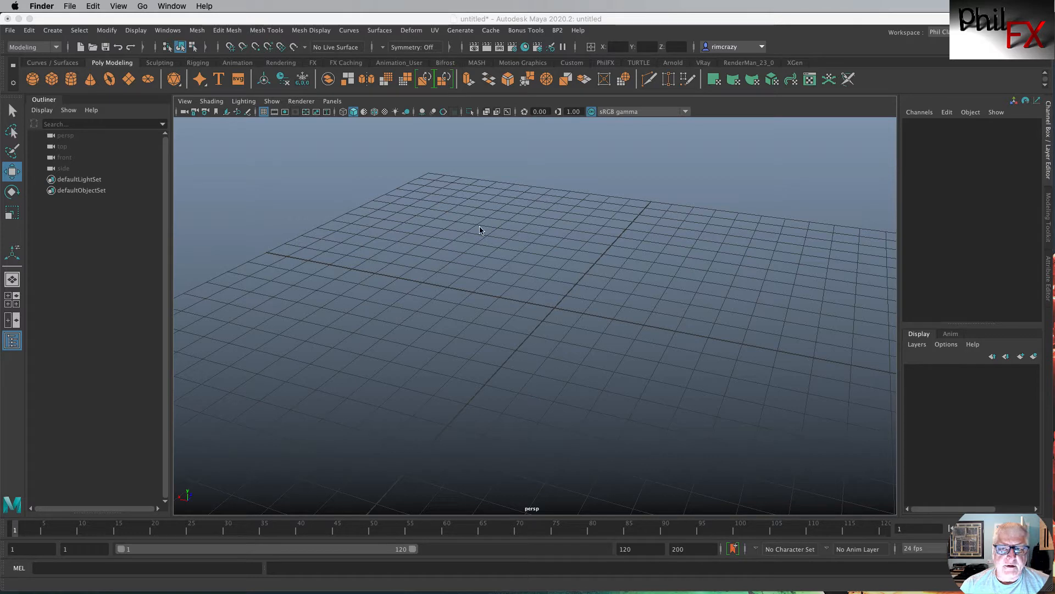
pyautogui.moveTo(644, 355)
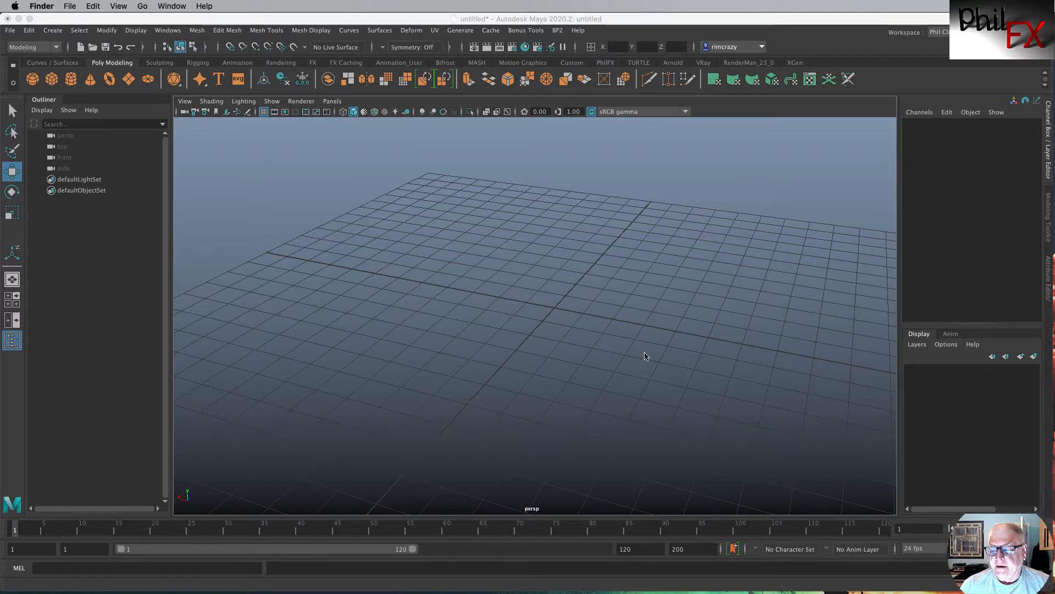
pyautogui.moveTo(350, 268)
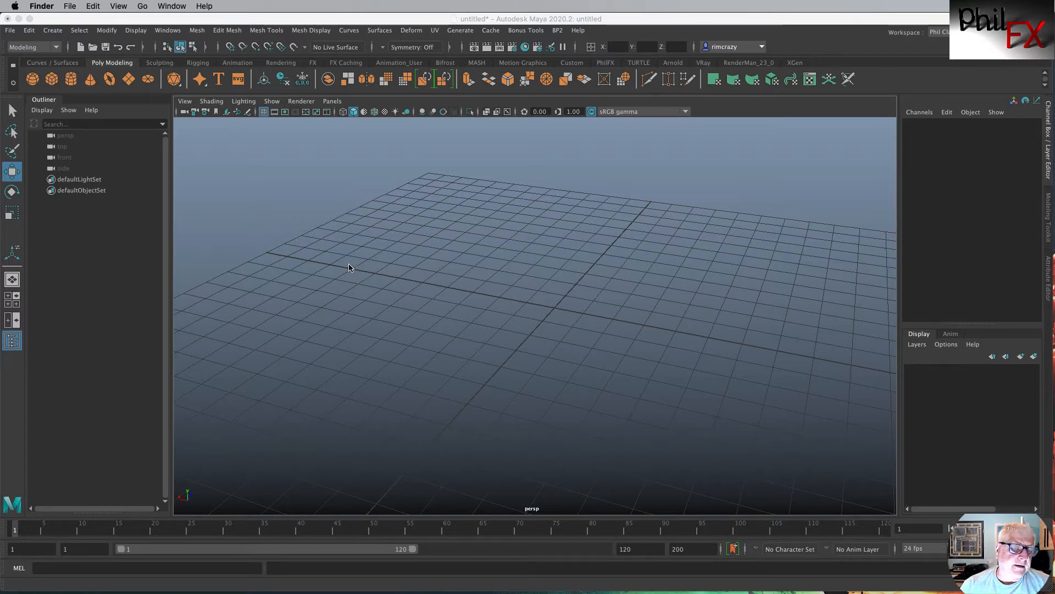
pyautogui.moveTo(449, 294)
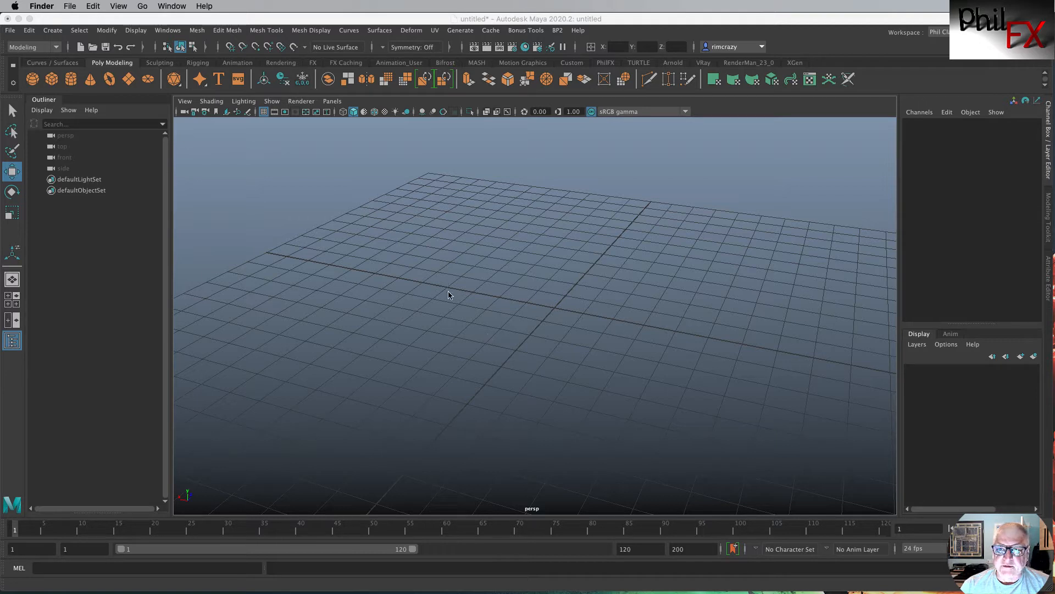
pyautogui.moveTo(464, 313)
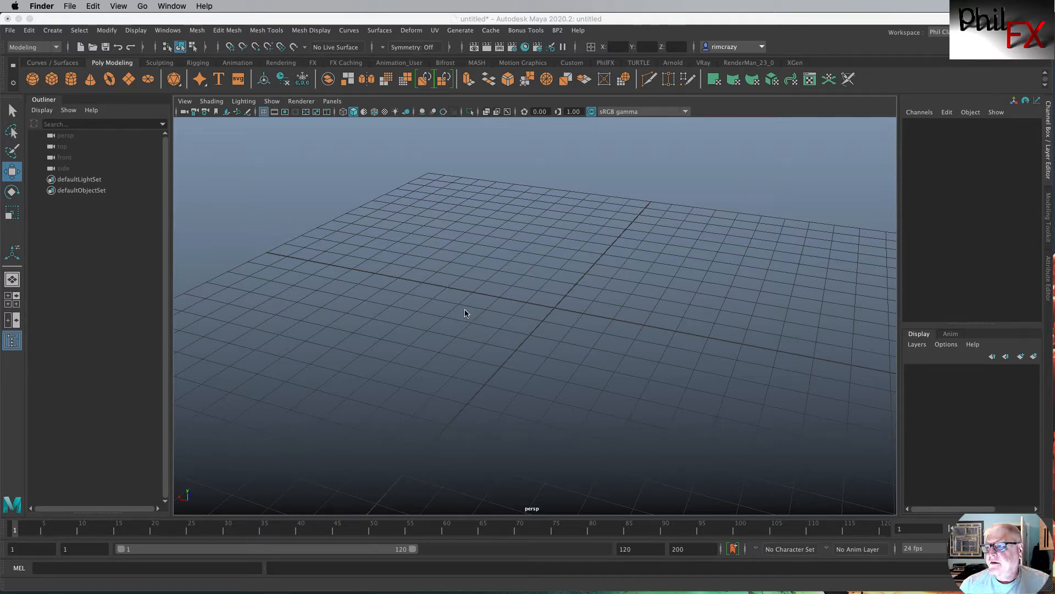
pyautogui.moveTo(345, 272)
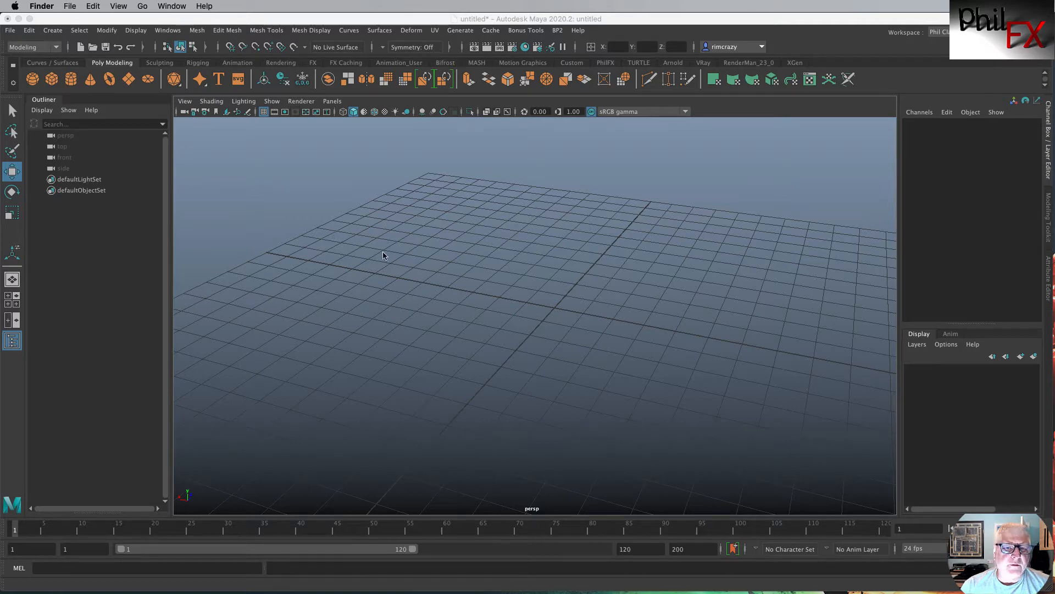
pyautogui.moveTo(463, 271)
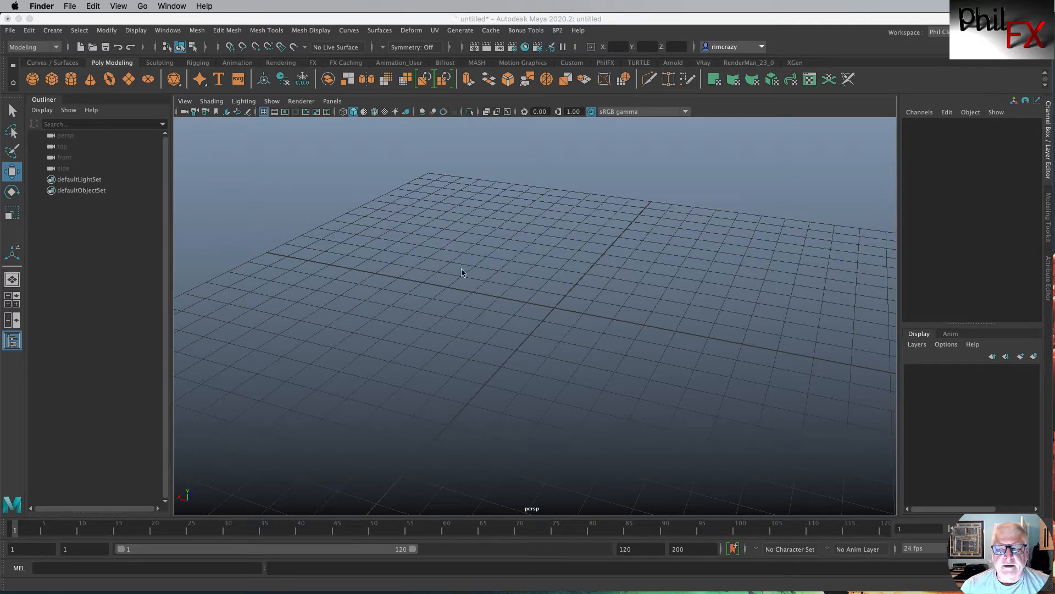
pyautogui.moveTo(365, 242)
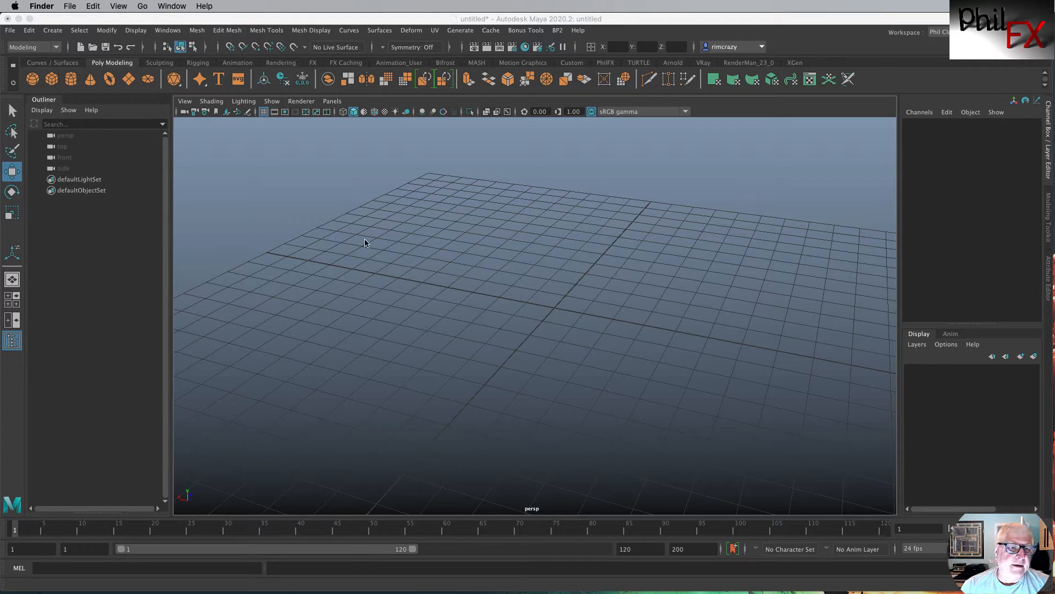
pyautogui.moveTo(452, 309)
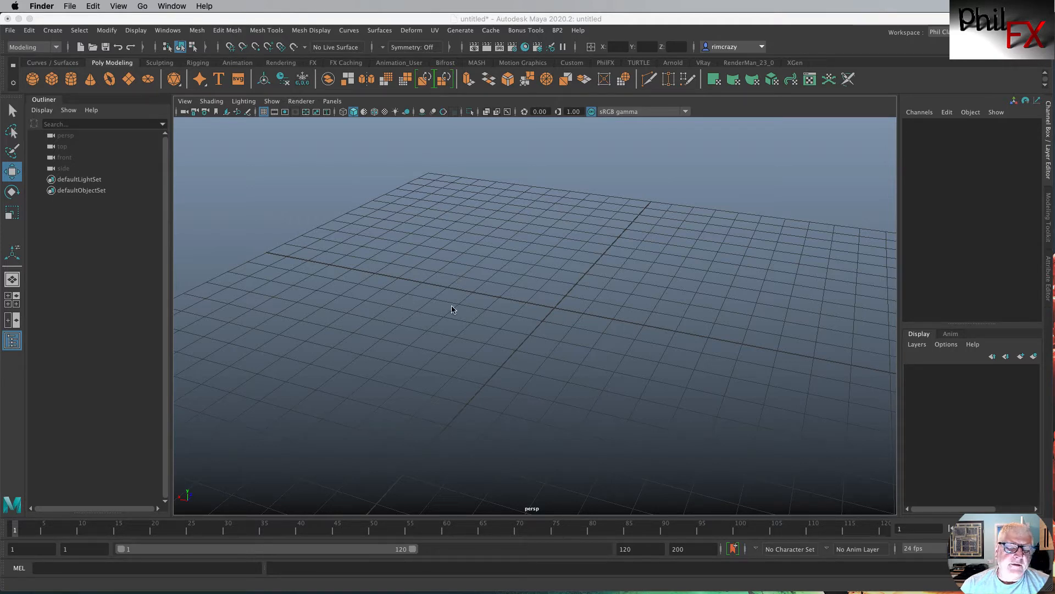
pyautogui.moveTo(577, 328)
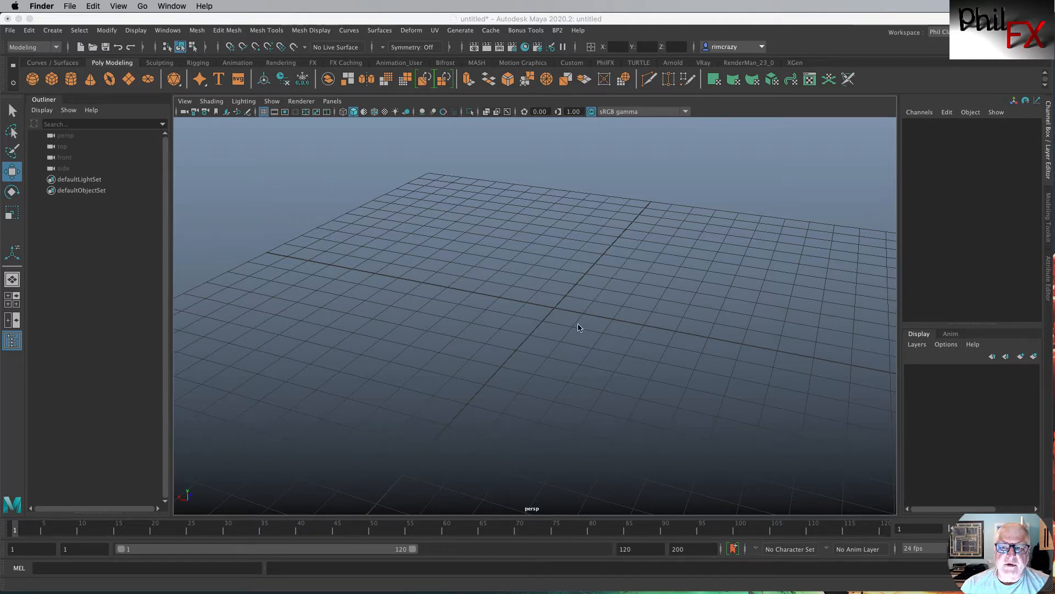
pyautogui.moveTo(530, 325)
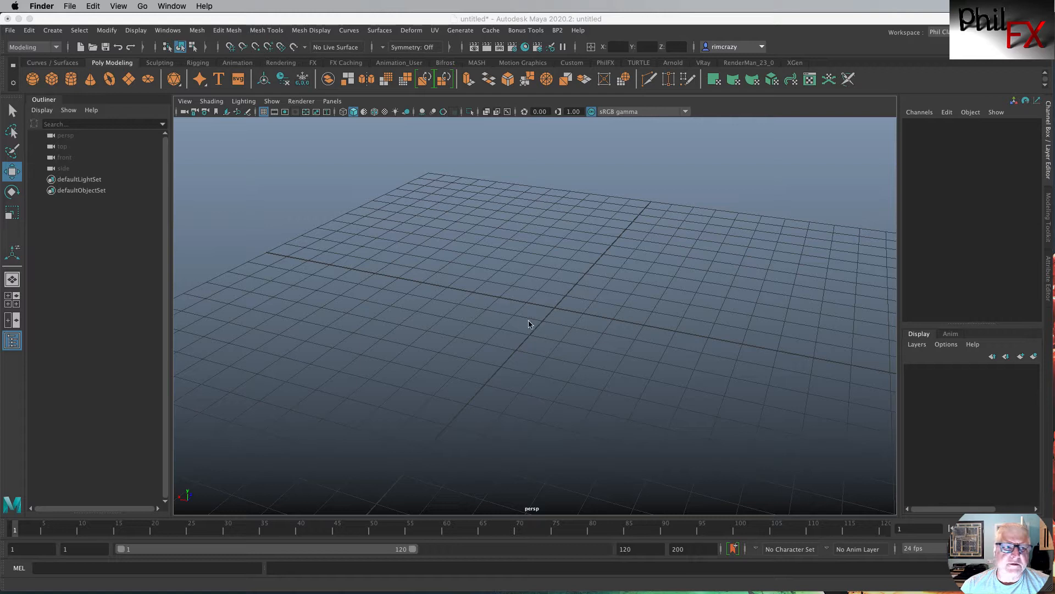
pyautogui.moveTo(373, 227)
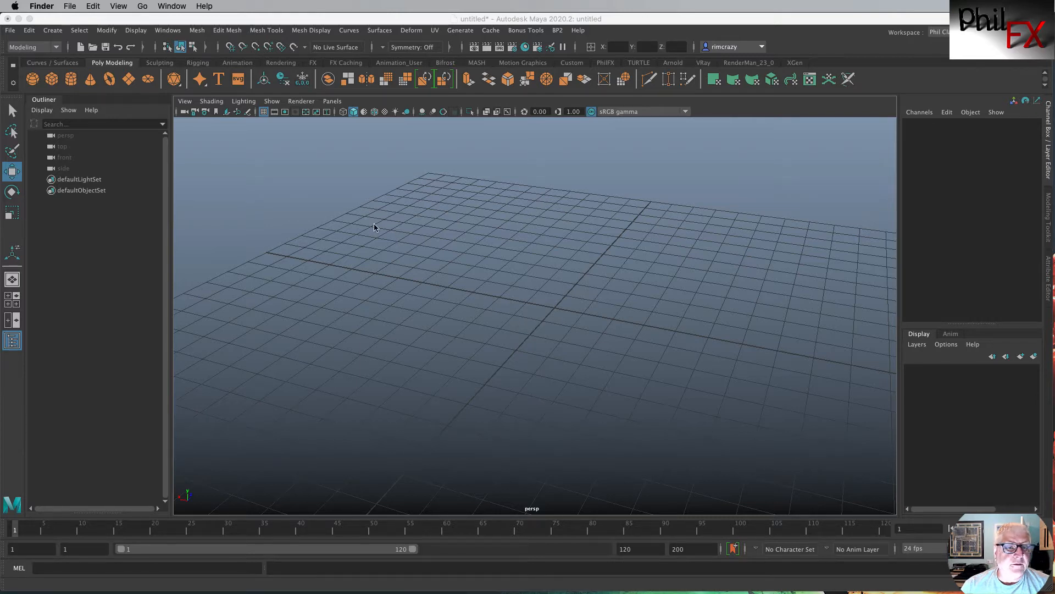
pyautogui.moveTo(611, 304)
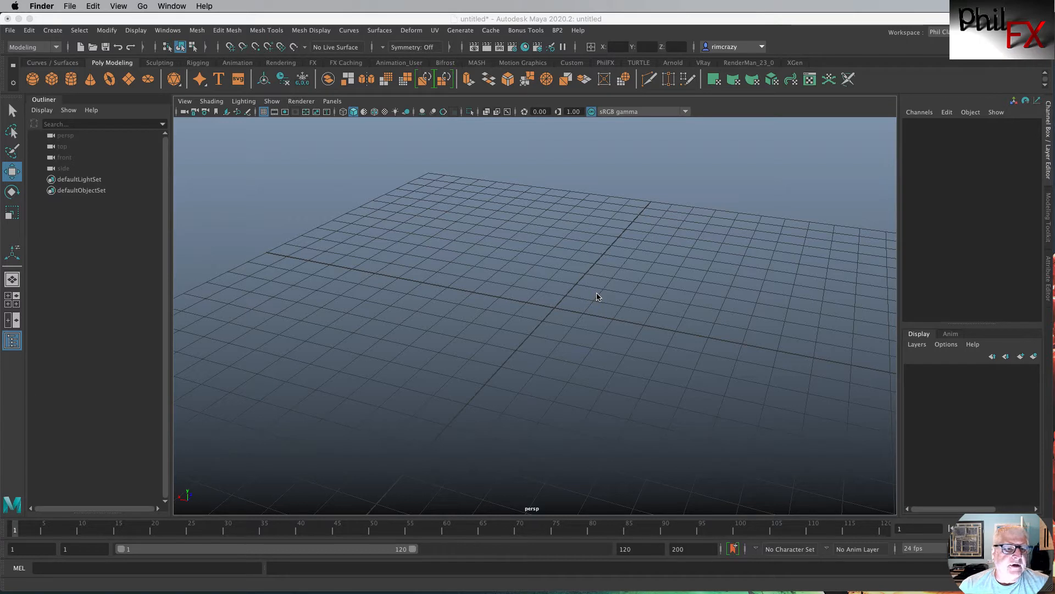
pyautogui.moveTo(200, 187)
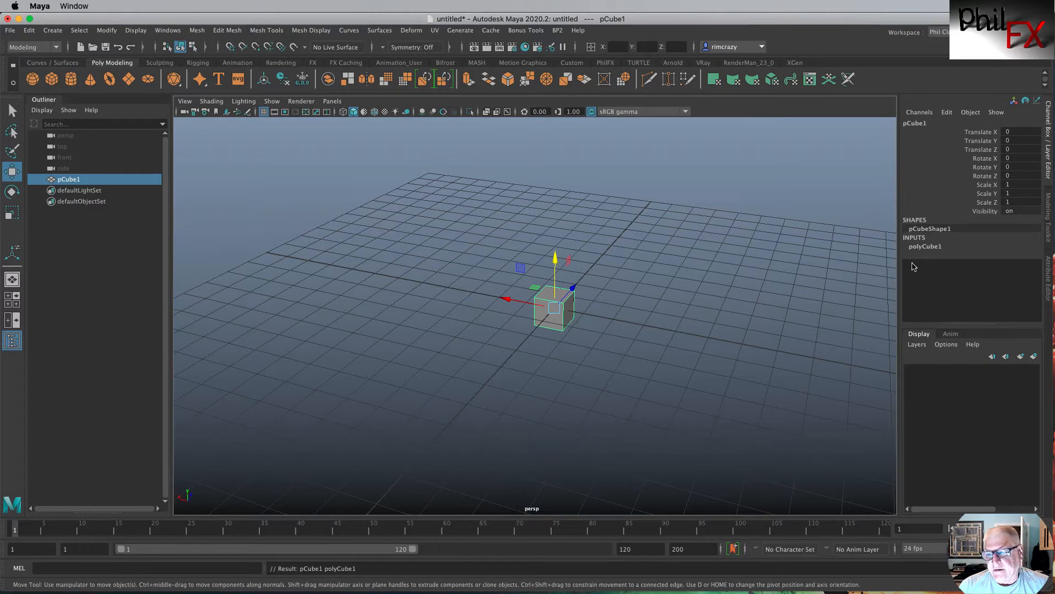
# Set polyCube1 subdivisions height and depth to 3 in the Channel Box
pyautogui.click(925, 245)
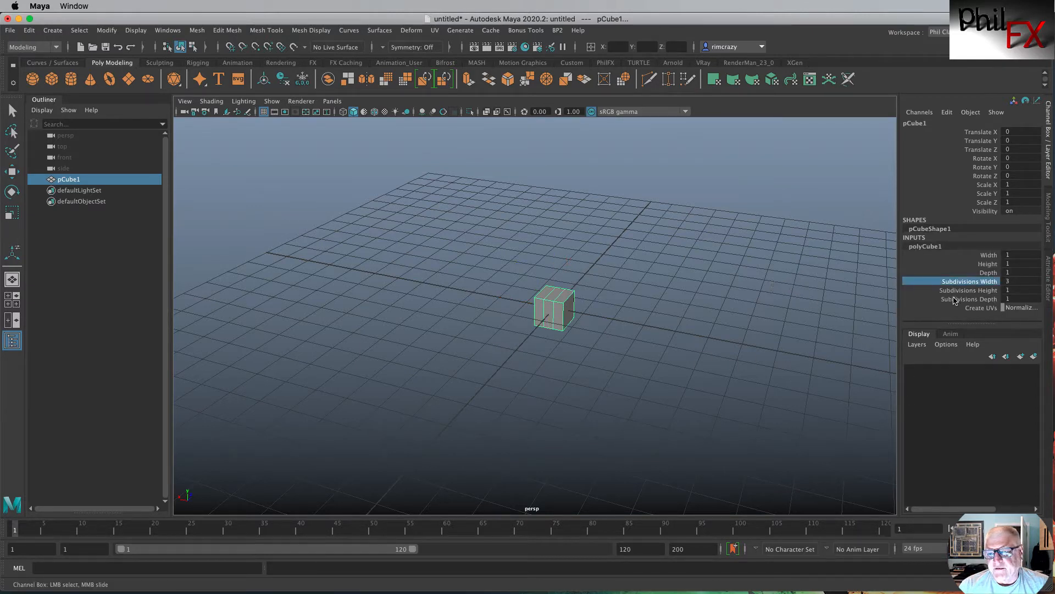
pyautogui.click(976, 290)
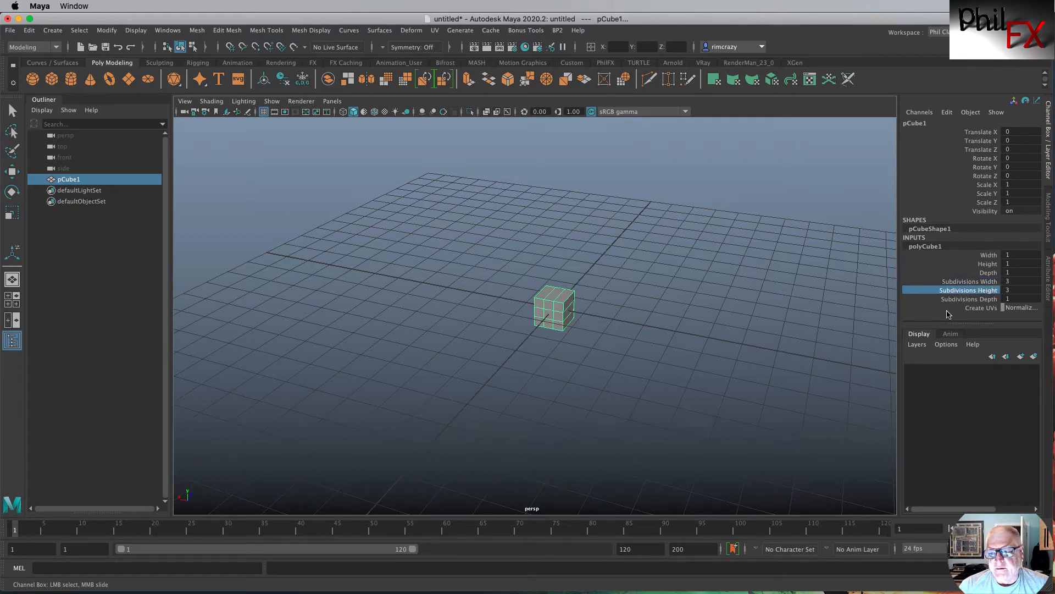
pyautogui.click(968, 299)
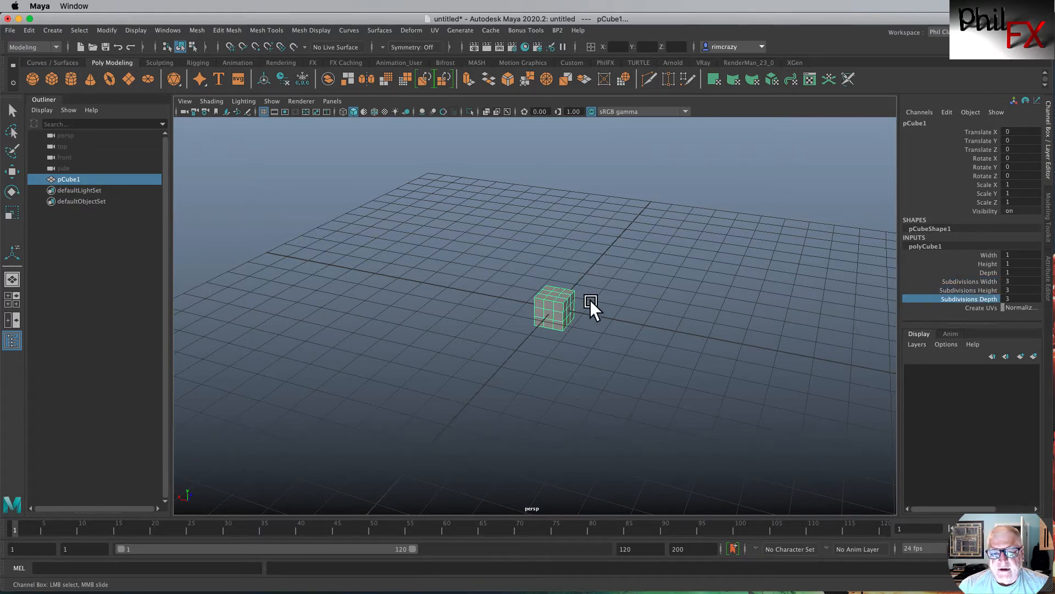
pyautogui.moveTo(482, 247)
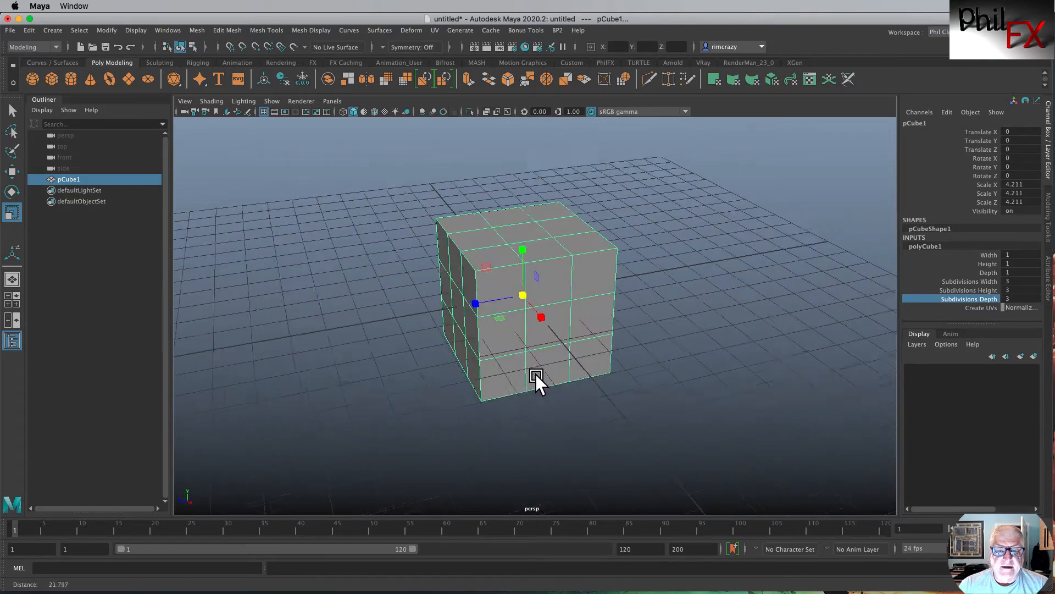
pyautogui.click(719, 337)
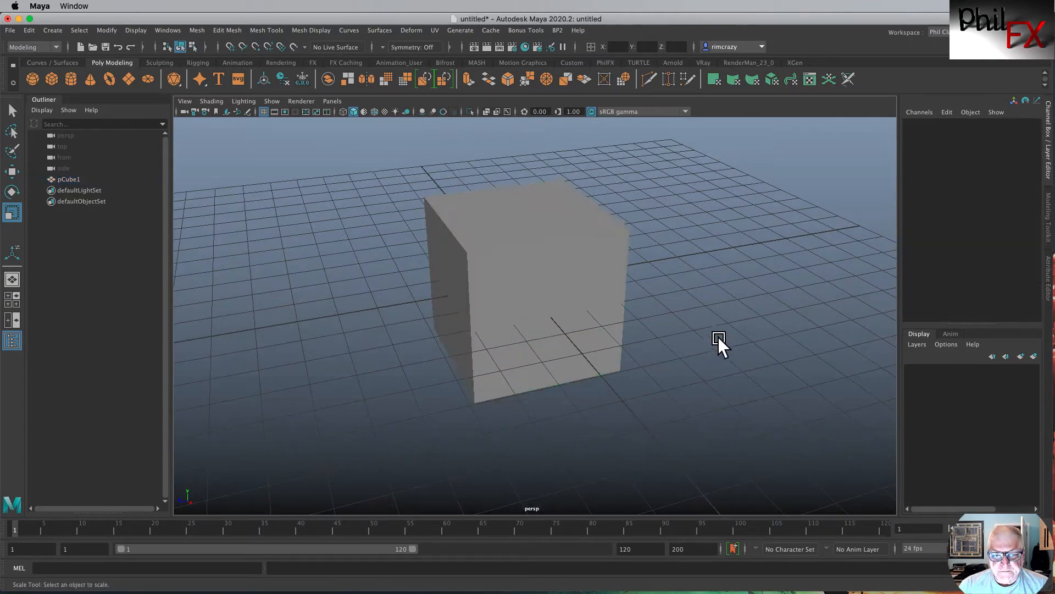
pyautogui.click(561, 279)
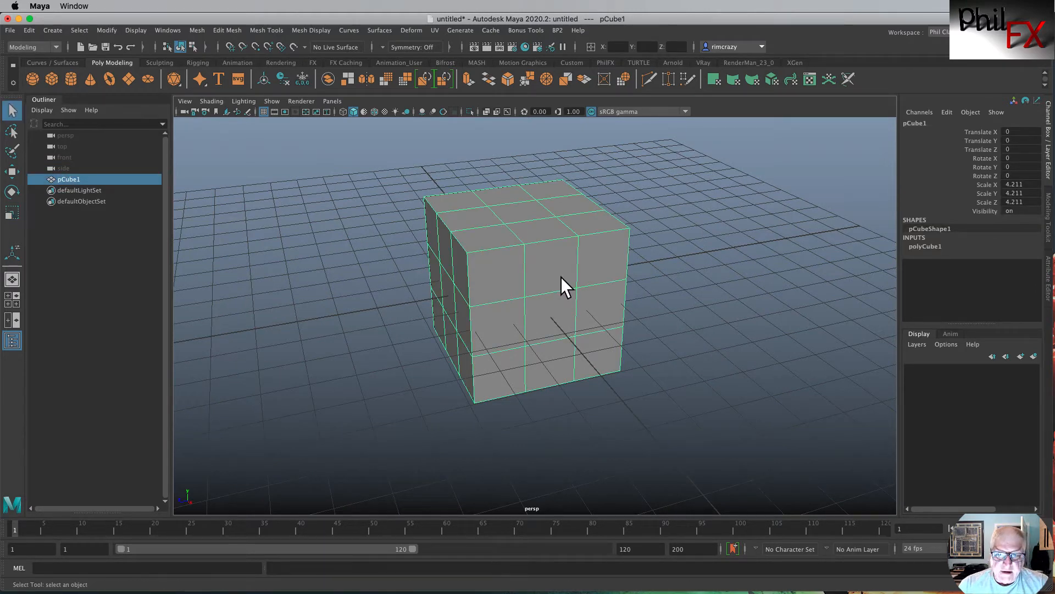
pyautogui.moveTo(570, 294)
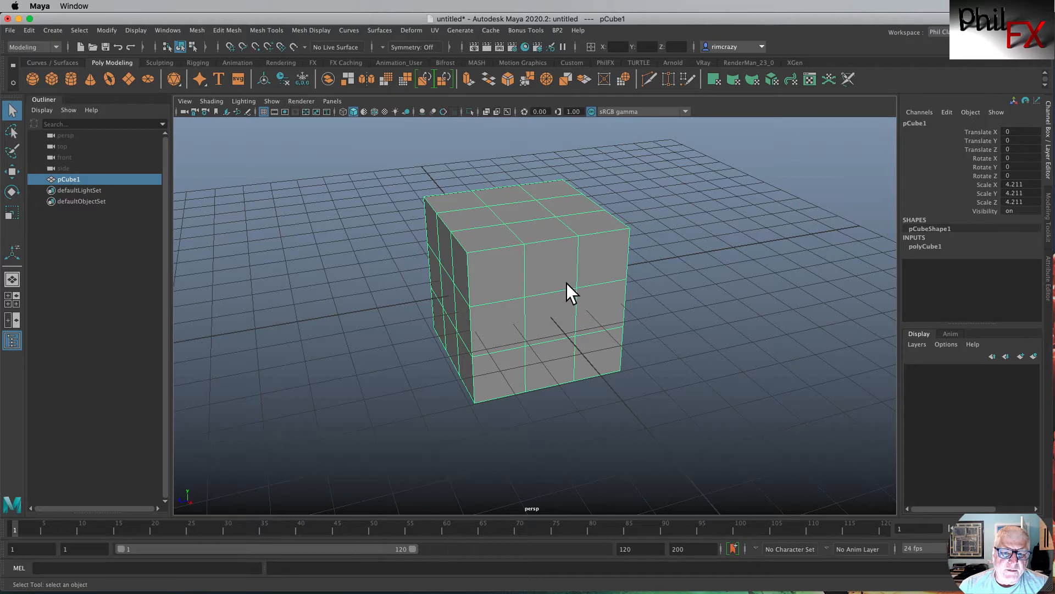
pyautogui.moveTo(529, 304)
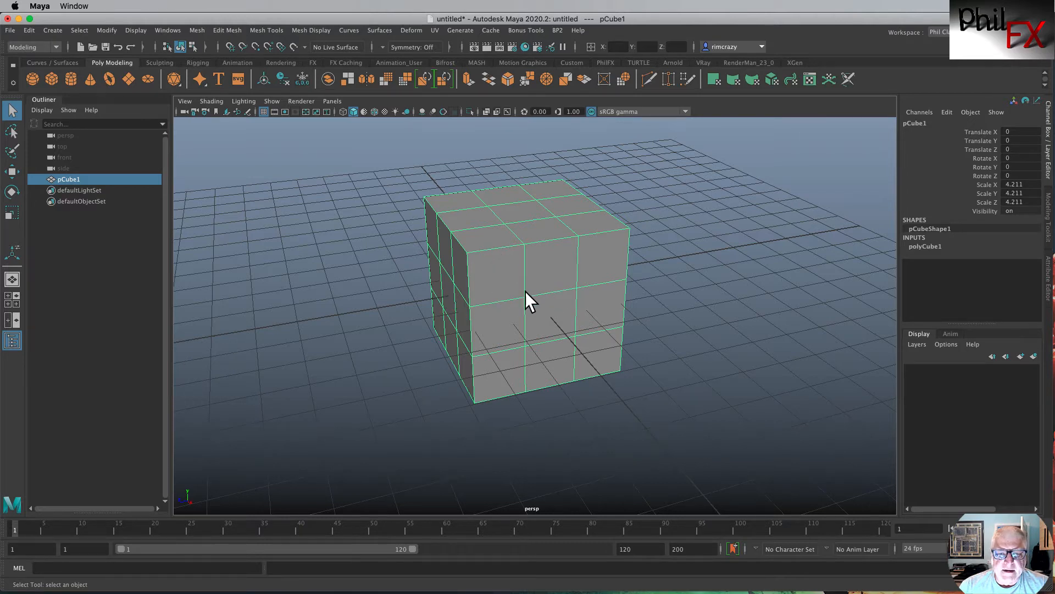
pyautogui.moveTo(464, 202)
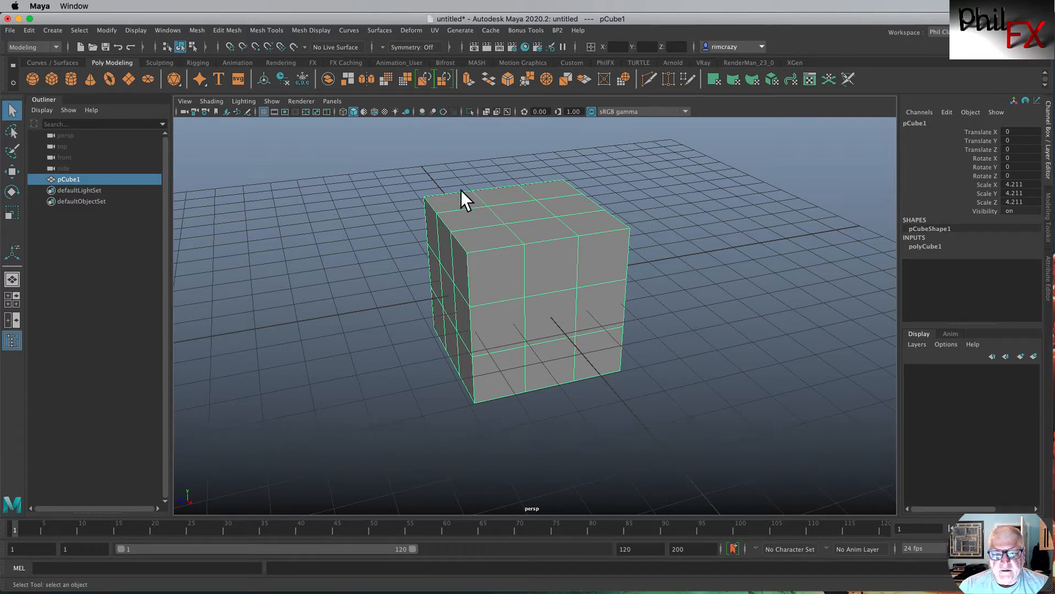
pyautogui.moveTo(476, 187)
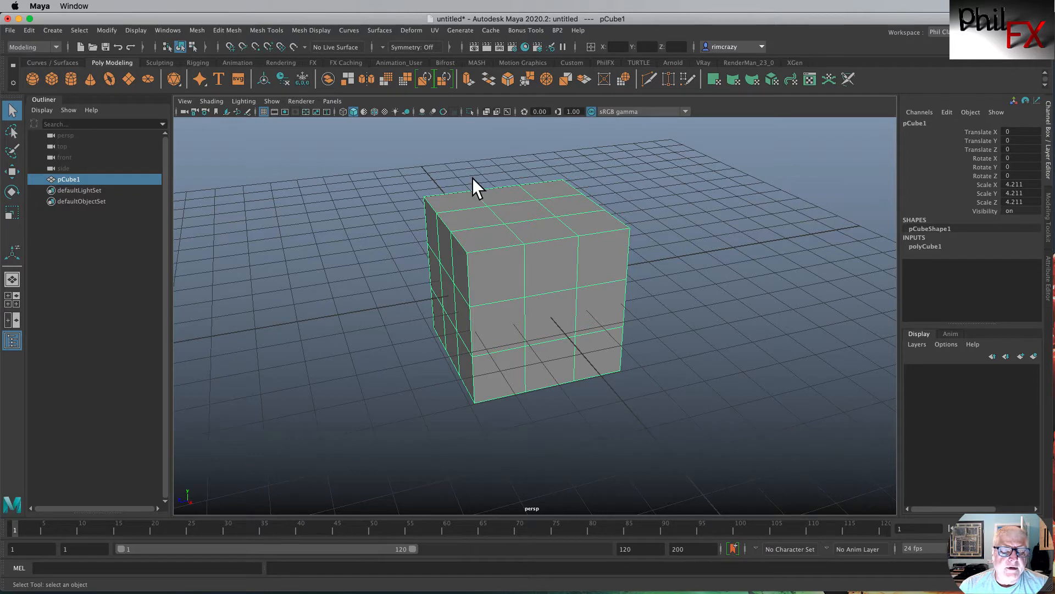
pyautogui.moveTo(530, 188)
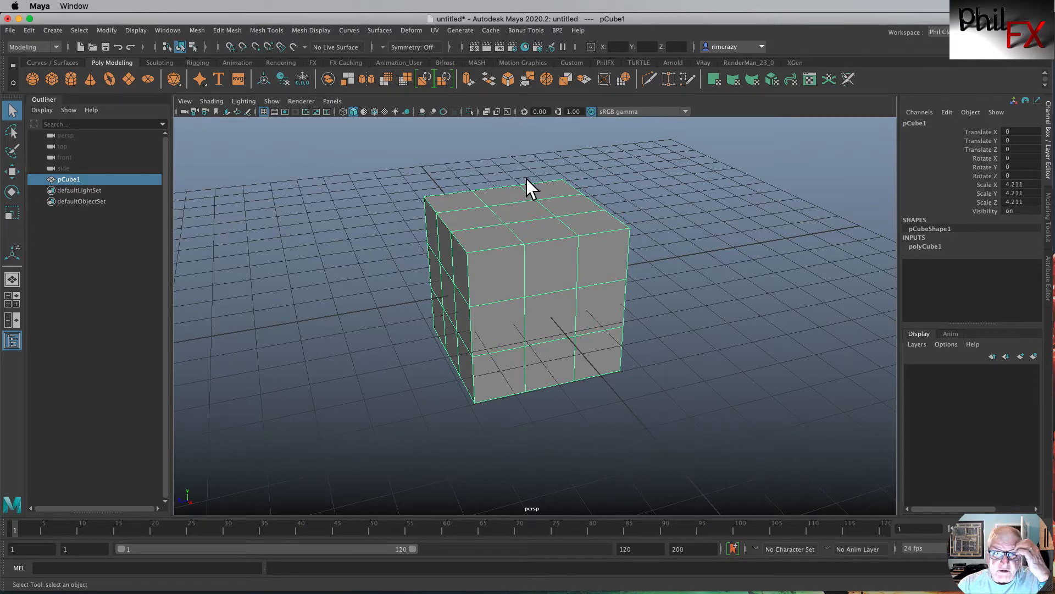
pyautogui.moveTo(475, 202)
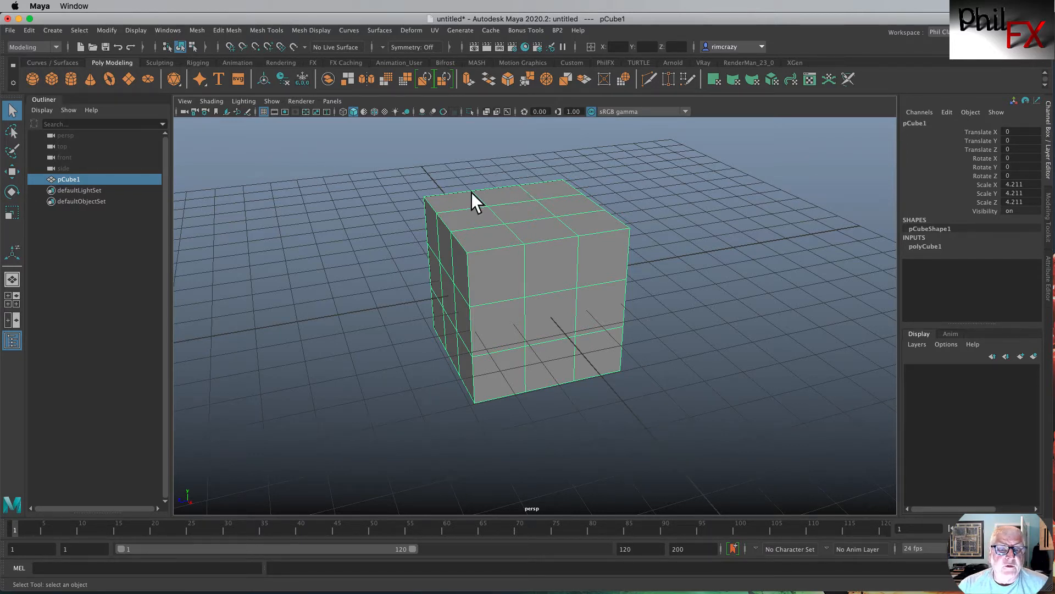
pyautogui.moveTo(552, 254)
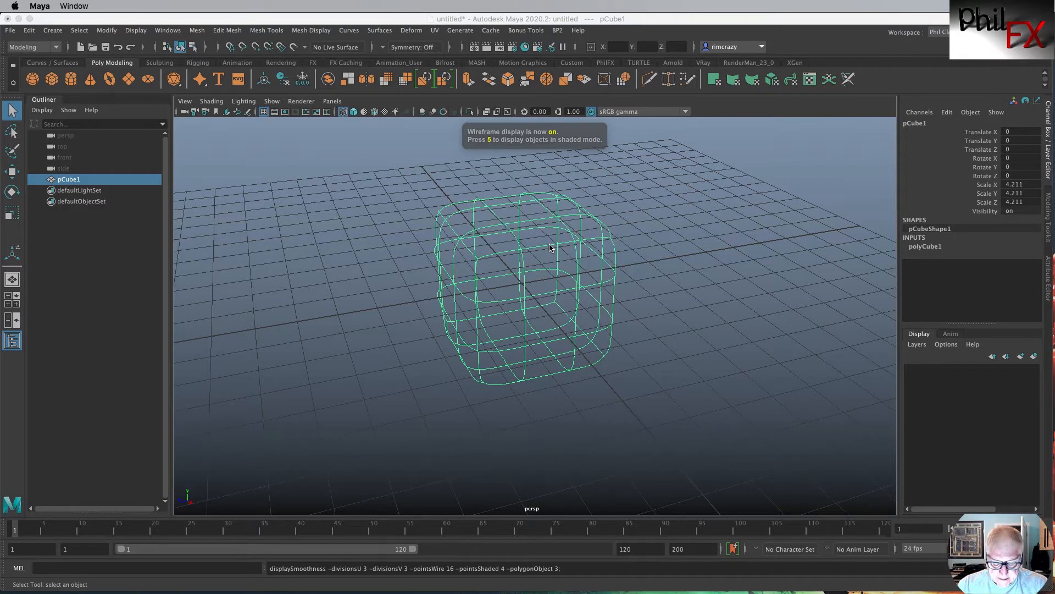
# Return the cube to shaded display and switch Smooth Mesh Preview off with key 1
pyautogui.press('5')
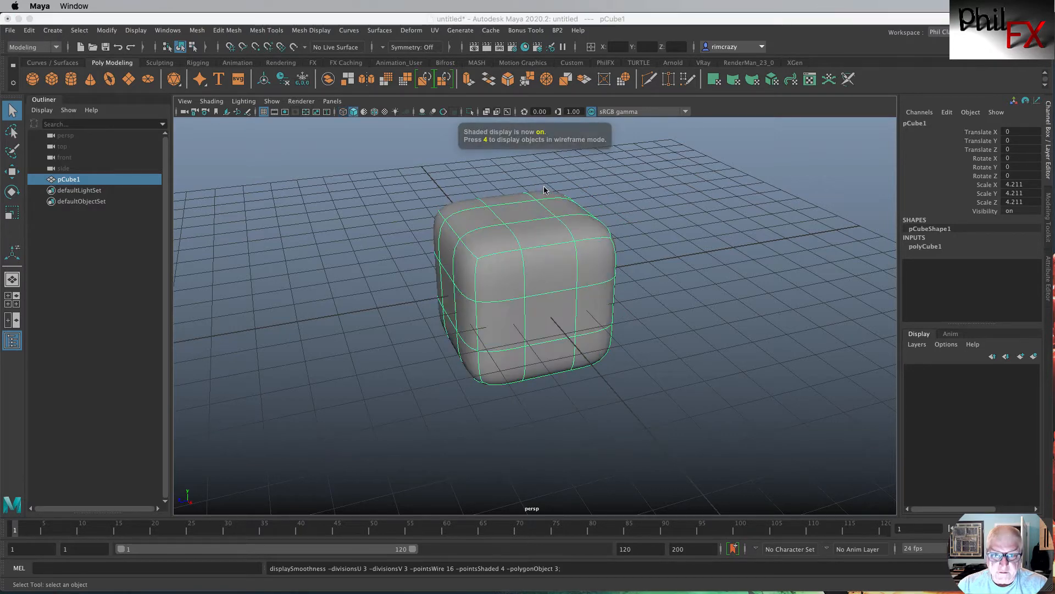
pyautogui.moveTo(479, 254)
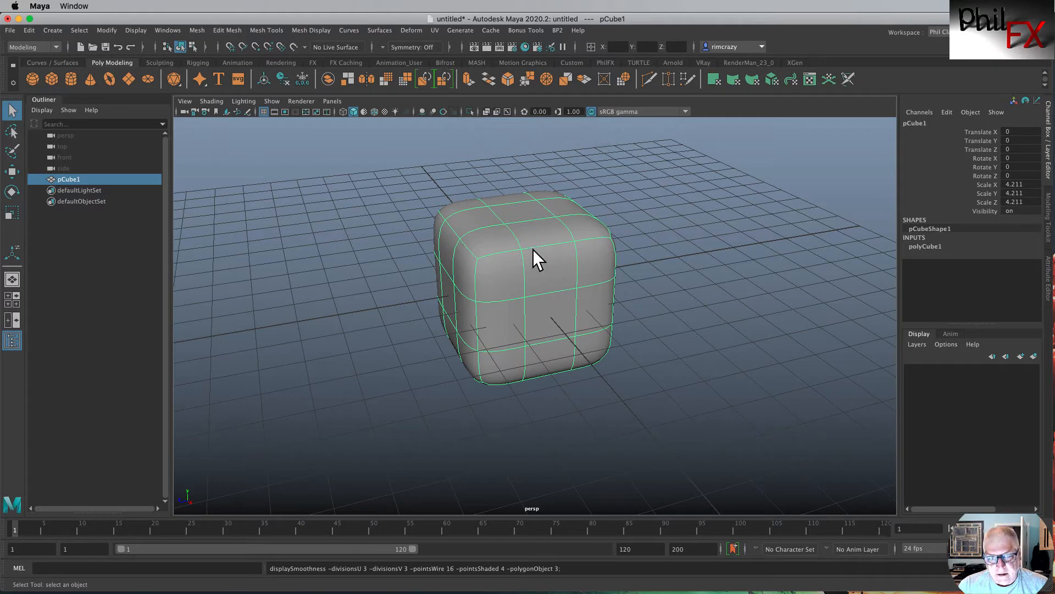
pyautogui.moveTo(478, 267)
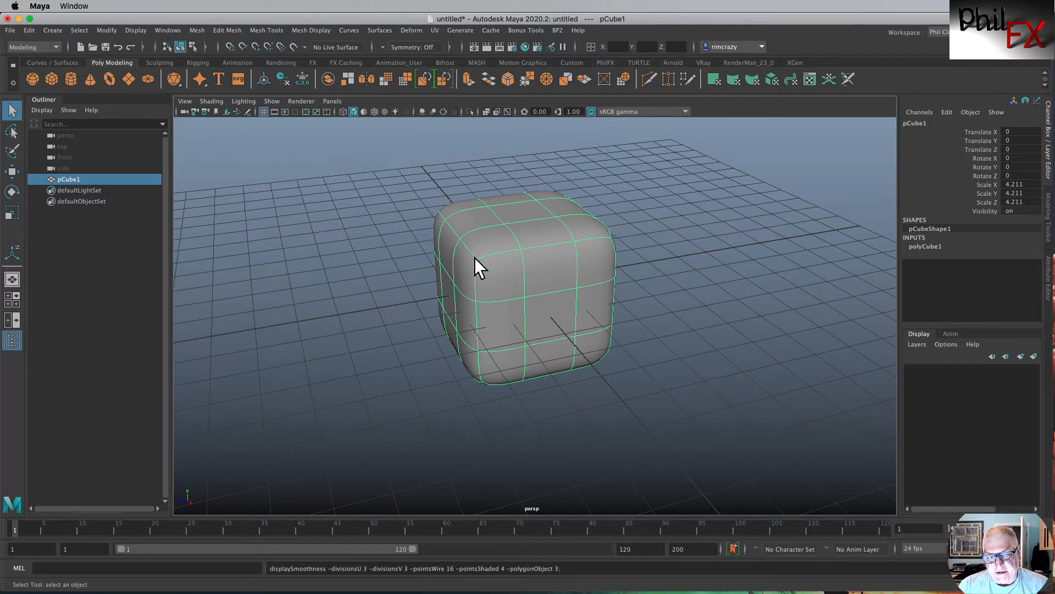
pyautogui.moveTo(514, 266)
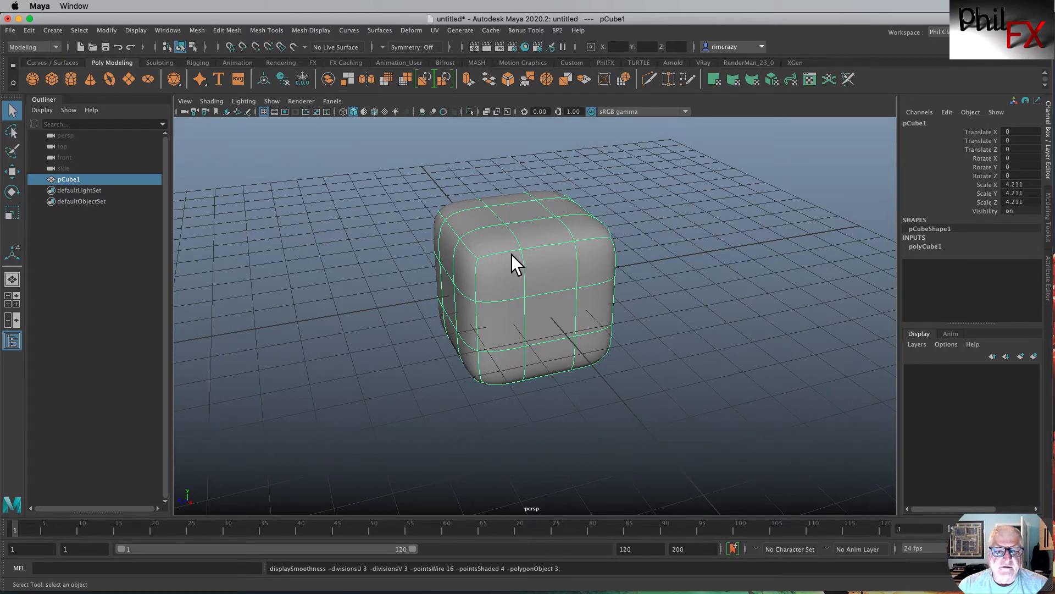
pyautogui.press('1')
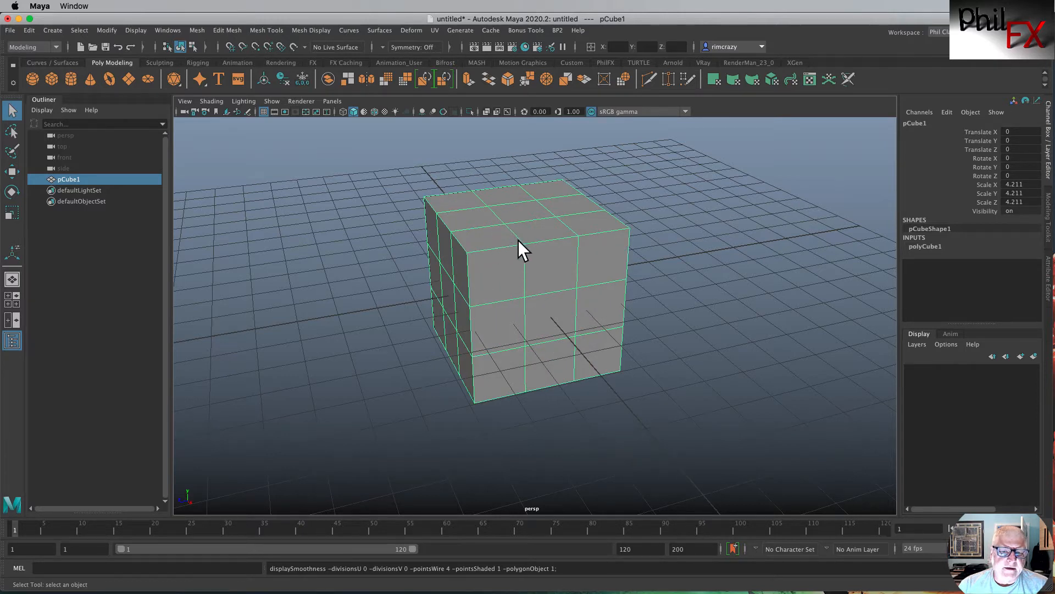
pyautogui.moveTo(382, 124)
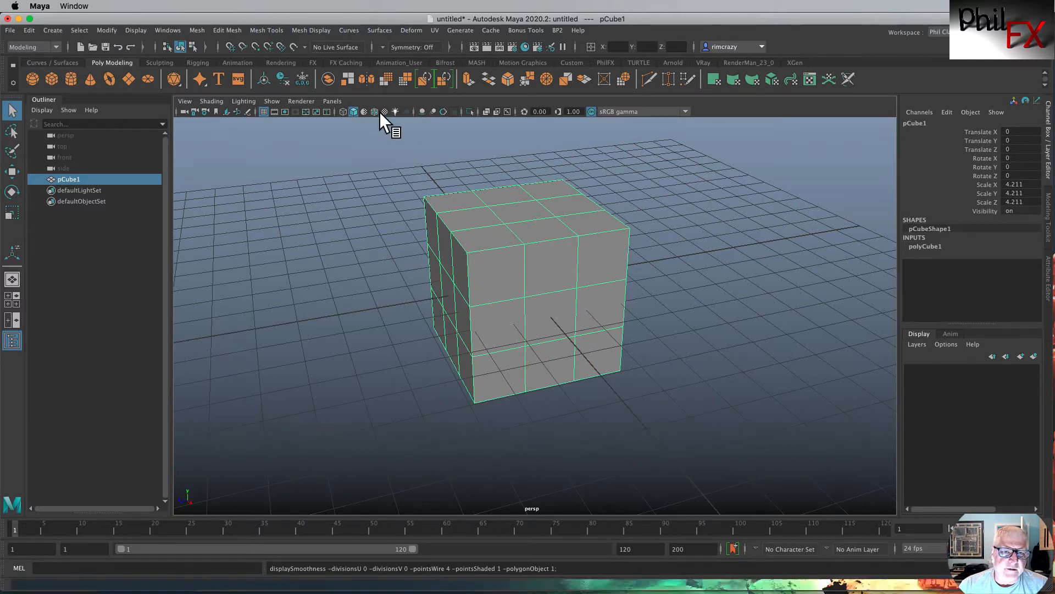
# Browse the mesh menus and start Mesh Tools > Insert Edge Loop on the cube
pyautogui.click(226, 30)
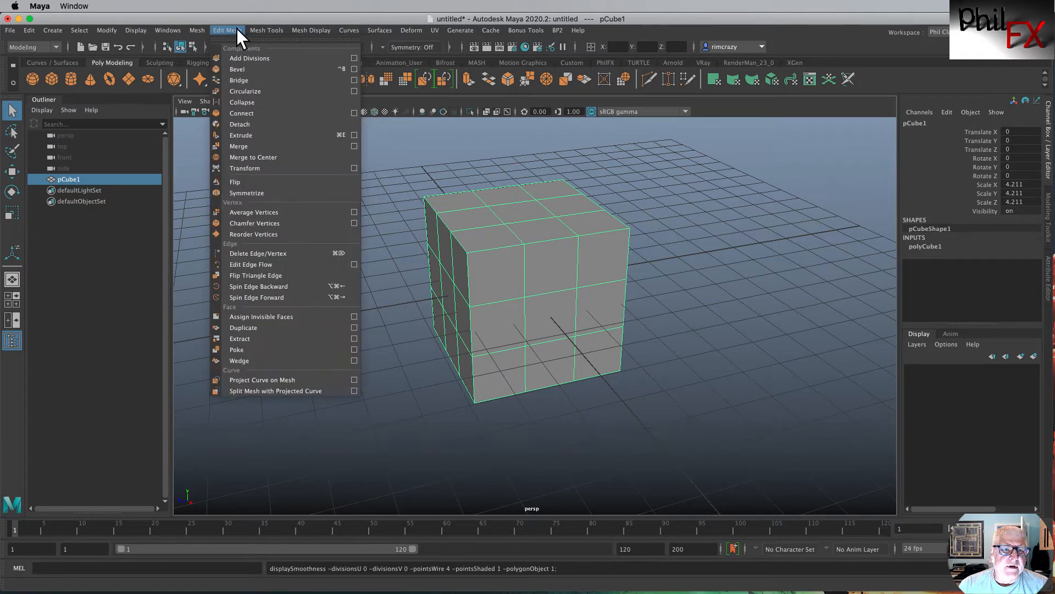
pyautogui.click(311, 30)
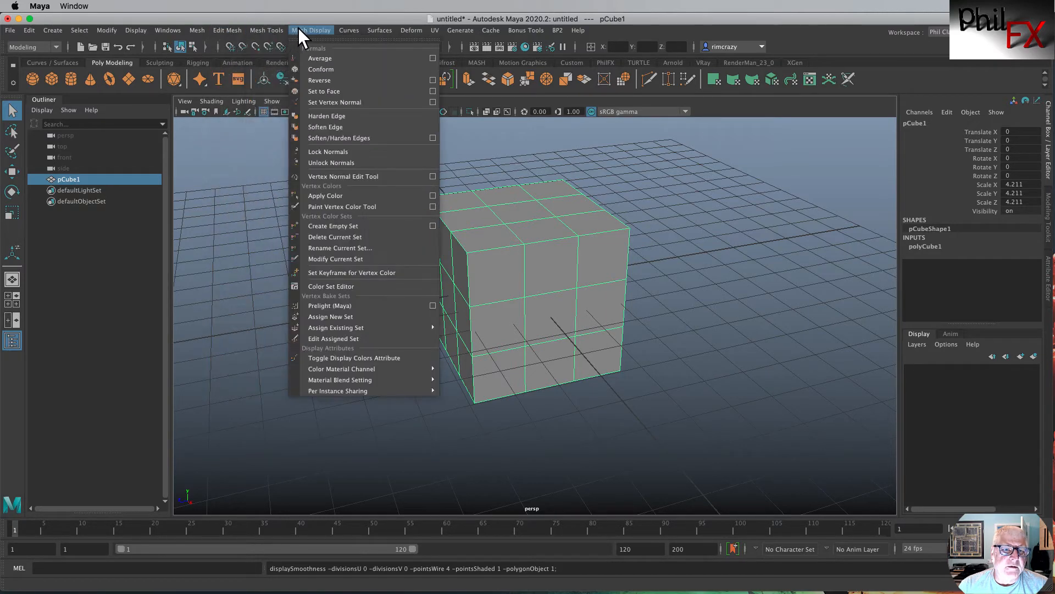
pyautogui.click(226, 30)
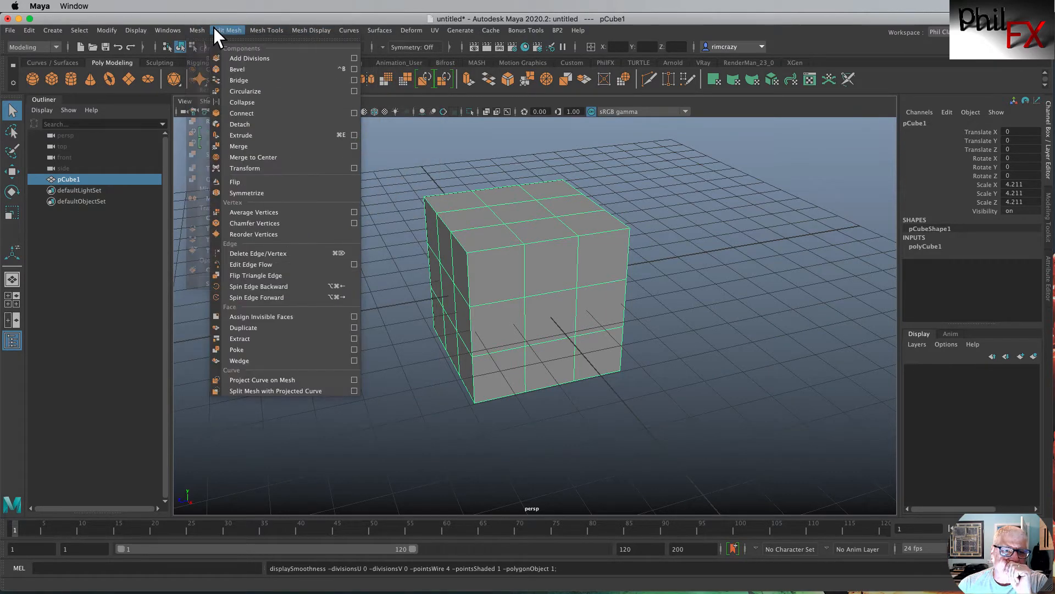
pyautogui.click(266, 31)
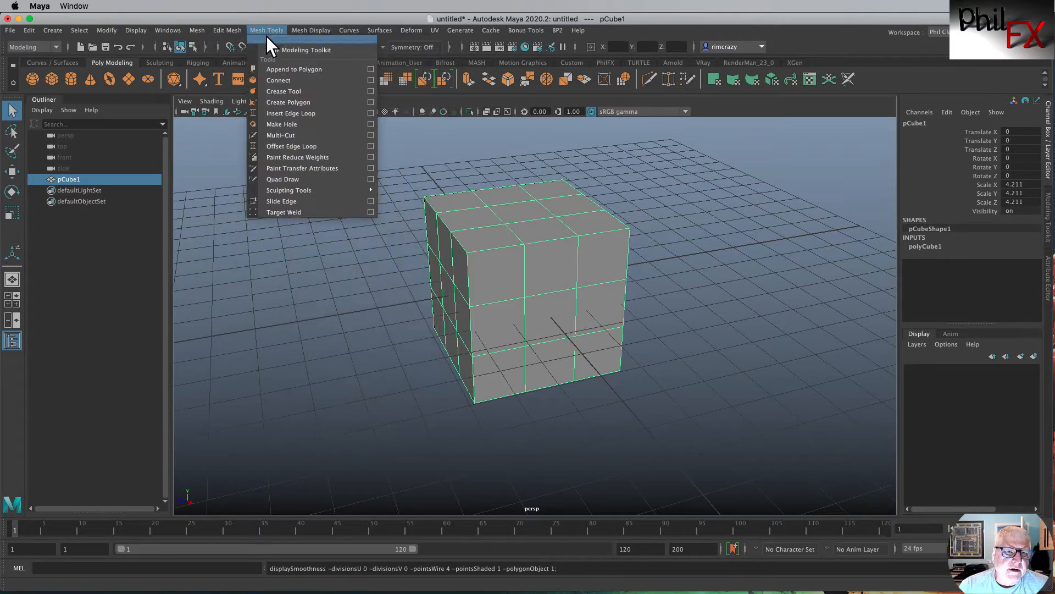
pyautogui.click(290, 113)
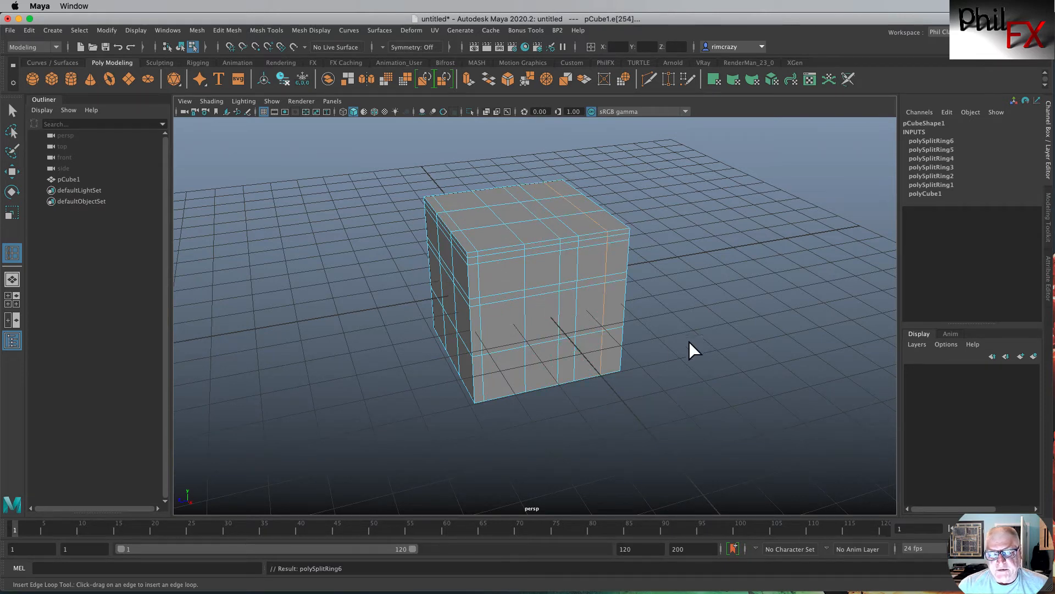
pyautogui.moveTo(387, 239)
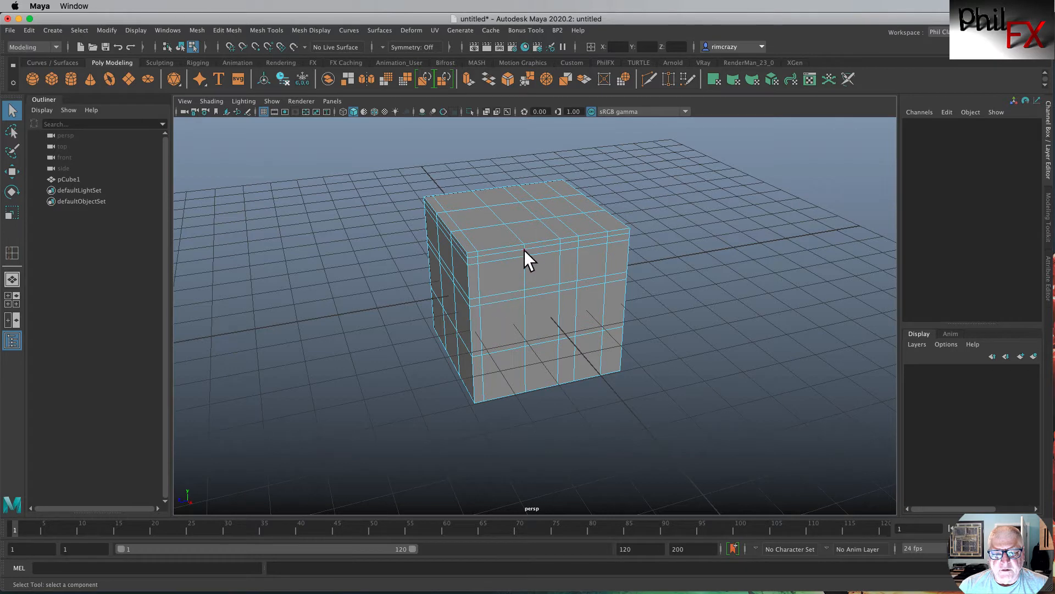
# Select an edge on the cube's top face for deletion
pyautogui.click(501, 222)
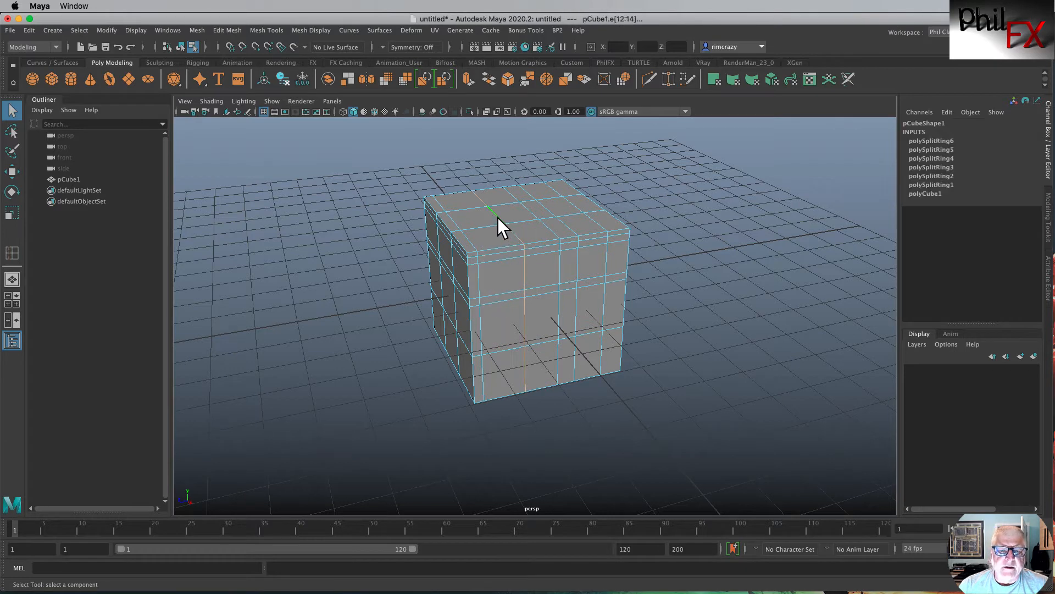
pyautogui.moveTo(751, 262)
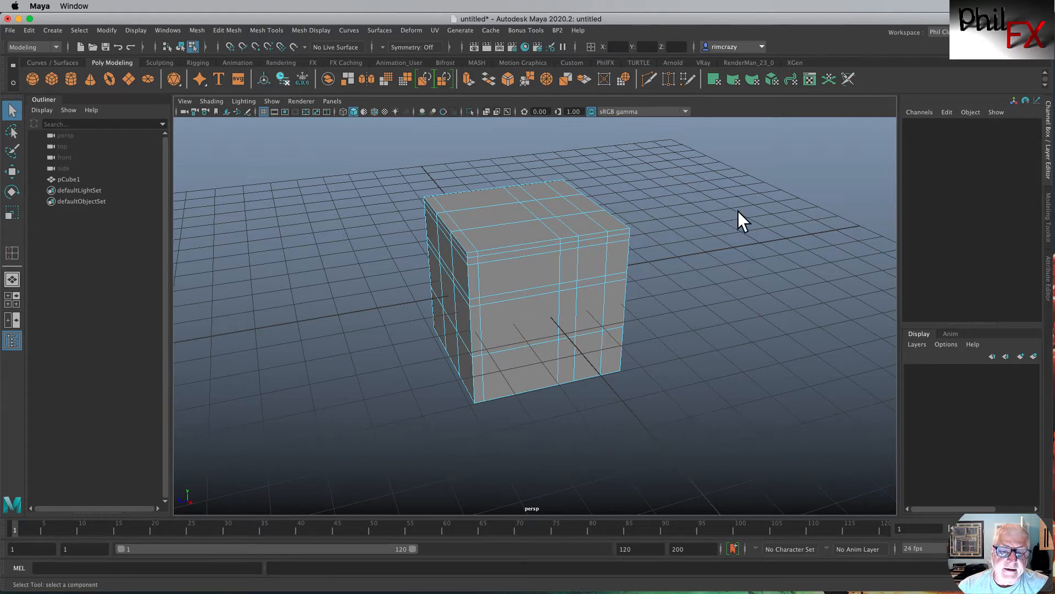
pyautogui.moveTo(546, 232)
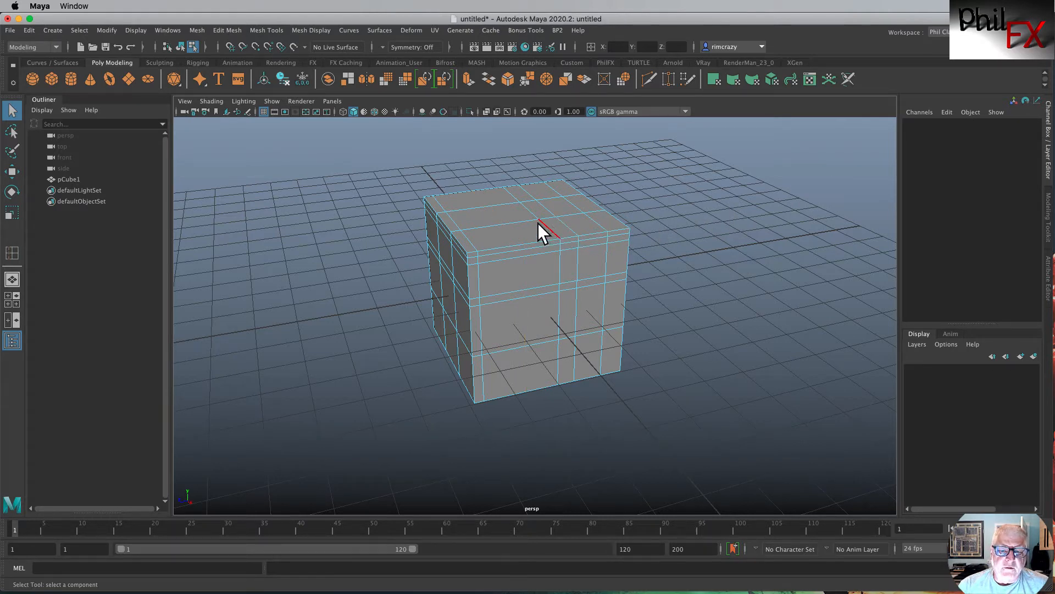
pyautogui.moveTo(485, 228)
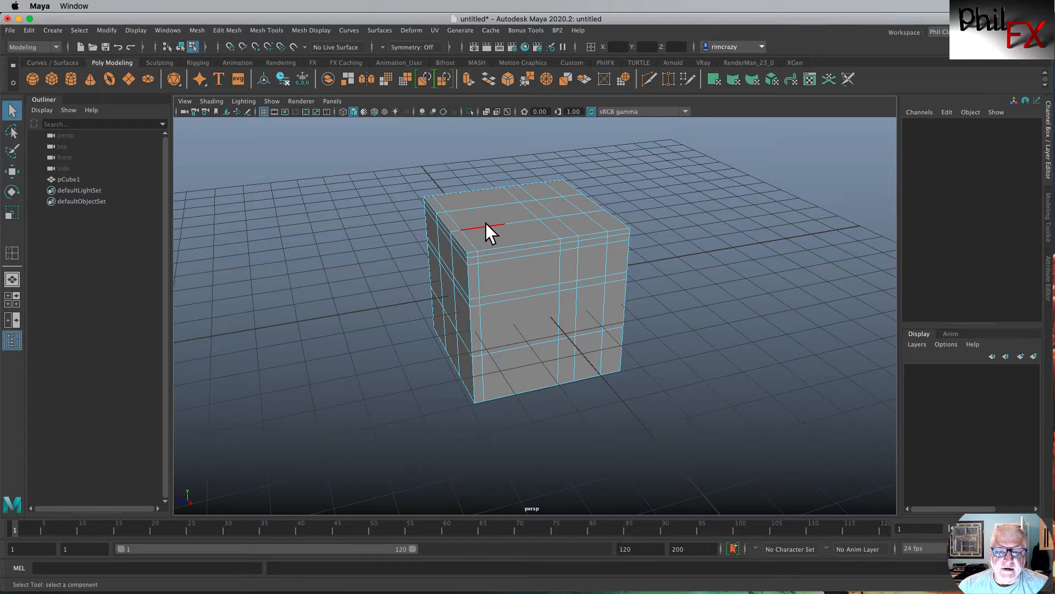
pyautogui.moveTo(518, 232)
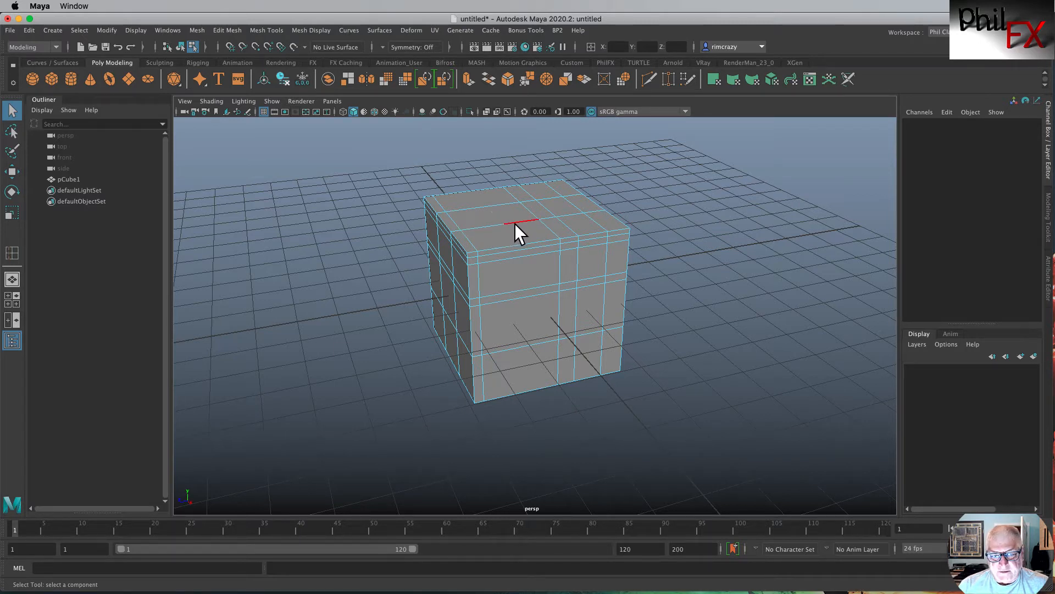
pyautogui.moveTo(521, 232)
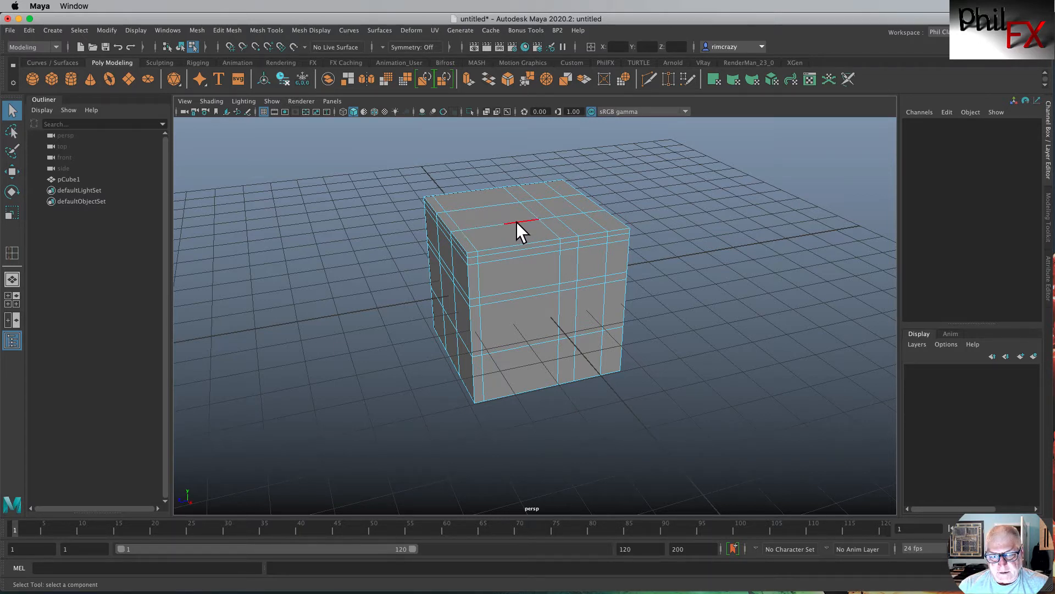
pyautogui.click(518, 224)
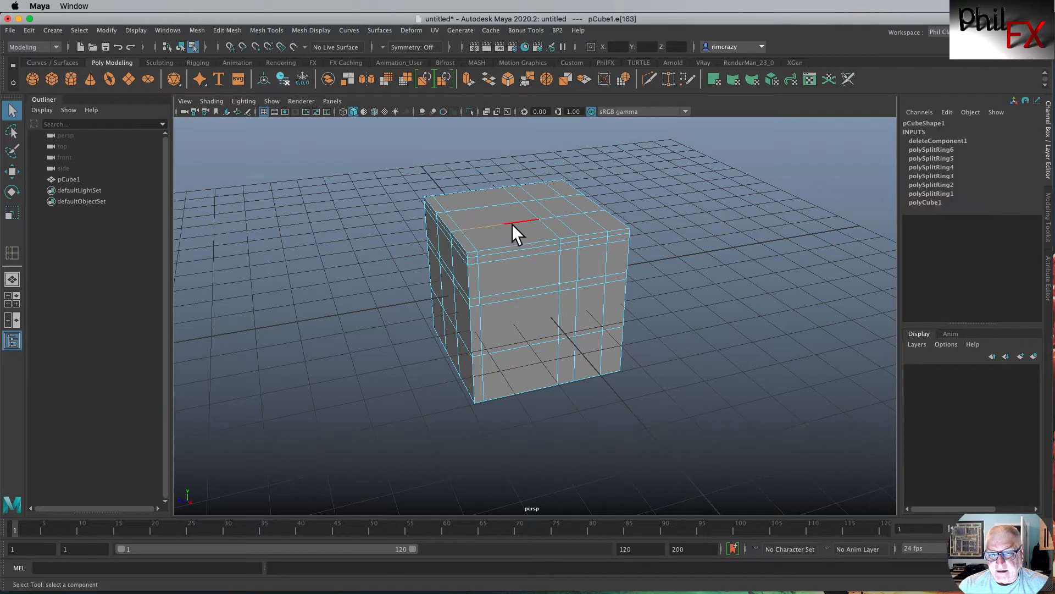
pyautogui.moveTo(527, 232)
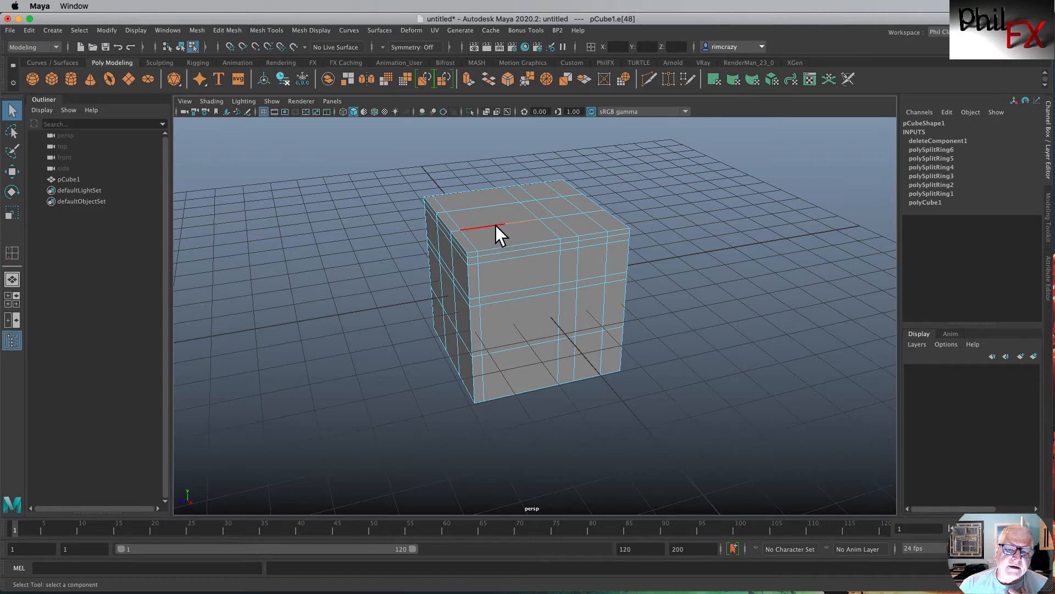
# Switch to Vertex mode via the marking menu and pick the stray vertices along the top
pyautogui.rightClick(498, 232)
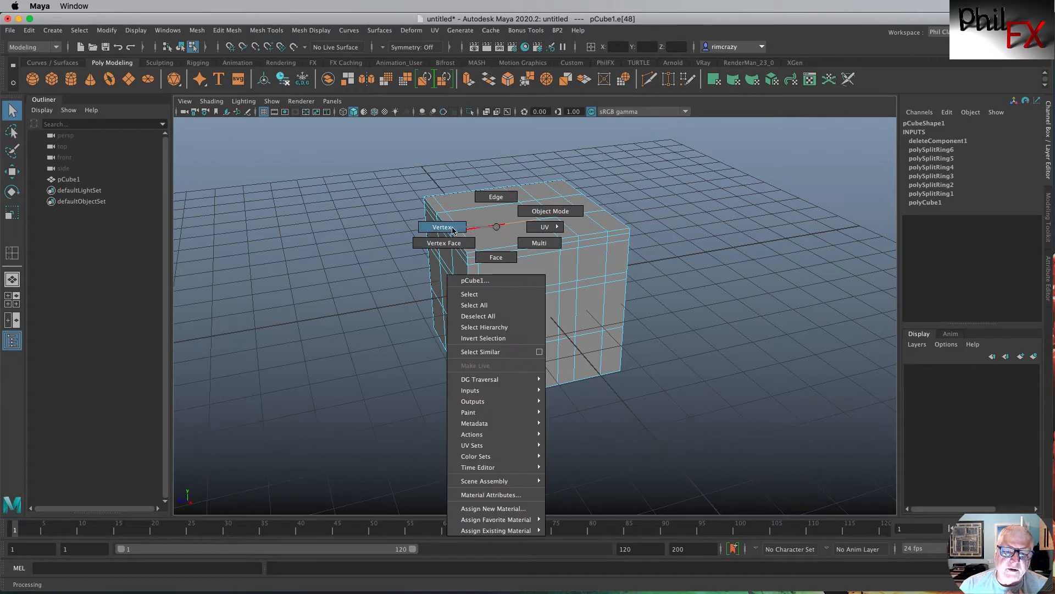
pyautogui.click(442, 226)
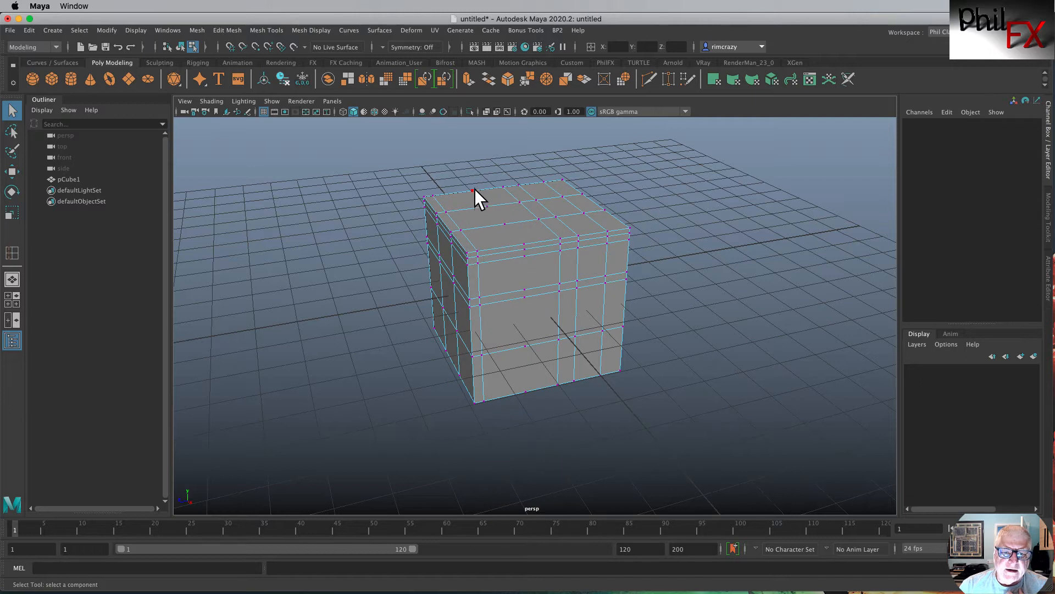
pyautogui.click(504, 225)
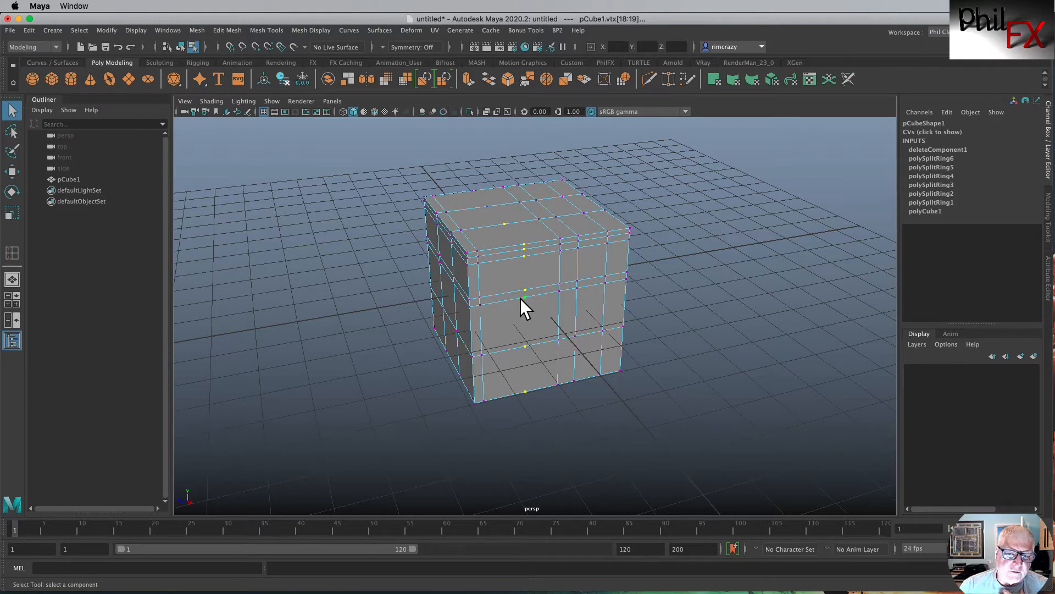
pyautogui.click(678, 275)
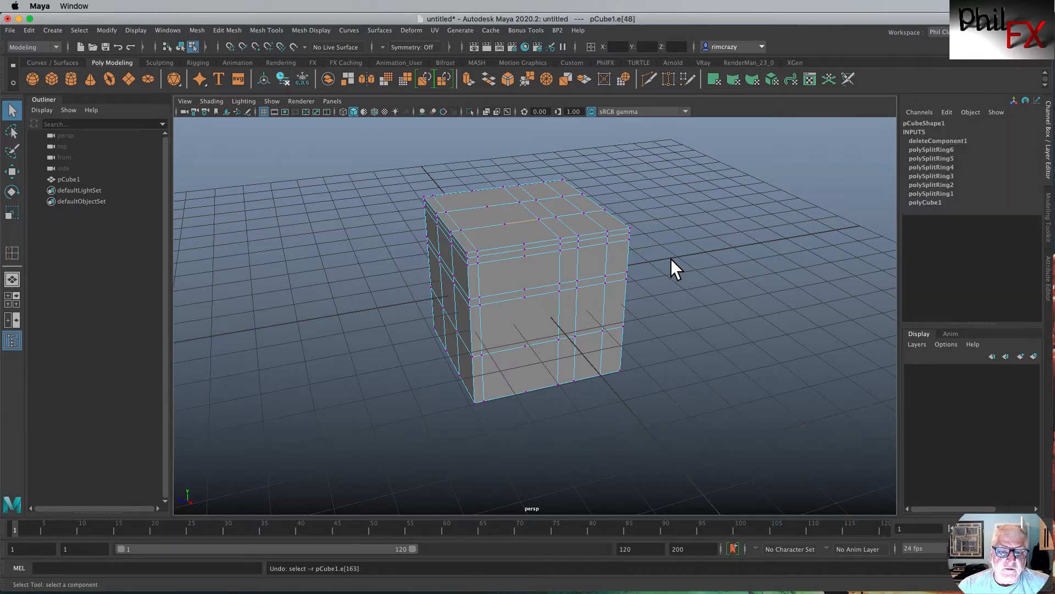
# Reselect the top-face edge and remove it with Delete Edge/Vertex so no vertices remain
pyautogui.press('Delete')
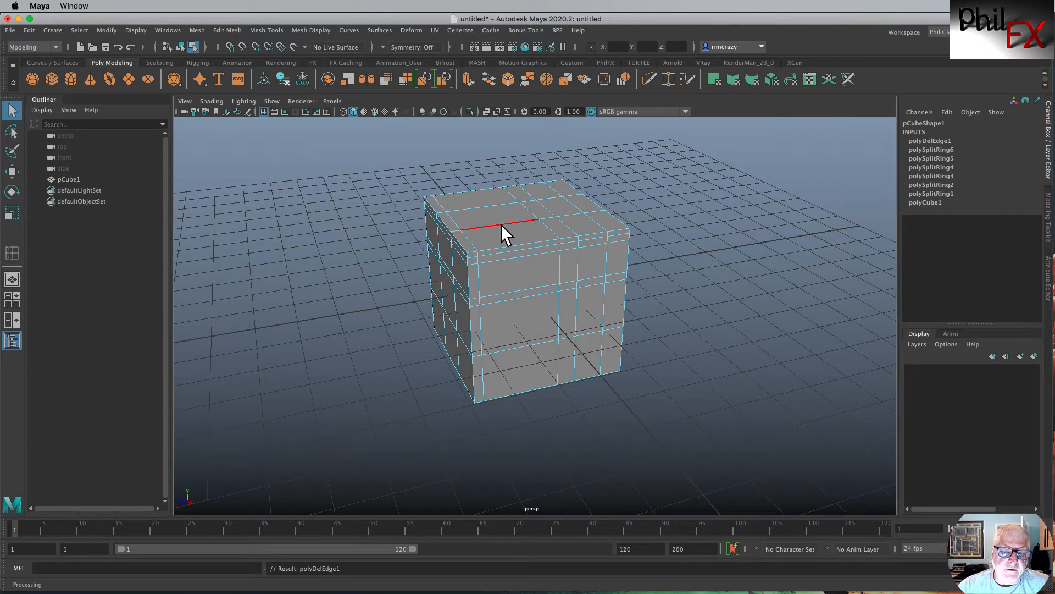
pyautogui.click(498, 223)
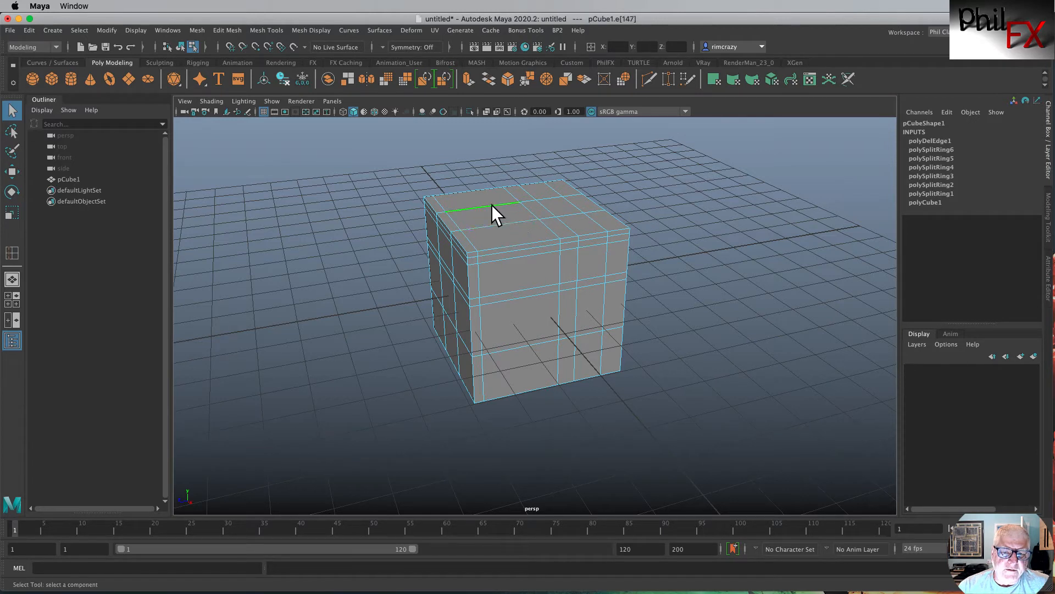
pyautogui.click(501, 207)
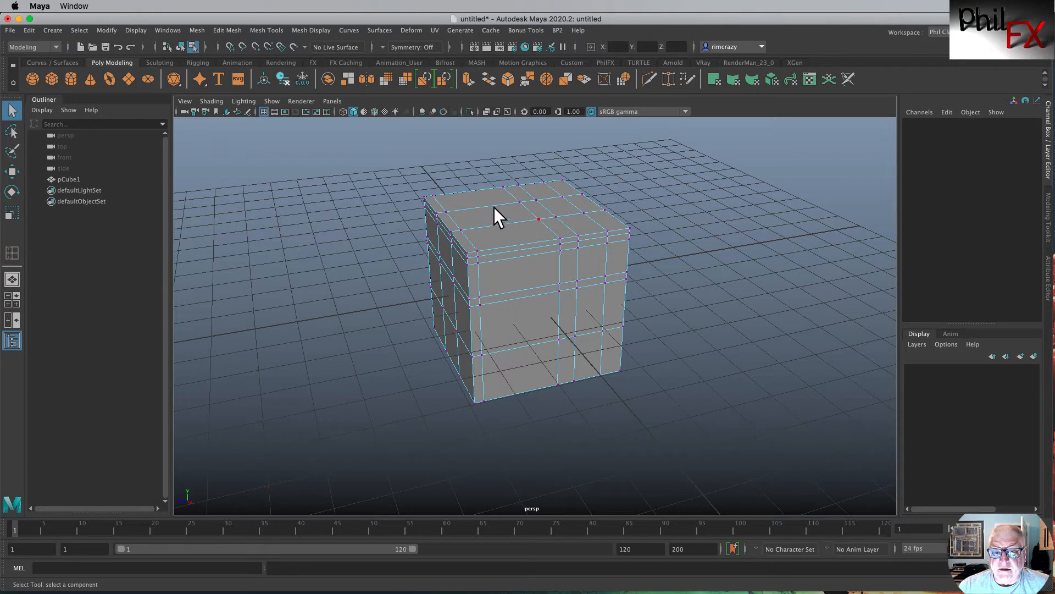
pyautogui.moveTo(529, 330)
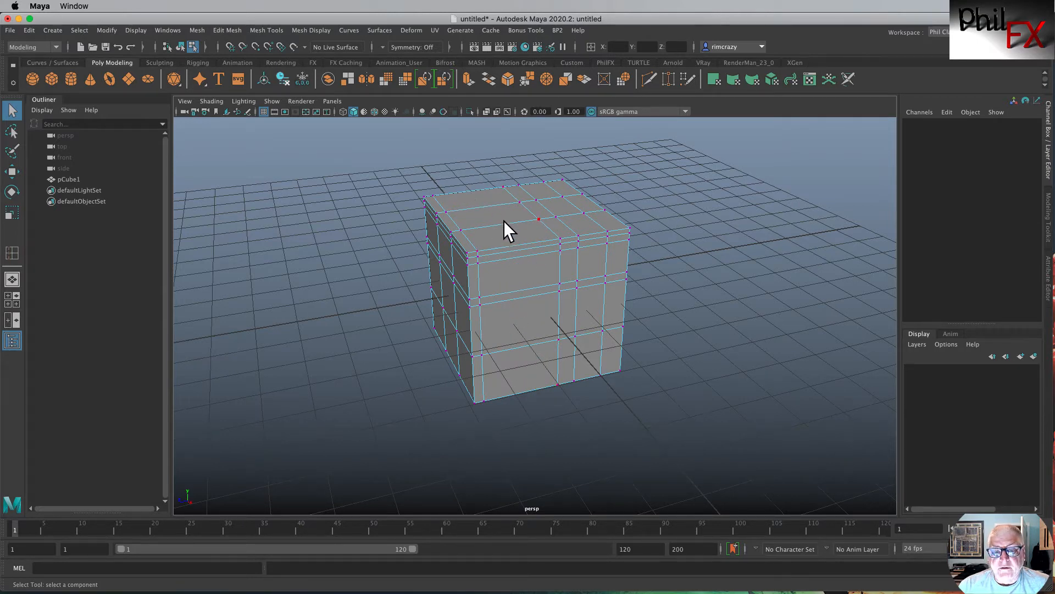
pyautogui.moveTo(471, 188)
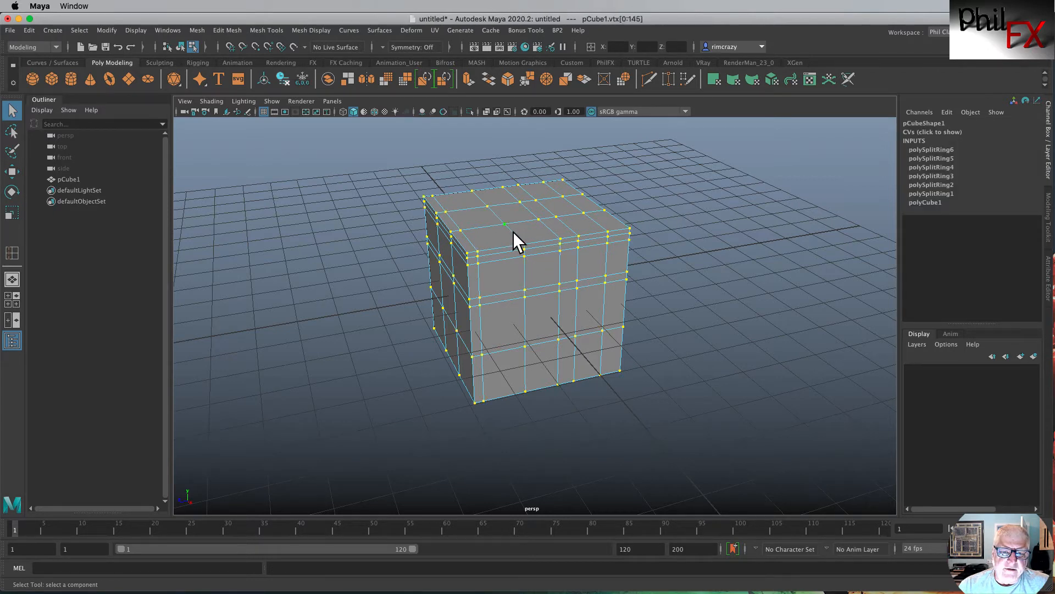
# Return to edge mode and select an edge on the restored top-face grid
pyautogui.click(525, 236)
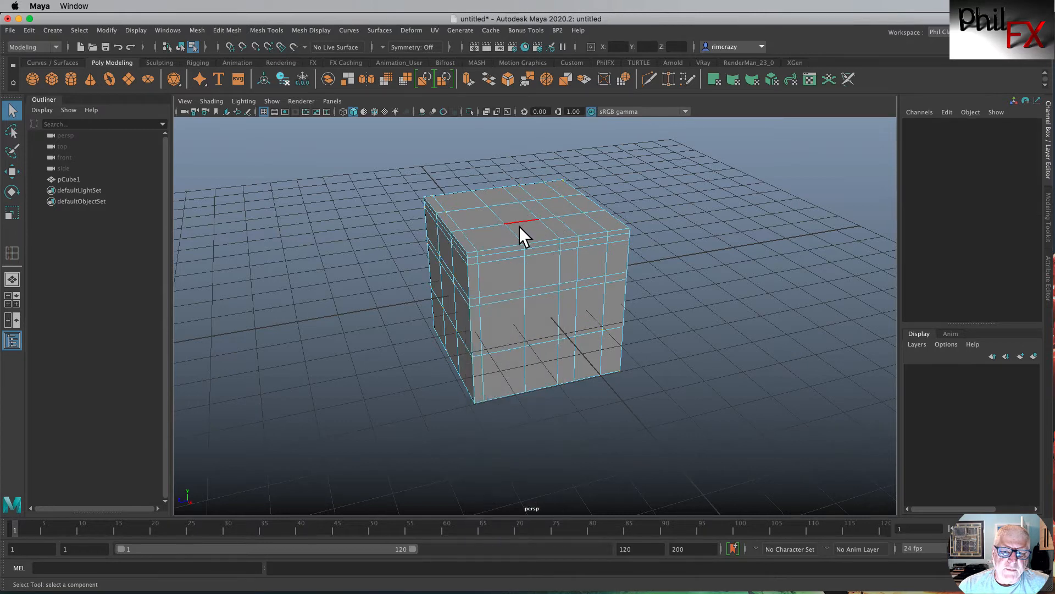
pyautogui.click(517, 232)
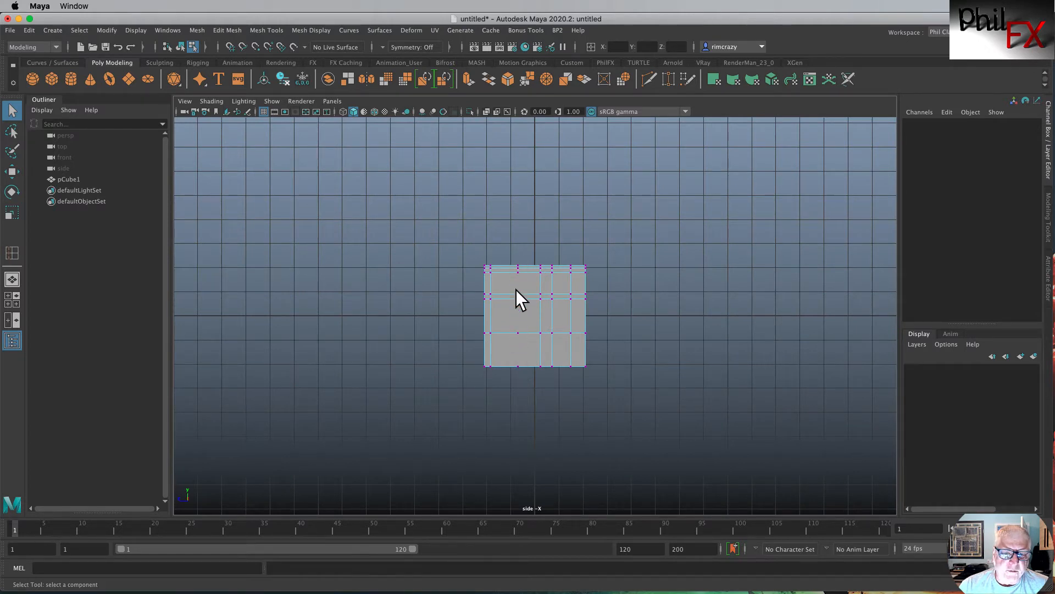
pyautogui.moveTo(520, 330)
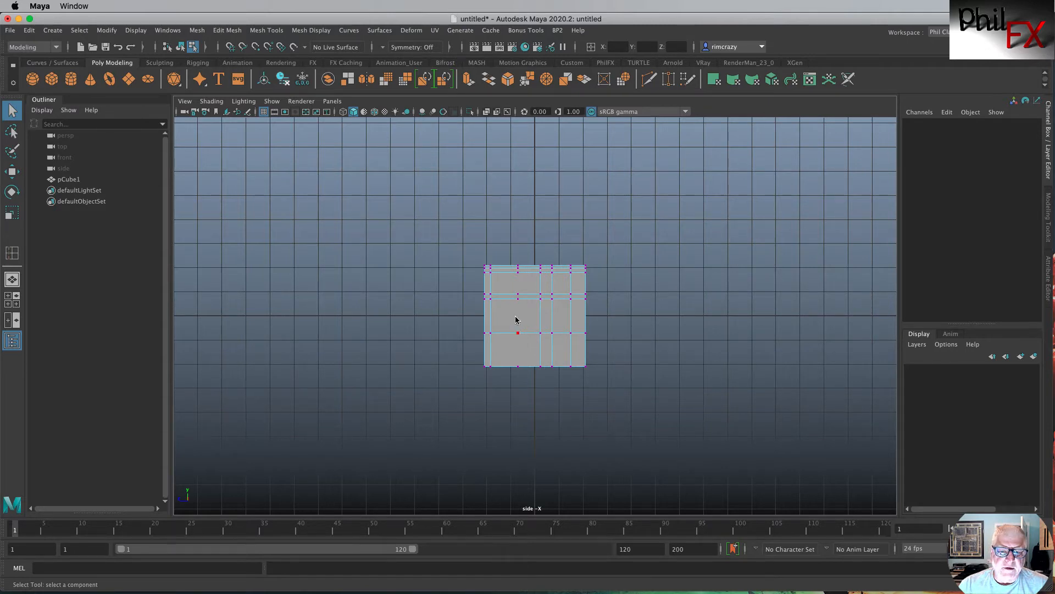
# Display the cube as a wireframe in the side view with key 4
pyautogui.press('4')
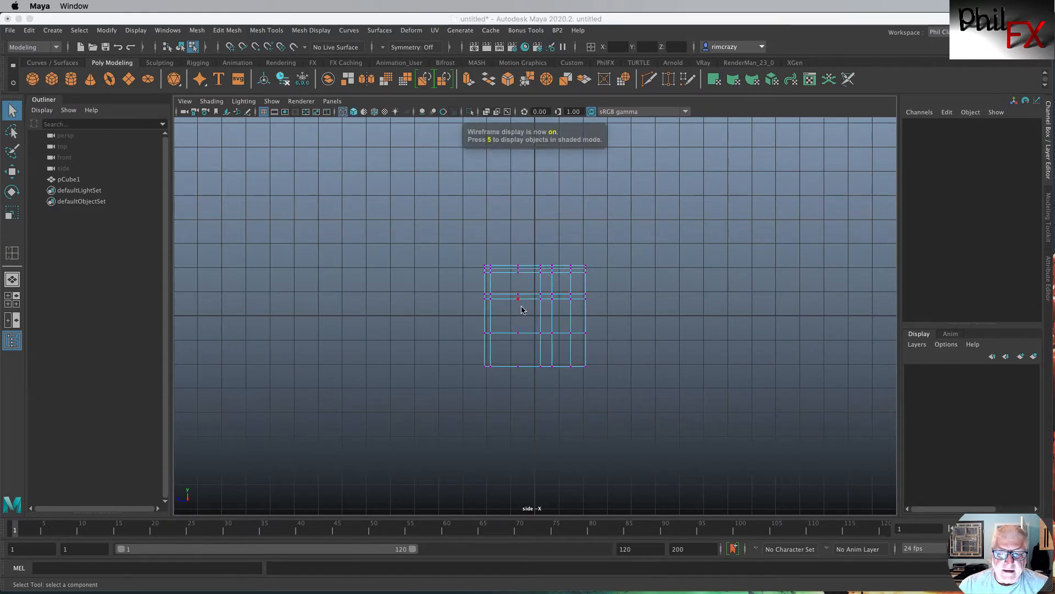
pyautogui.moveTo(377, 188)
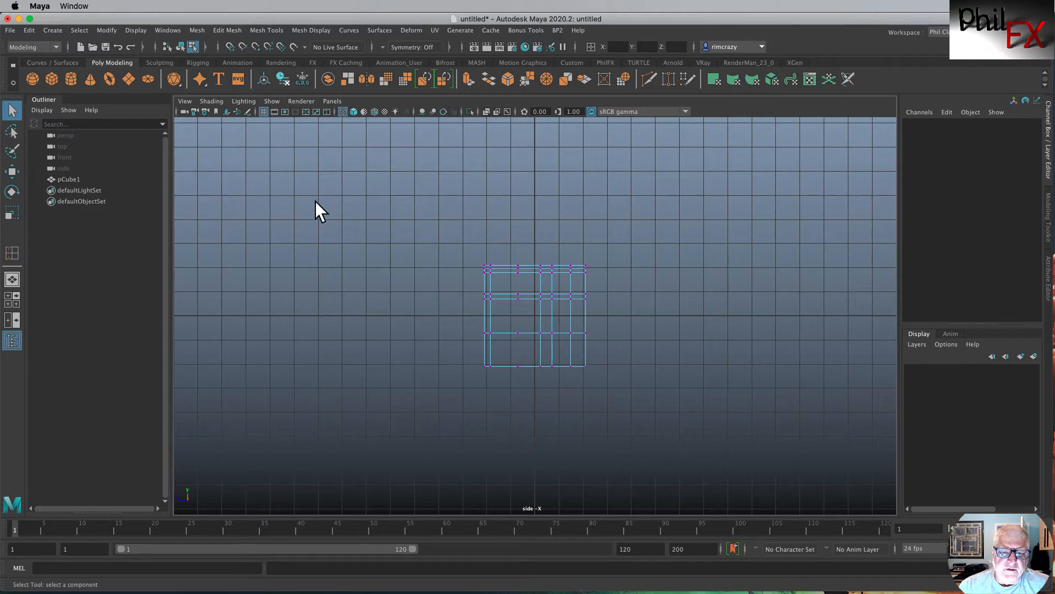
pyautogui.moveTo(13, 110)
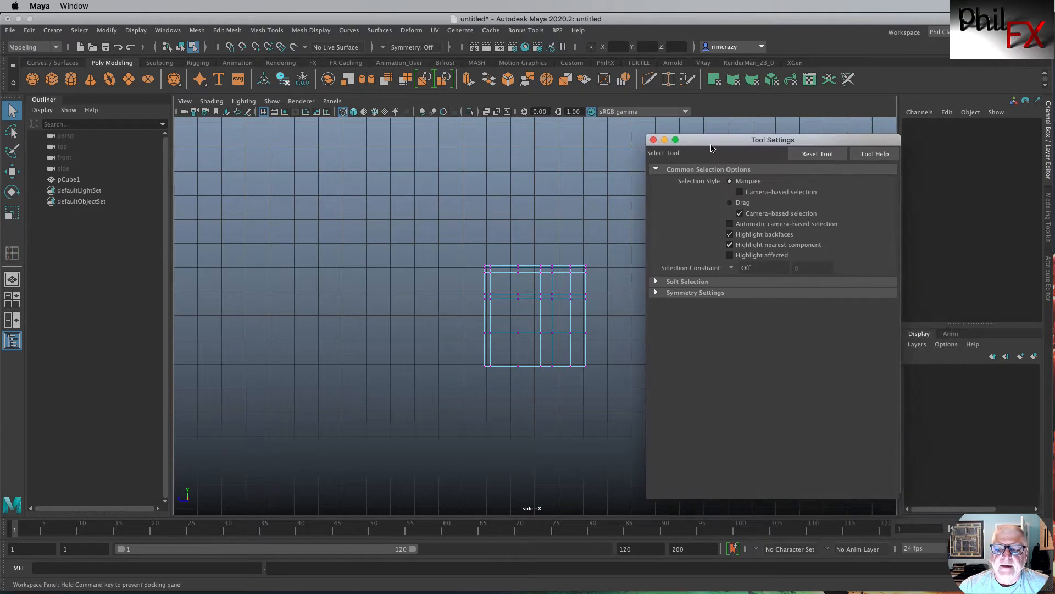
# Enable Camera-based selection under Marquee in the Select Tool settings and close the window
pyautogui.moveTo(714, 139); pyautogui.dragTo(705, 137)
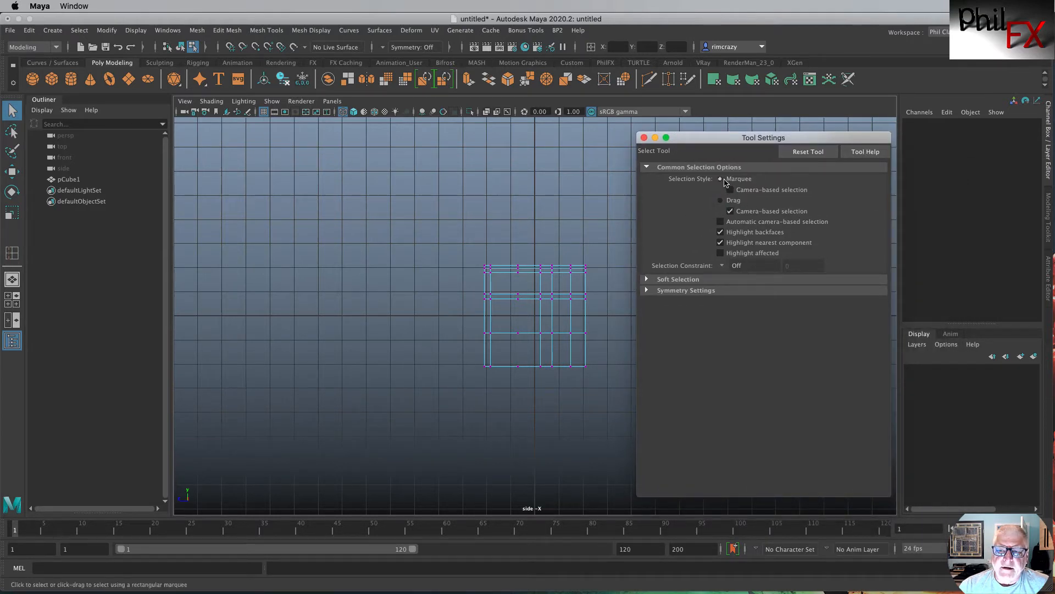
pyautogui.click(720, 189)
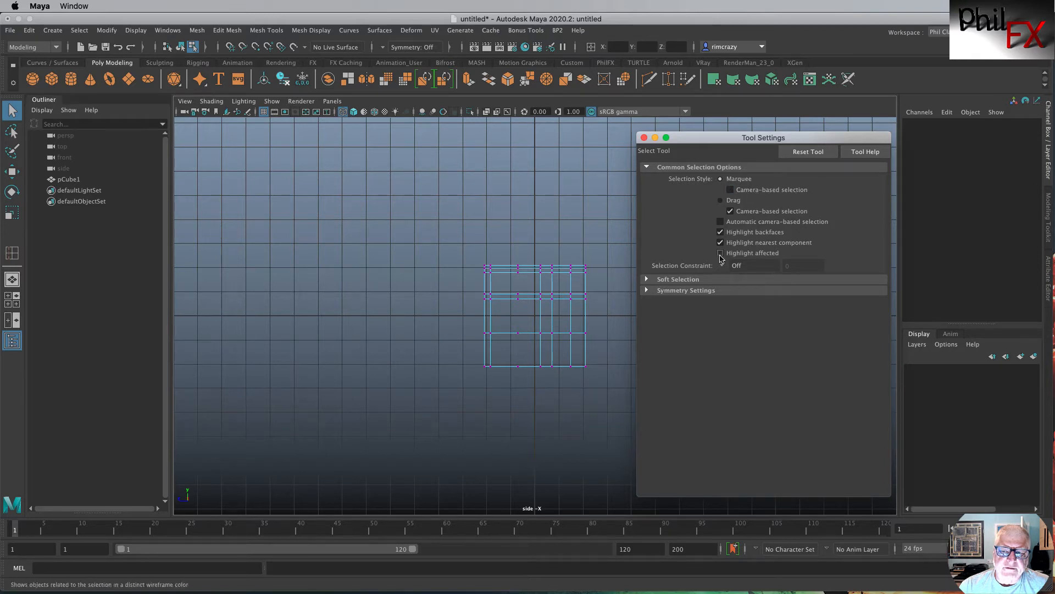
pyautogui.click(730, 189)
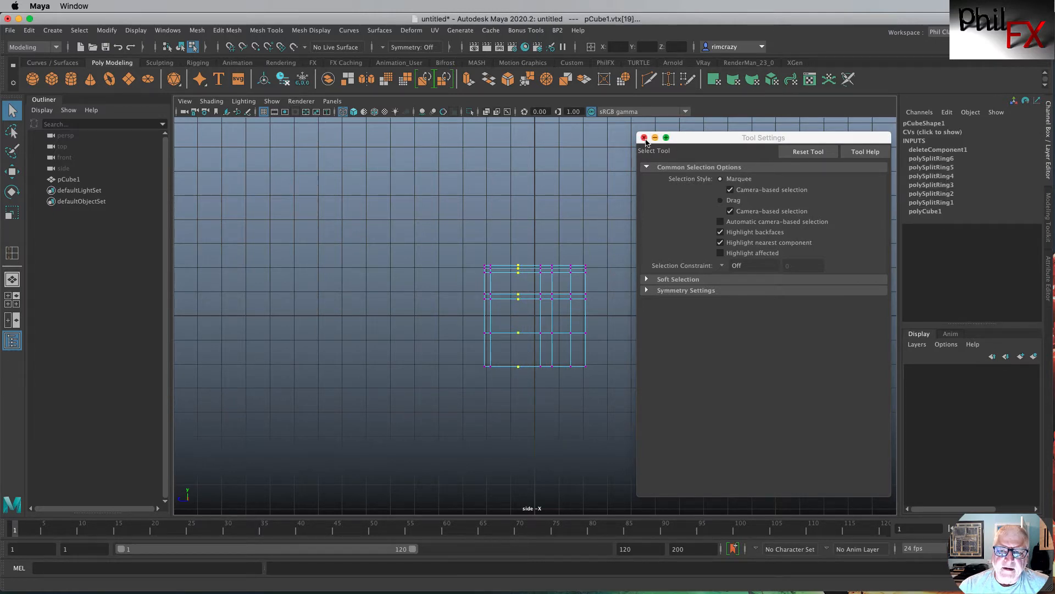
pyautogui.click(645, 138)
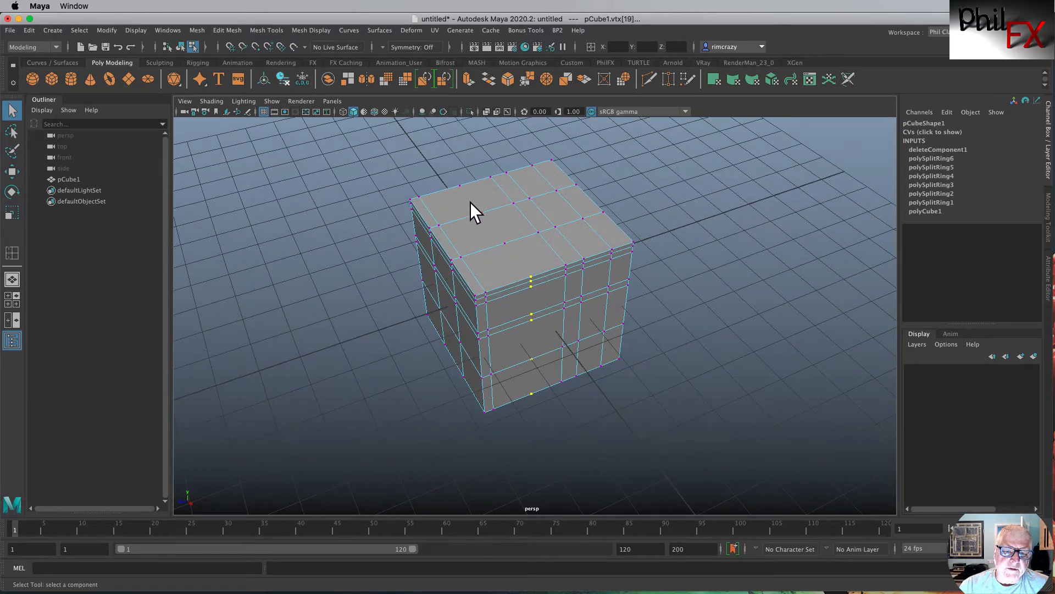
pyautogui.moveTo(647, 337)
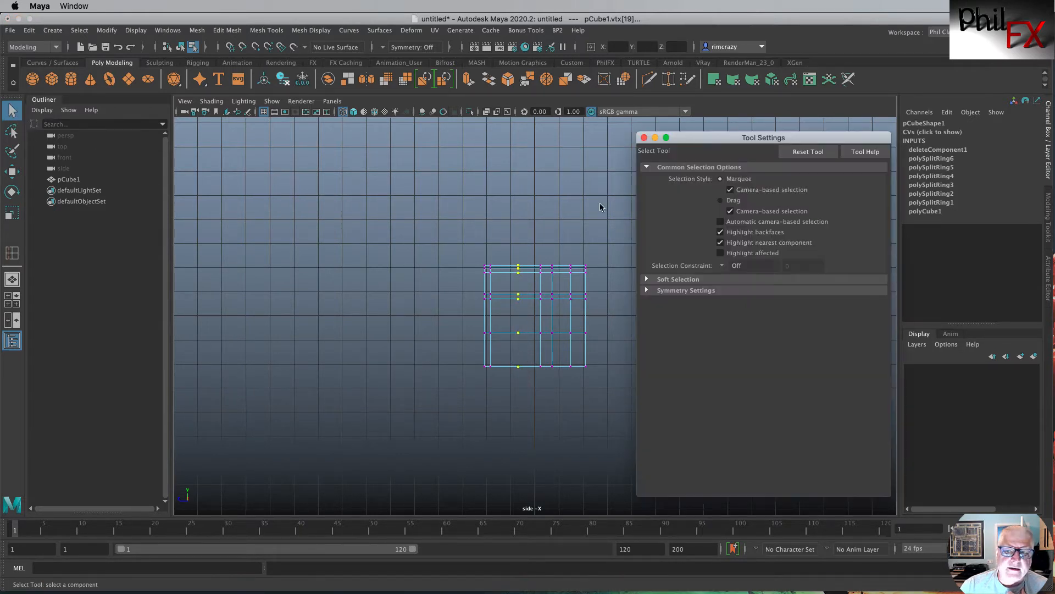
# Uncheck Camera-based selection in Tool Settings and close the window
pyautogui.click(730, 189)
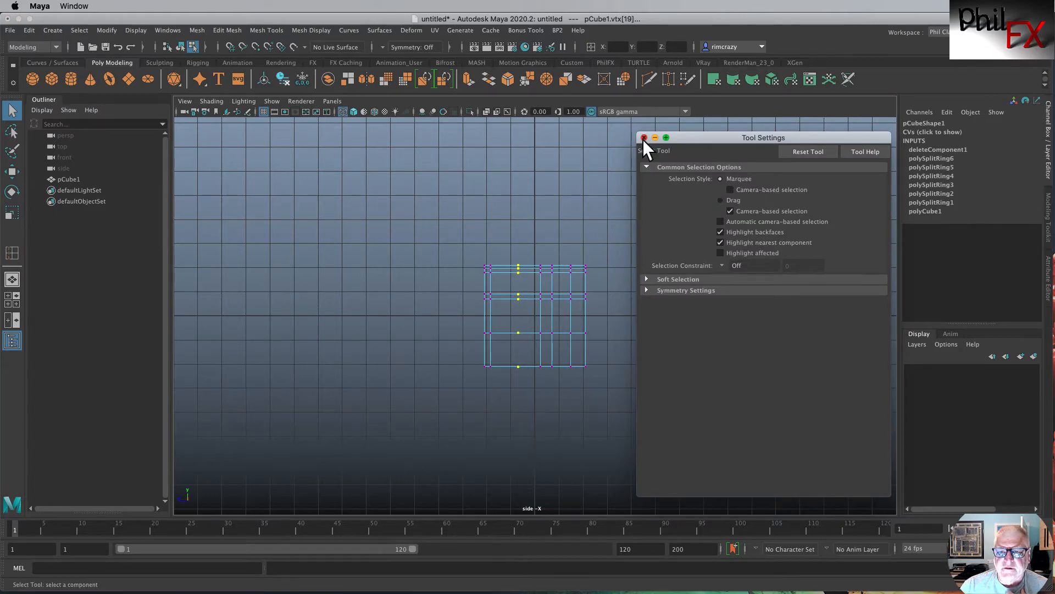
pyautogui.click(644, 137)
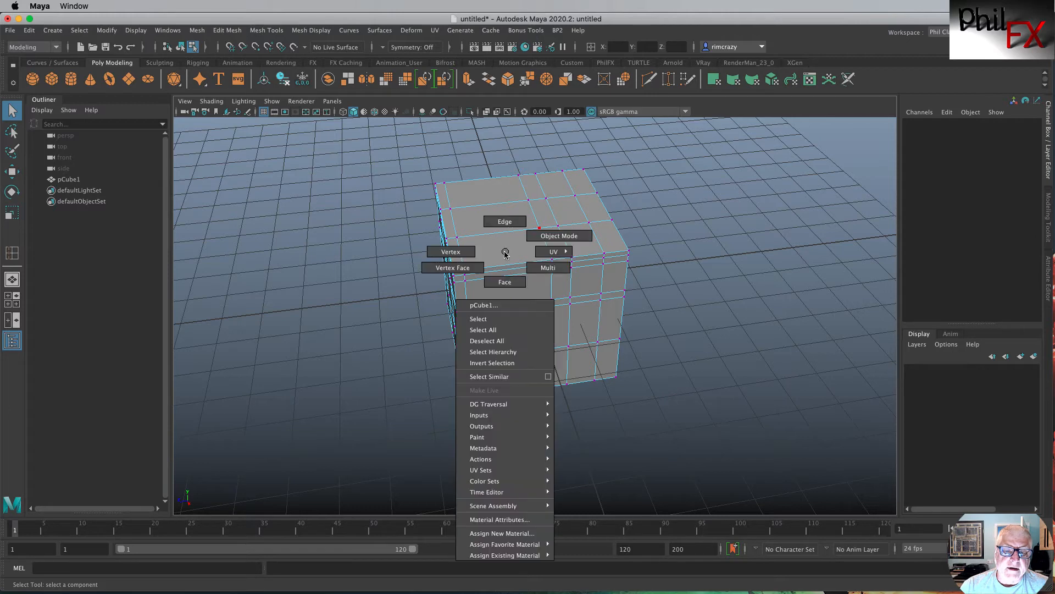
# Select and delete one edge from the cube's top face, keeping other edge loops intact
pyautogui.click(505, 221)
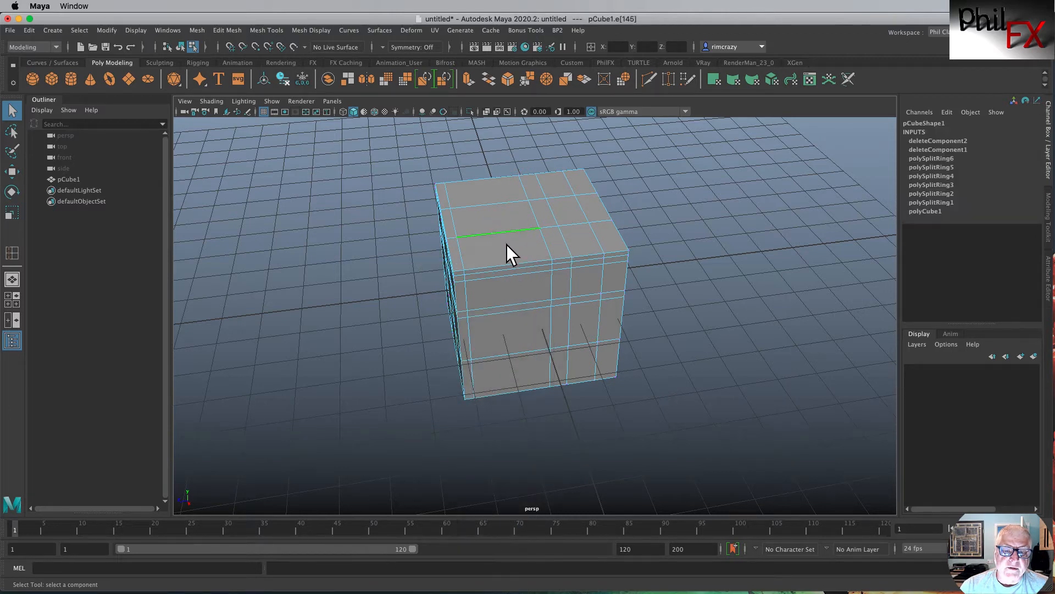
pyautogui.click(501, 233)
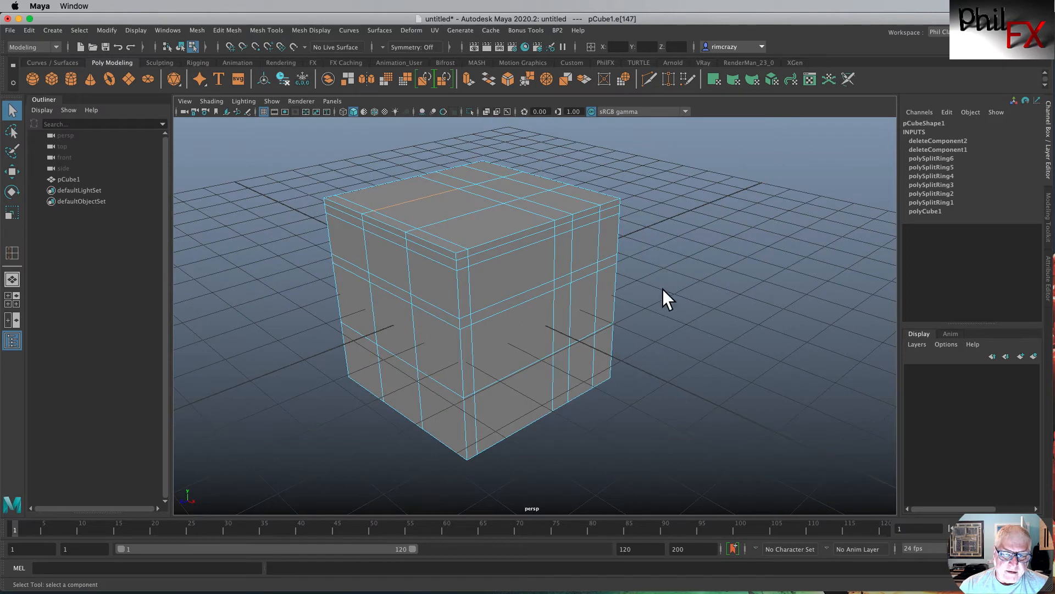
pyautogui.moveTo(471, 85)
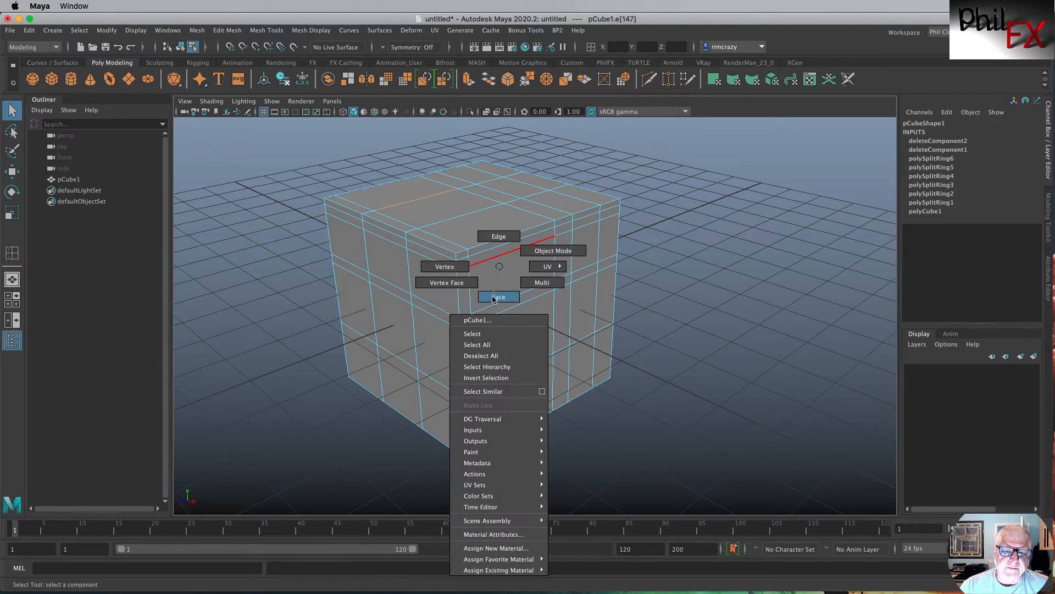
# Extrude a single front face of the cube and push it outward from the side
pyautogui.click(499, 296)
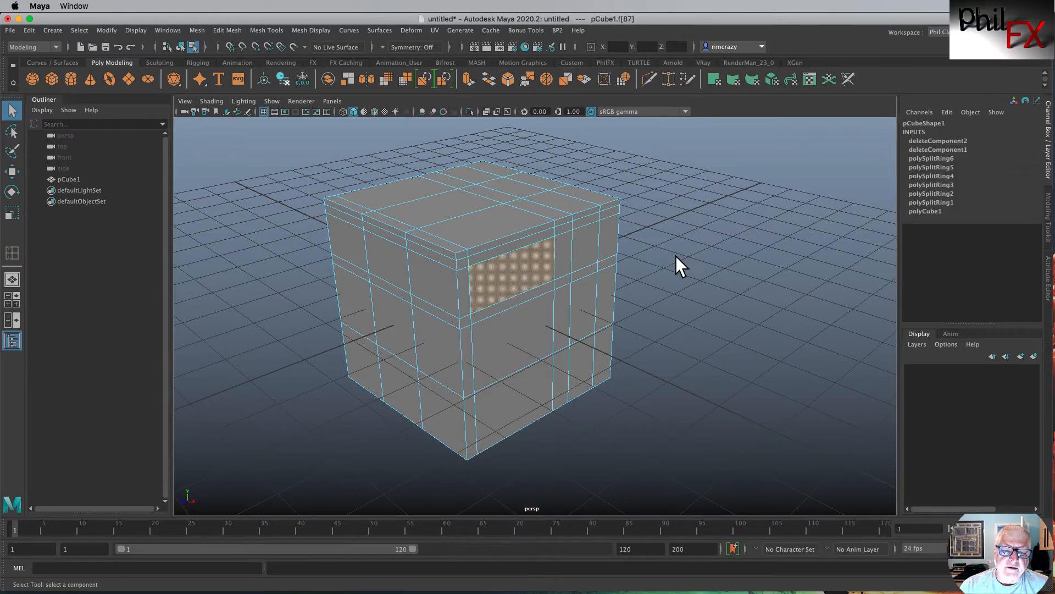
pyautogui.moveTo(506, 146)
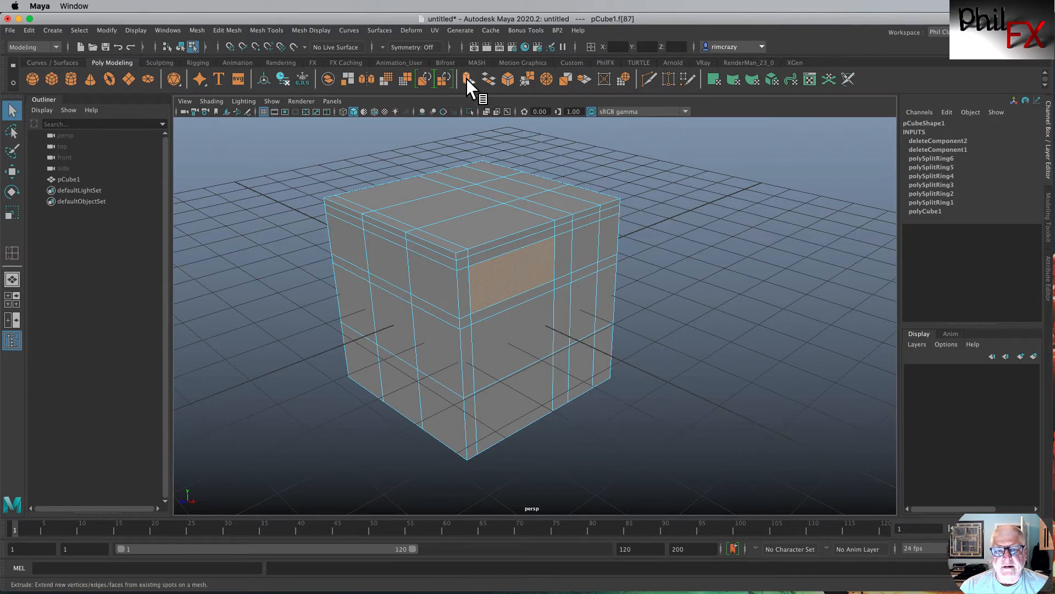
pyautogui.click(466, 79)
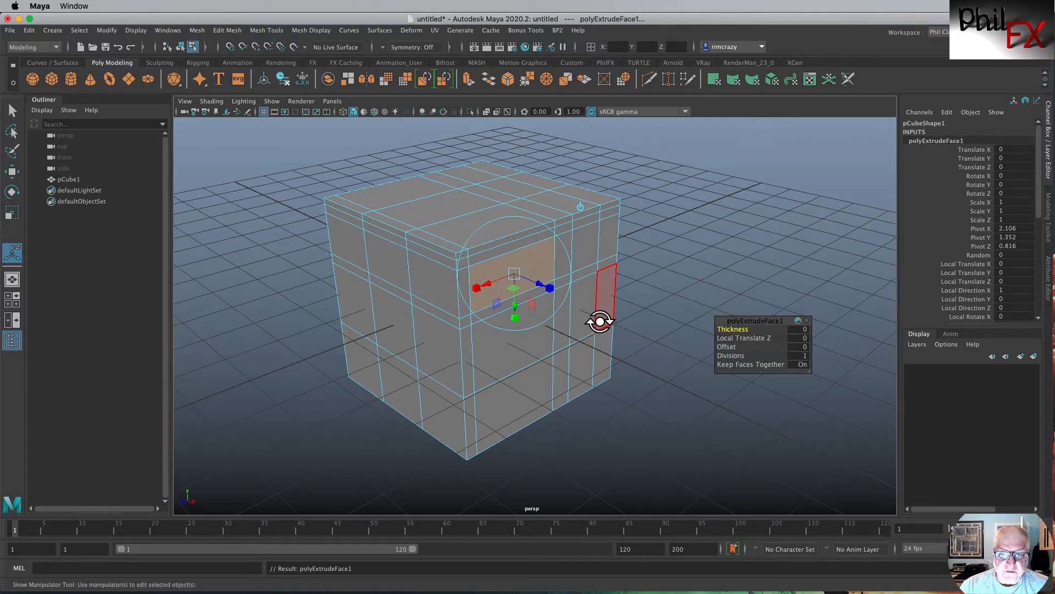
pyautogui.moveTo(539, 303); pyautogui.dragTo(498, 317)
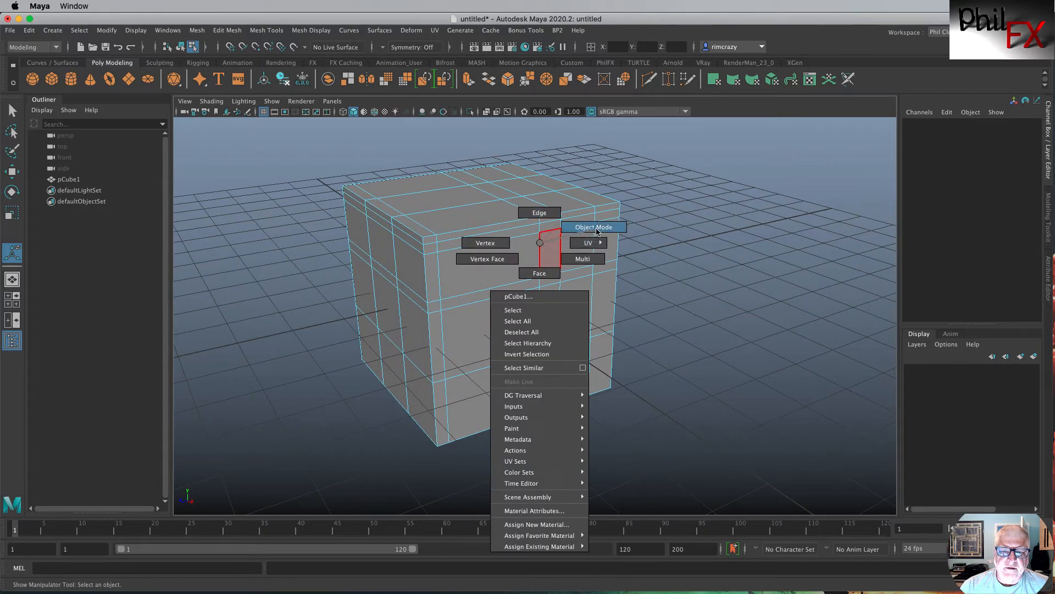
# Swap the cube for a polygon sphere, scale it up, and select one face to extrude
pyautogui.click(594, 226)
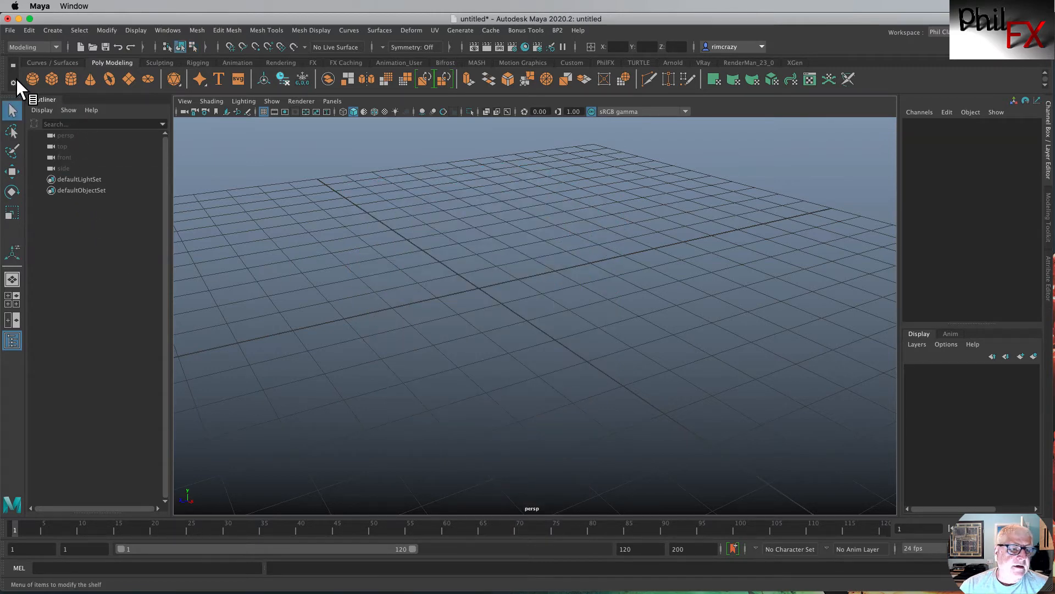
pyautogui.click(31, 79)
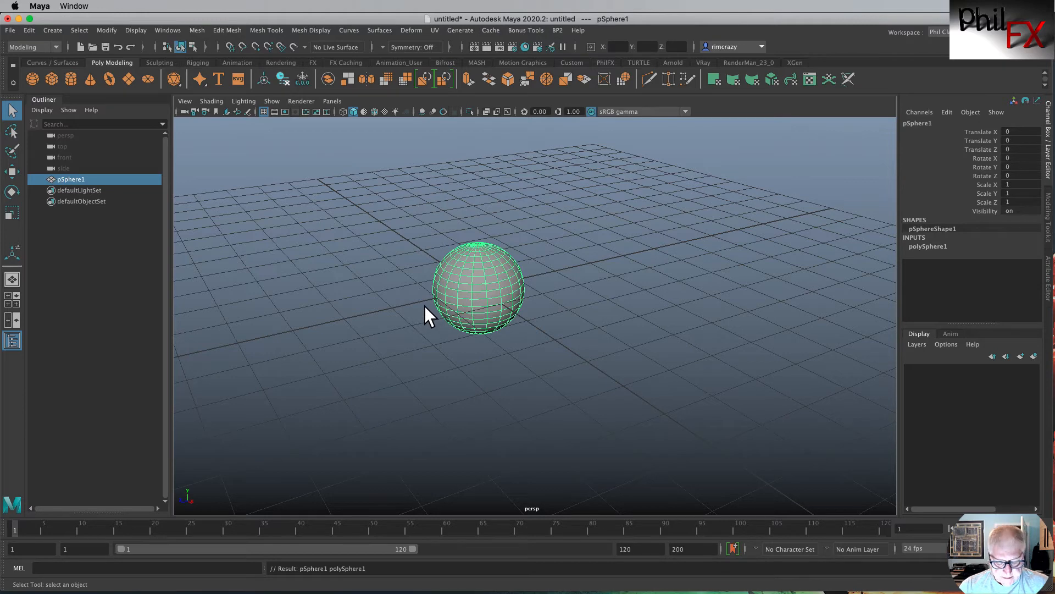
pyautogui.press('r')
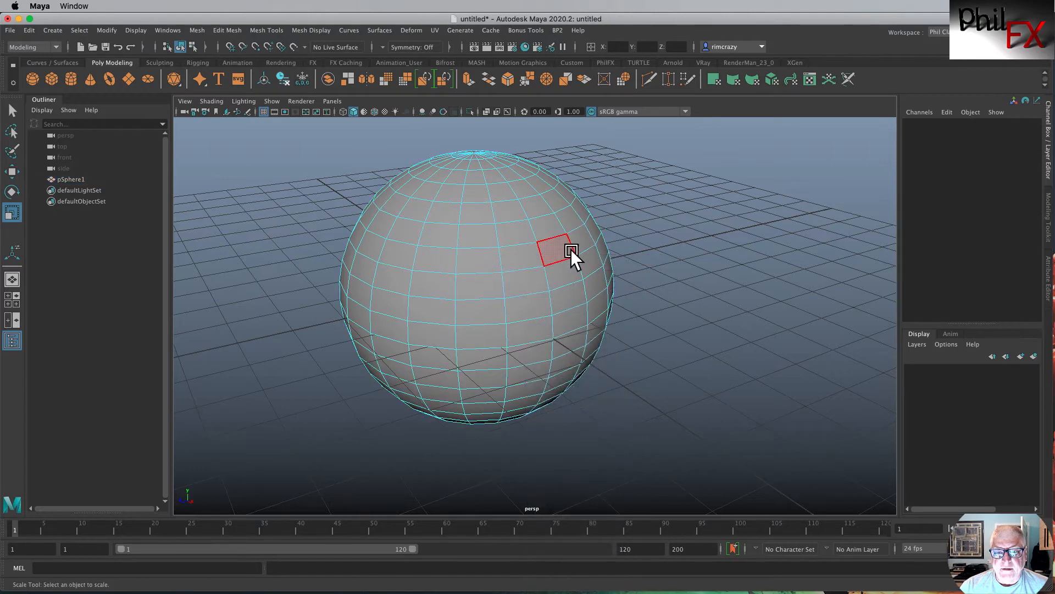
pyautogui.click(558, 253)
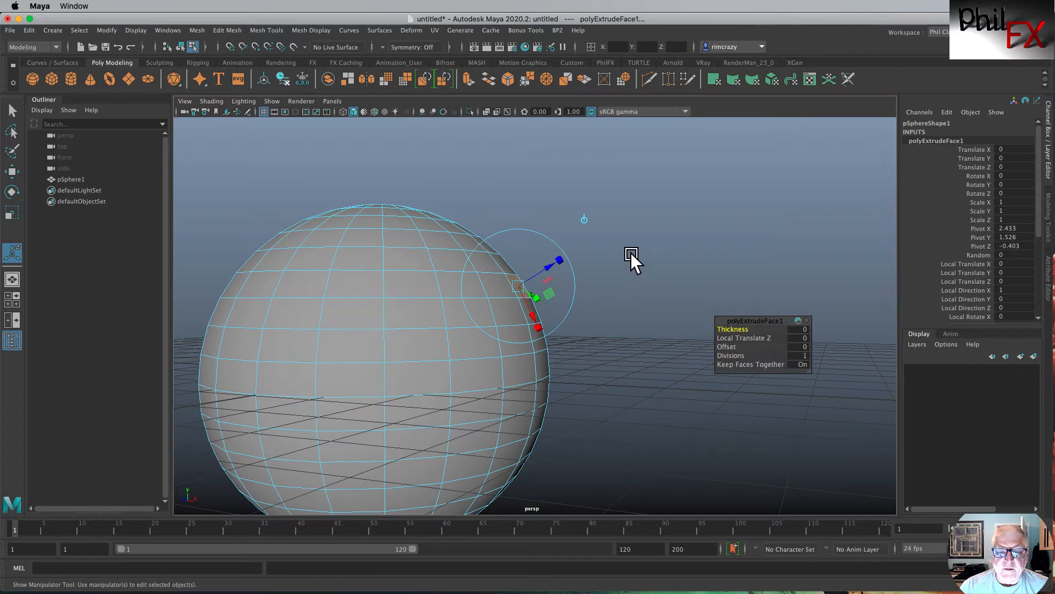
pyautogui.moveTo(591, 224)
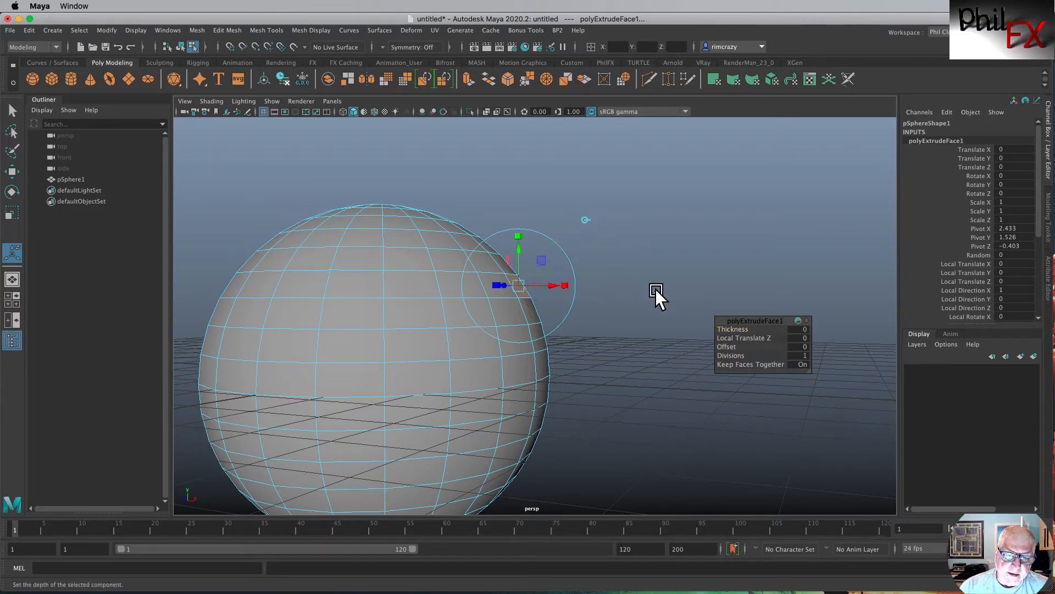
pyautogui.moveTo(589, 310)
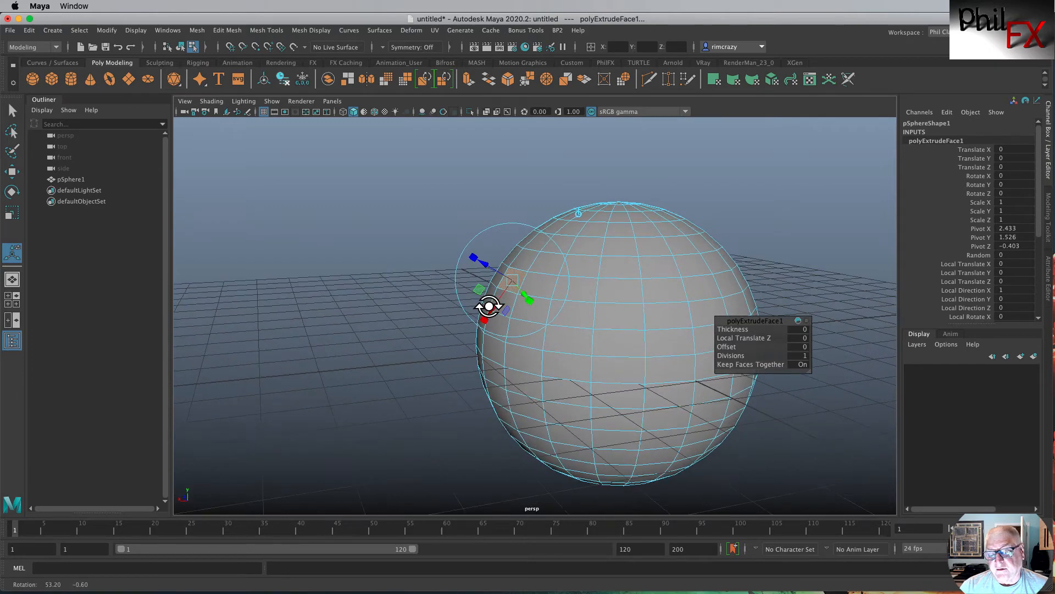
pyautogui.moveTo(489, 276)
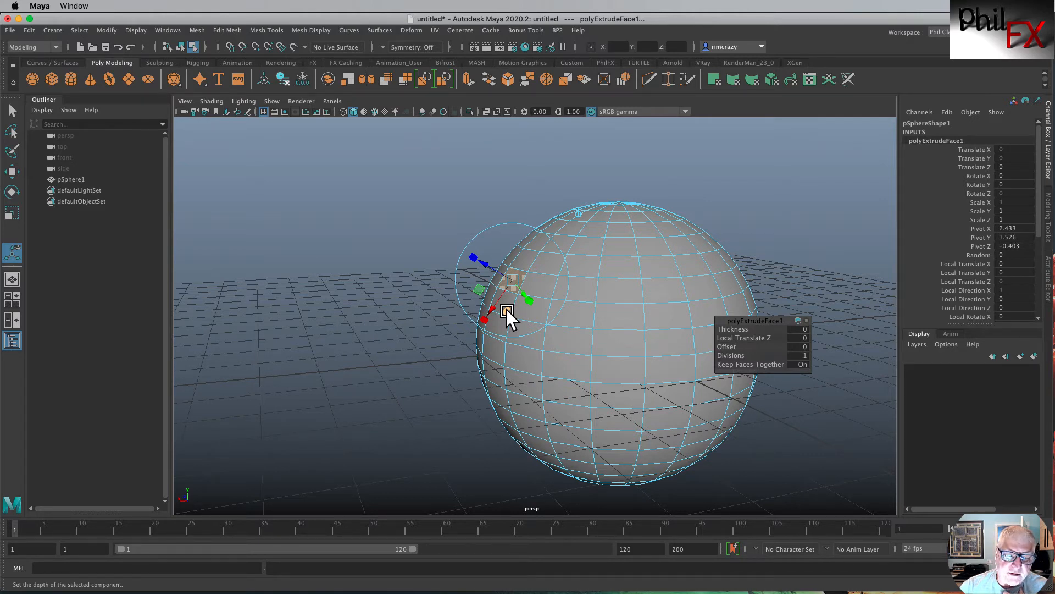
pyautogui.moveTo(418, 326)
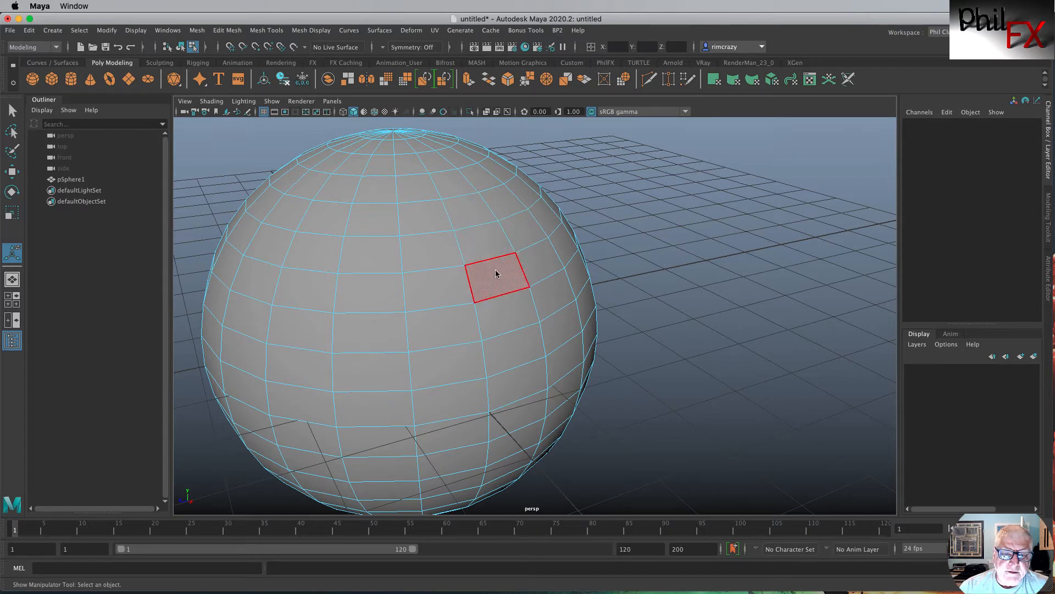
# Return the sphere to a plain surface and enter face component selection on it
pyautogui.rightClick(496, 271)
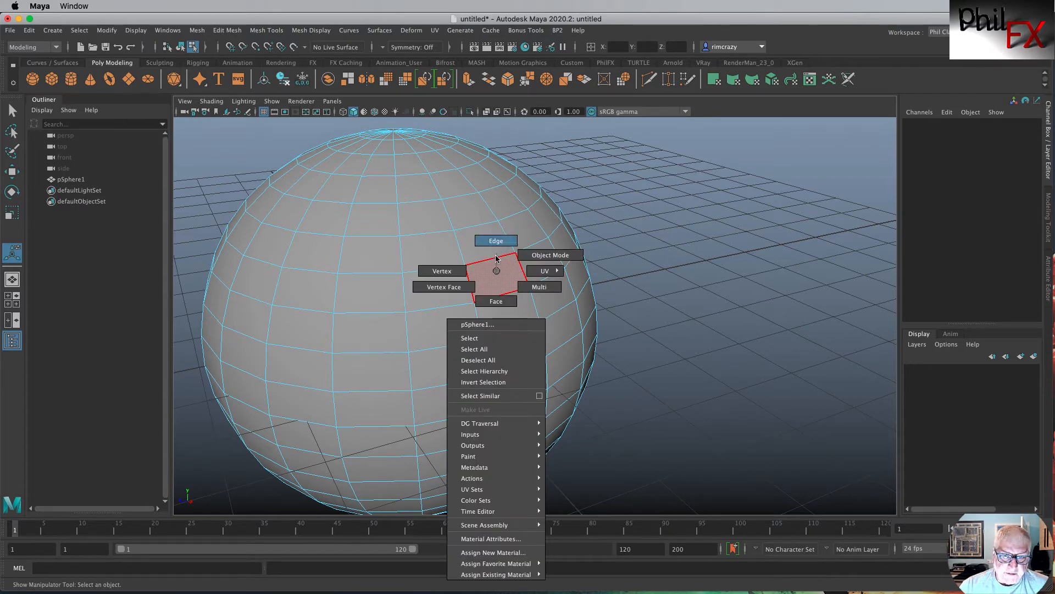
pyautogui.moveTo(496, 301)
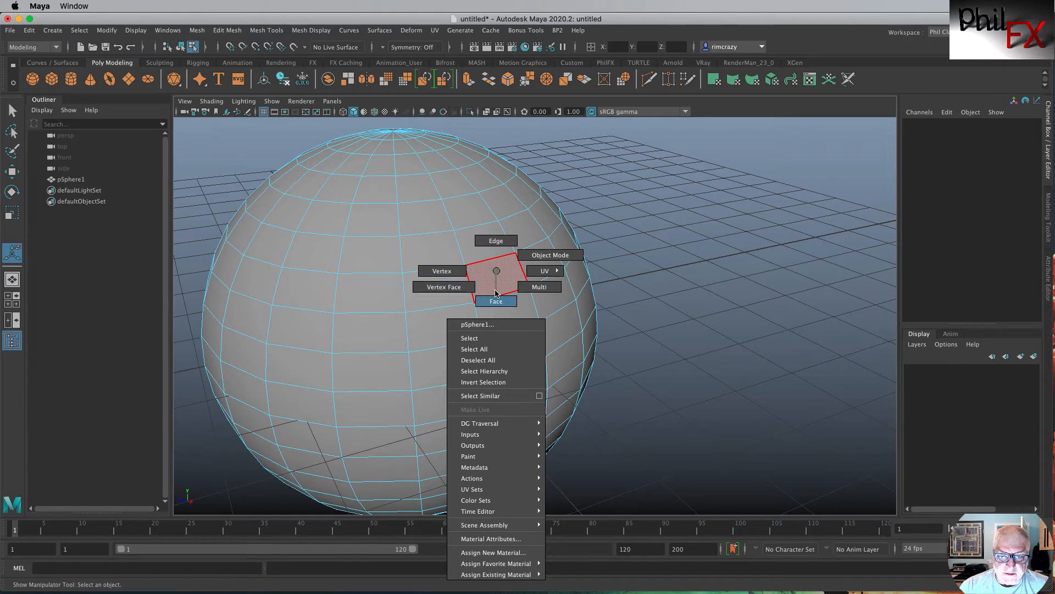
pyautogui.moveTo(538, 286)
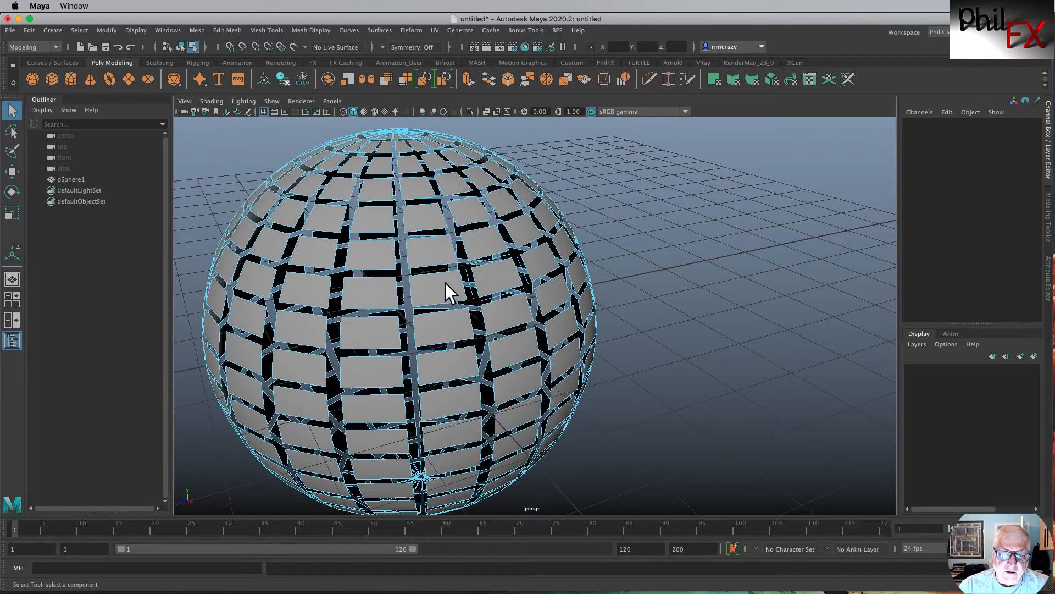
pyautogui.moveTo(434, 314)
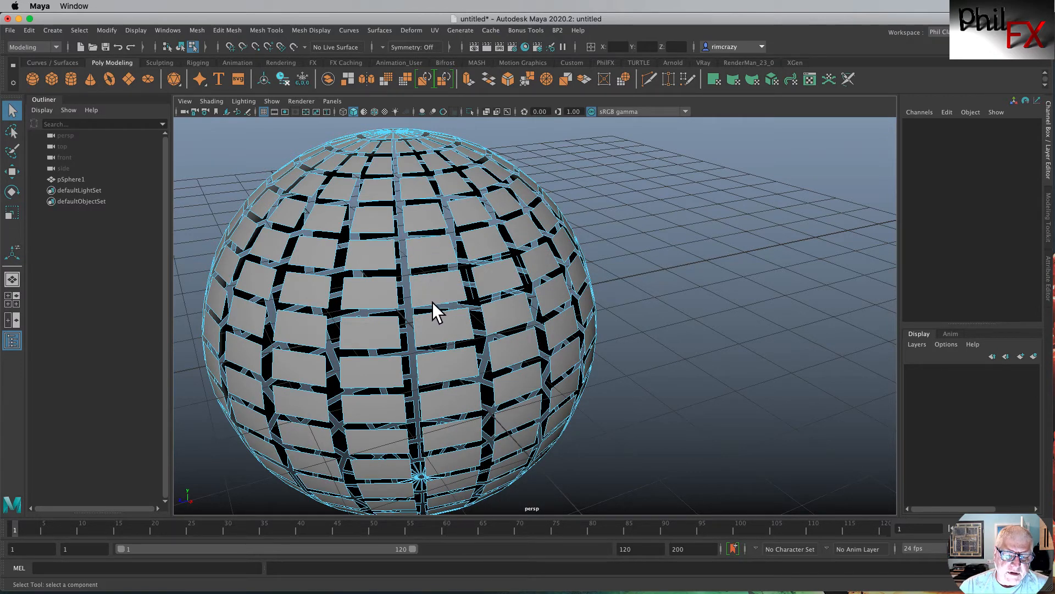
pyautogui.moveTo(449, 308)
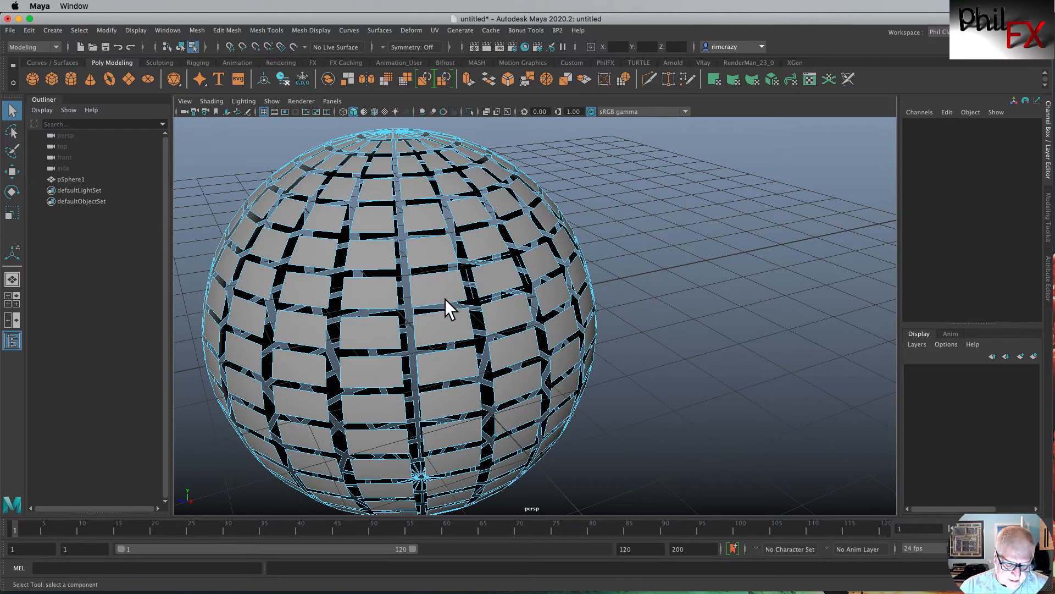
pyautogui.moveTo(468, 276)
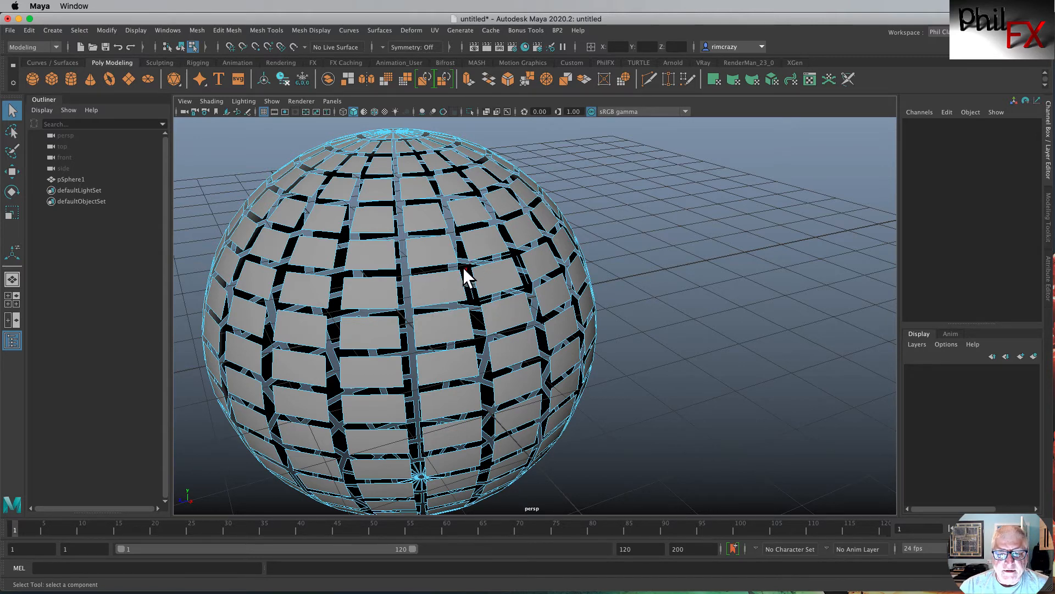
pyautogui.moveTo(461, 310)
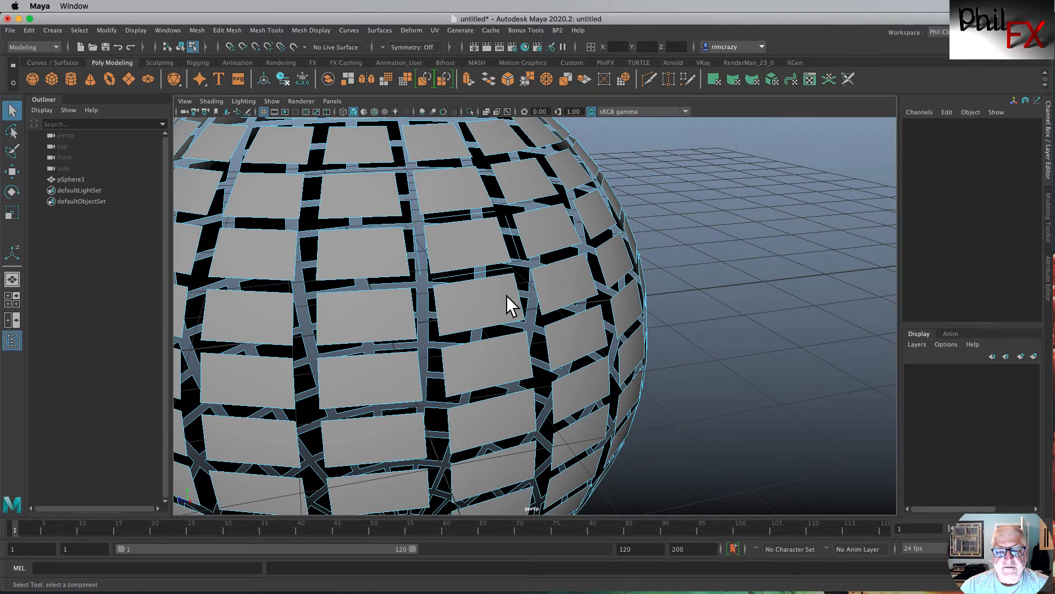
pyautogui.moveTo(447, 222)
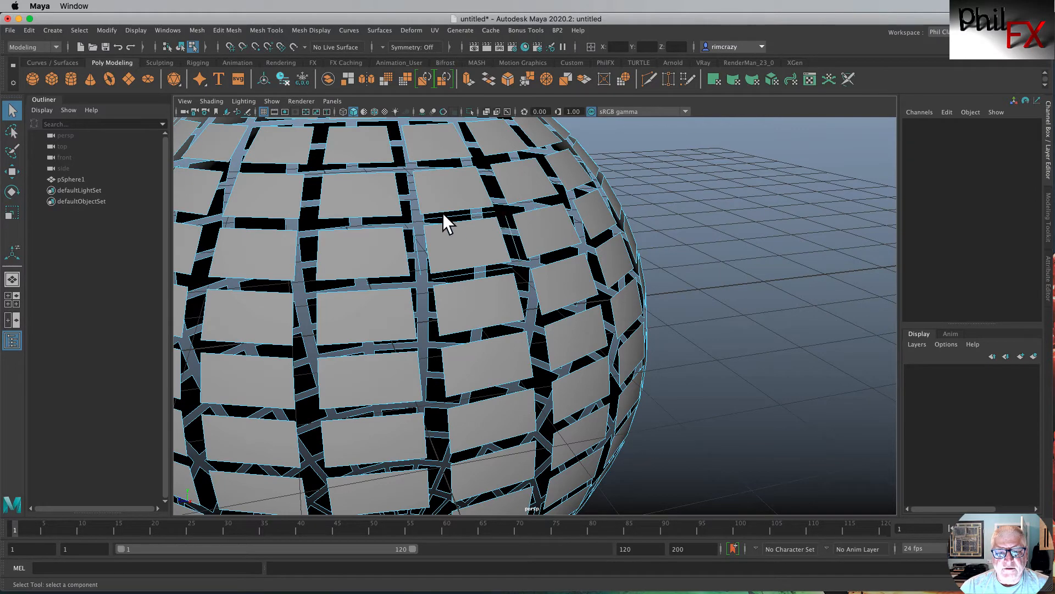
pyautogui.moveTo(498, 219)
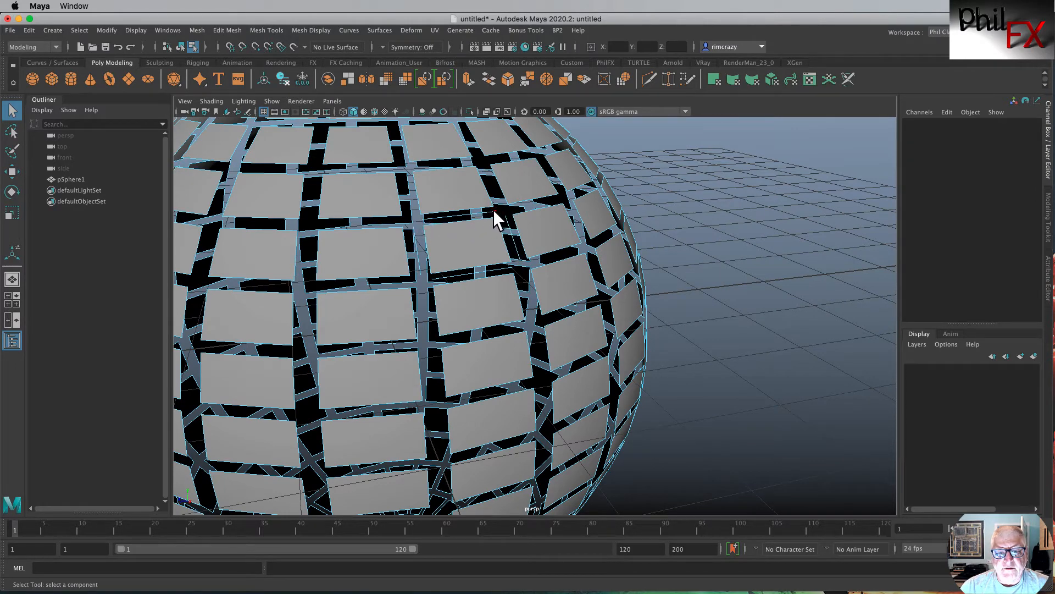
pyautogui.moveTo(424, 225)
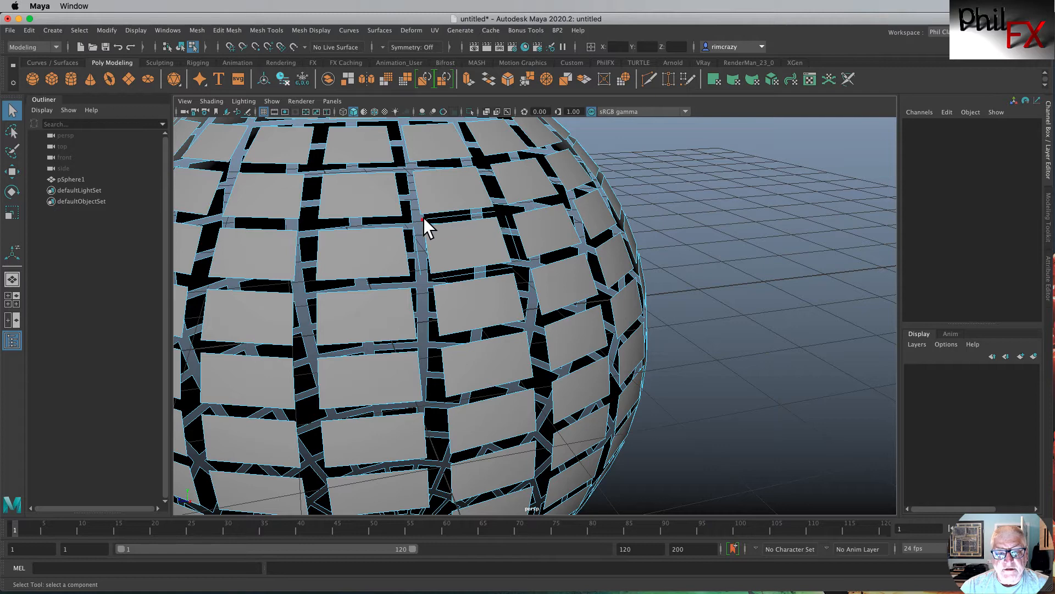
pyautogui.moveTo(441, 286)
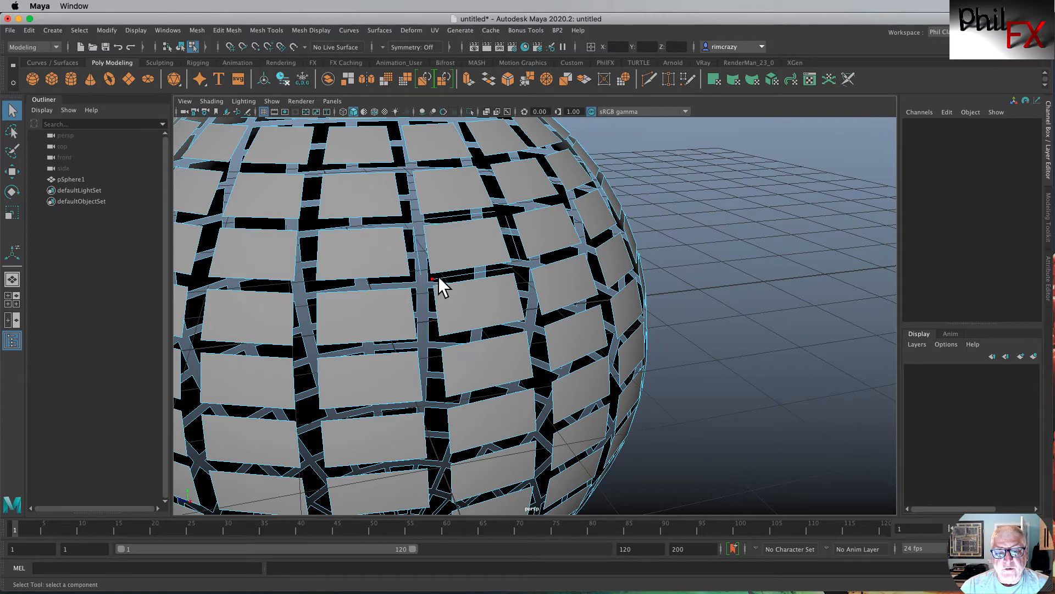
pyautogui.moveTo(521, 253)
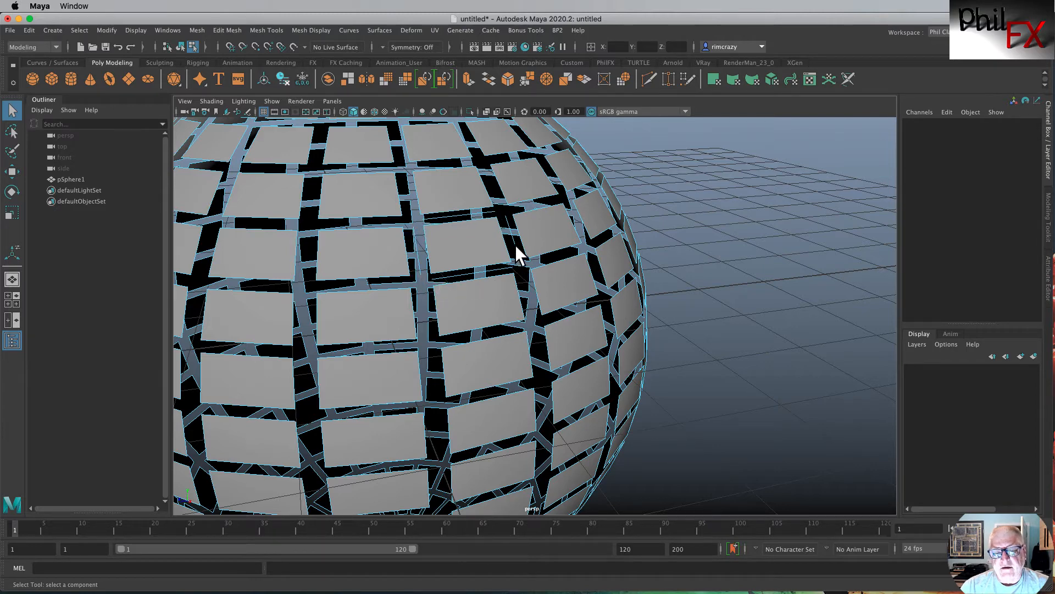
pyautogui.moveTo(472, 245)
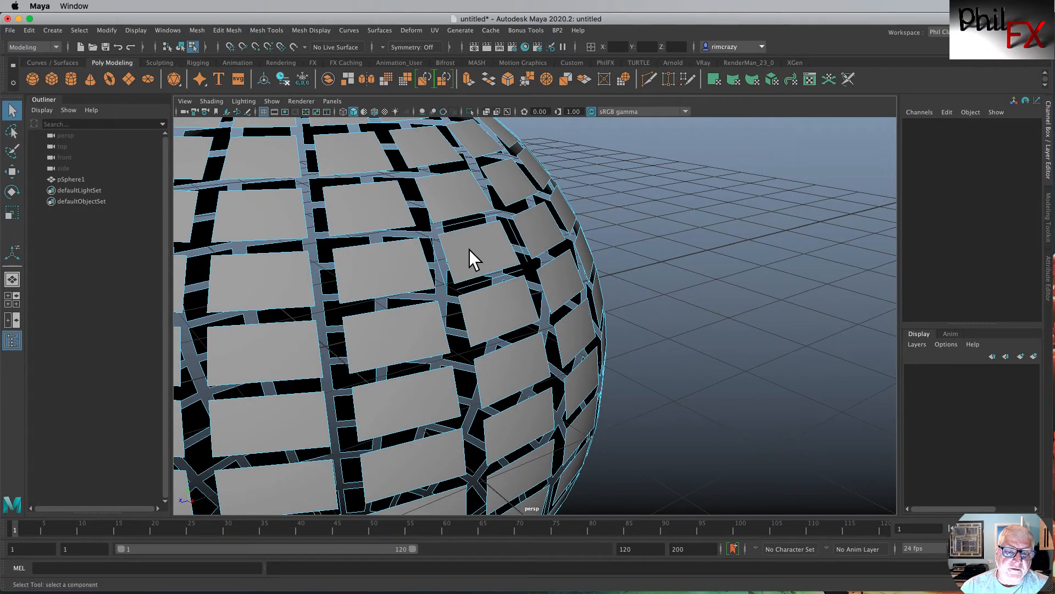
pyautogui.rightClick(471, 263)
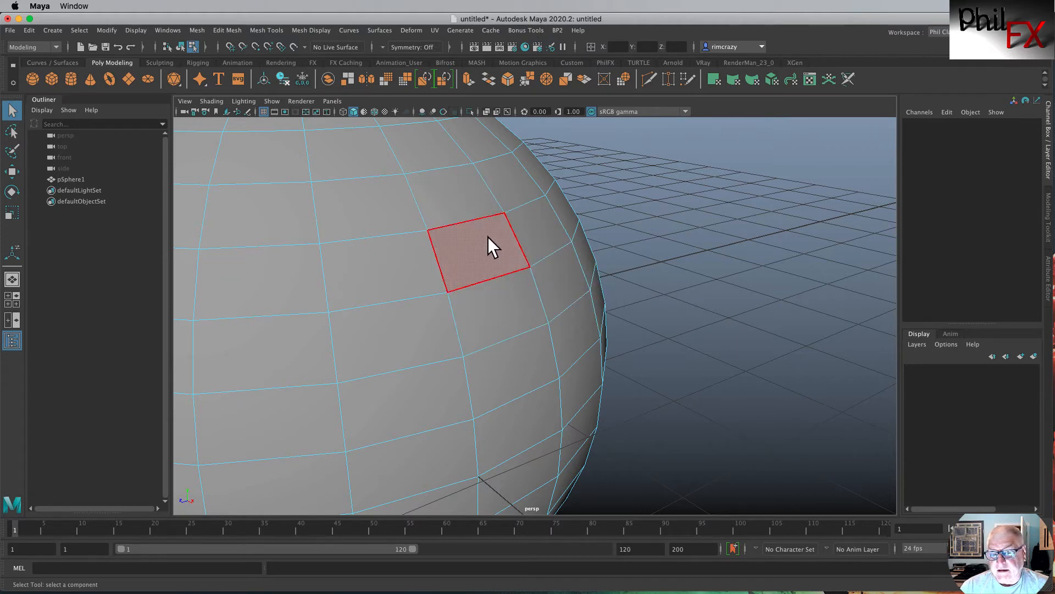
pyautogui.moveTo(488, 253)
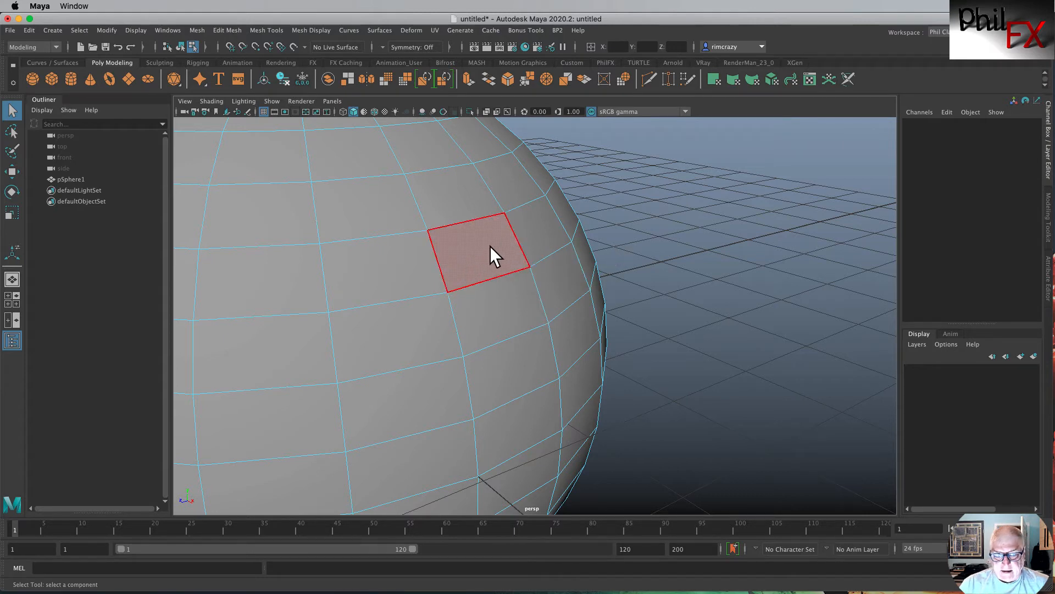
# Delete one upper-middle face of the sphere, leaving a square hole
pyautogui.click(478, 253)
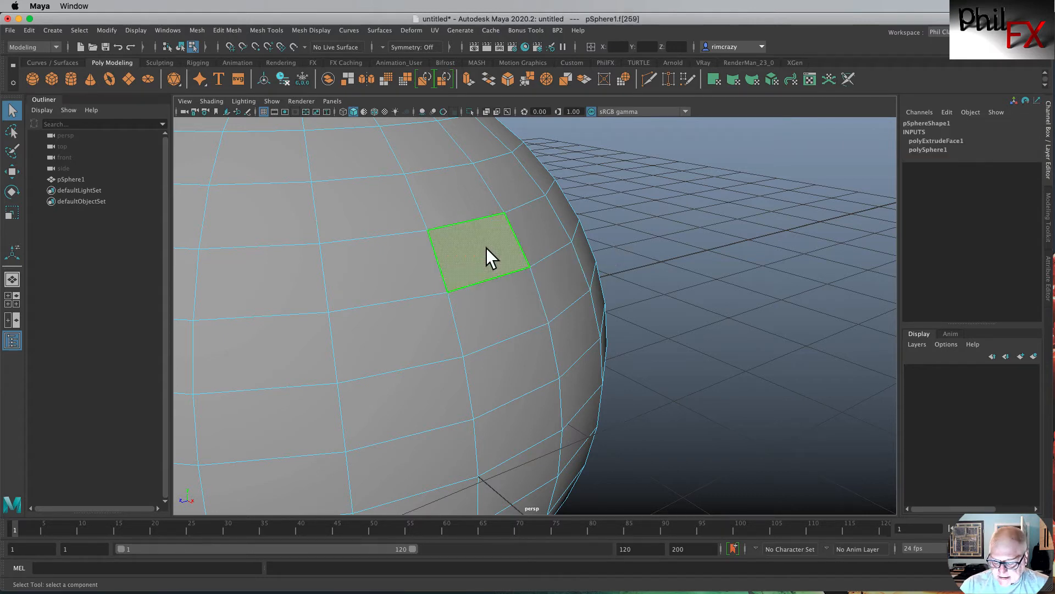
pyautogui.click(545, 238)
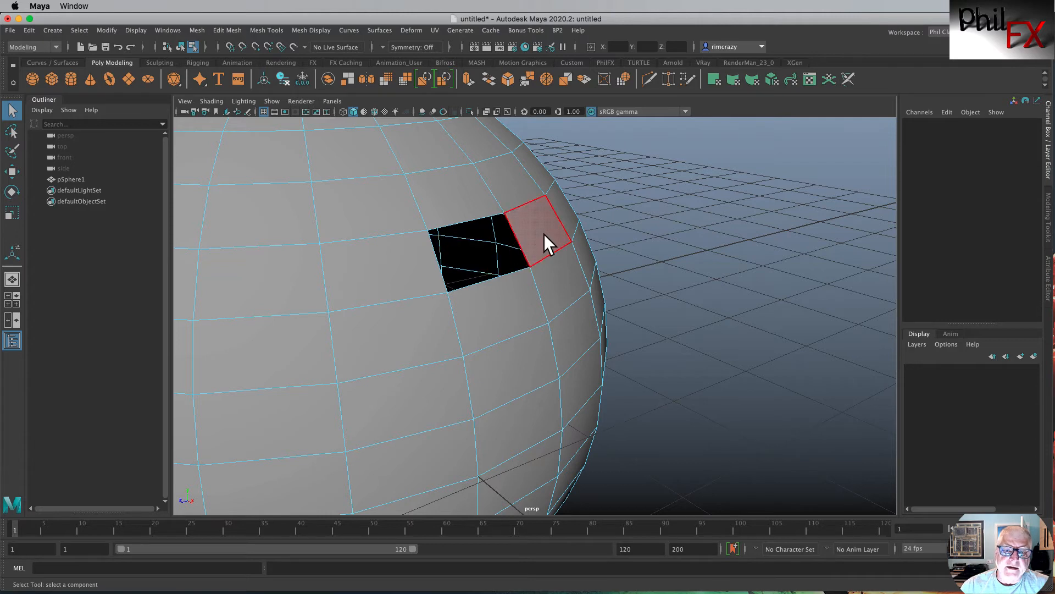
pyautogui.click(468, 257)
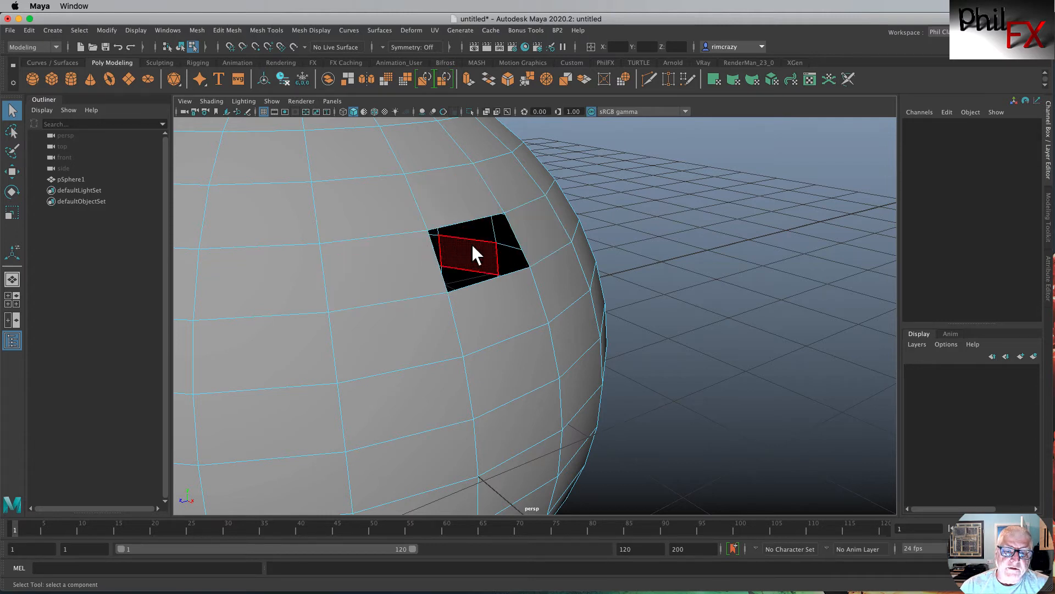
# Select a border edge of the hole and attempt Edit Mesh > Bridge across it
pyautogui.rightClick(472, 257)
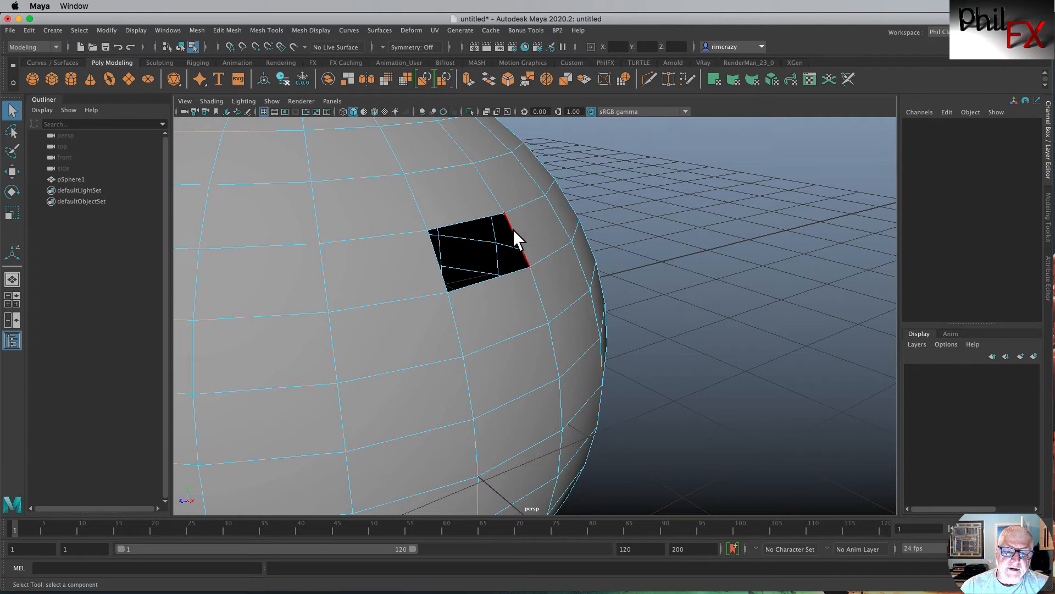
pyautogui.click(444, 269)
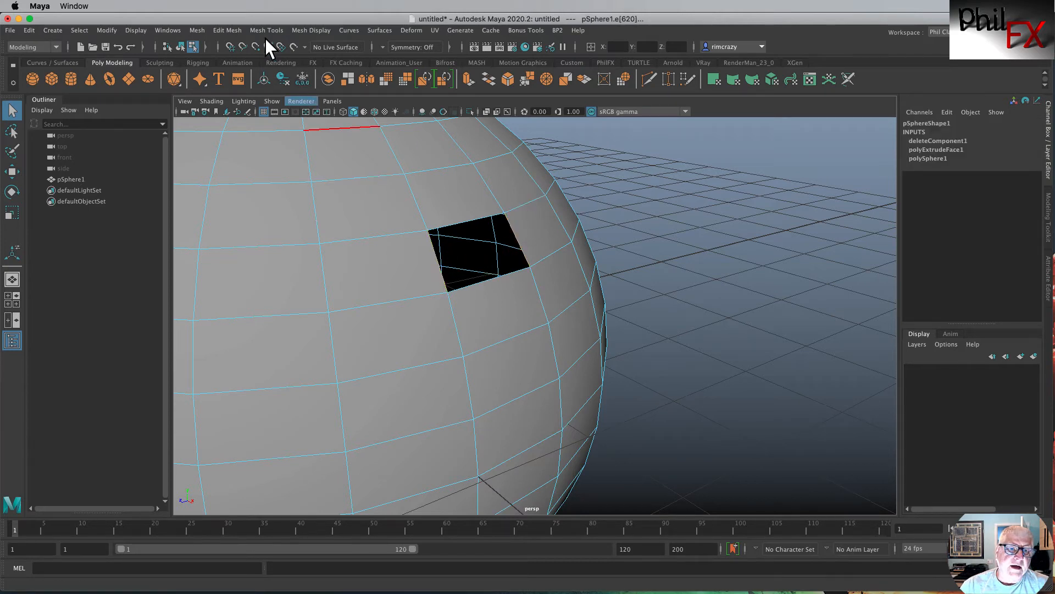
pyautogui.click(225, 31)
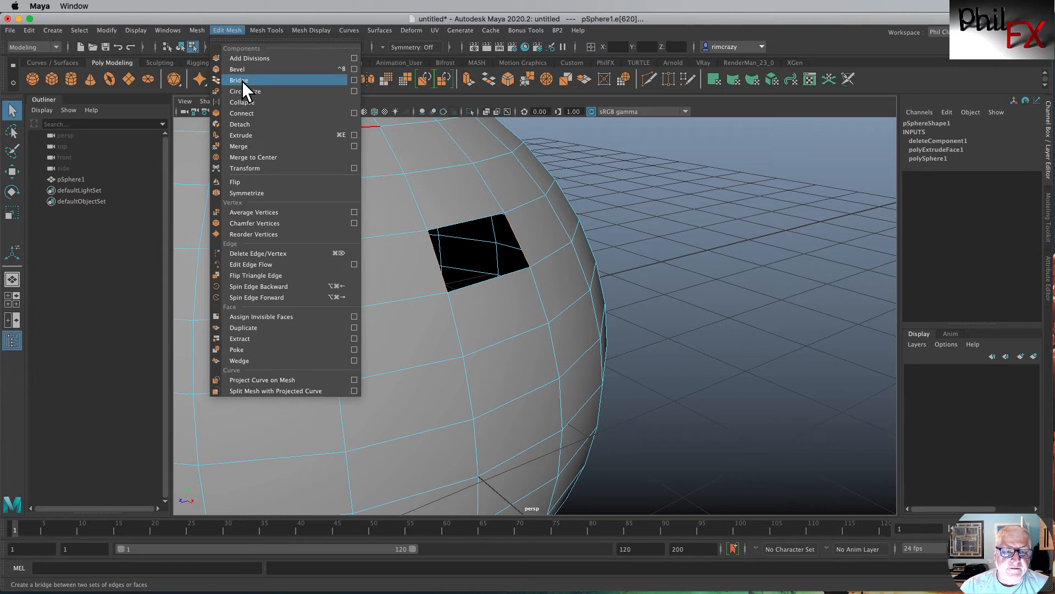
pyautogui.click(237, 81)
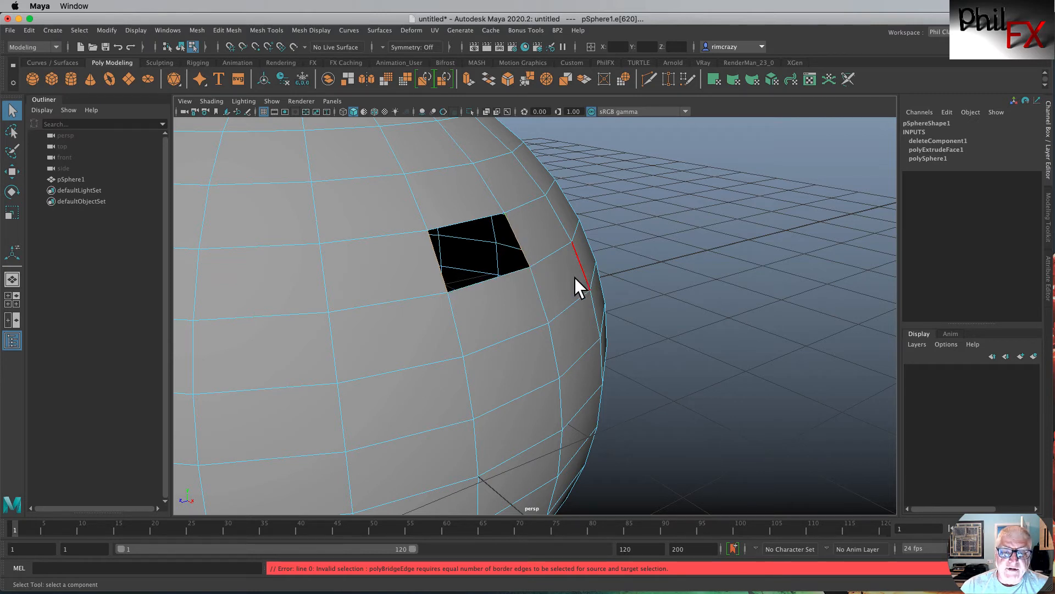
pyautogui.moveTo(491, 209)
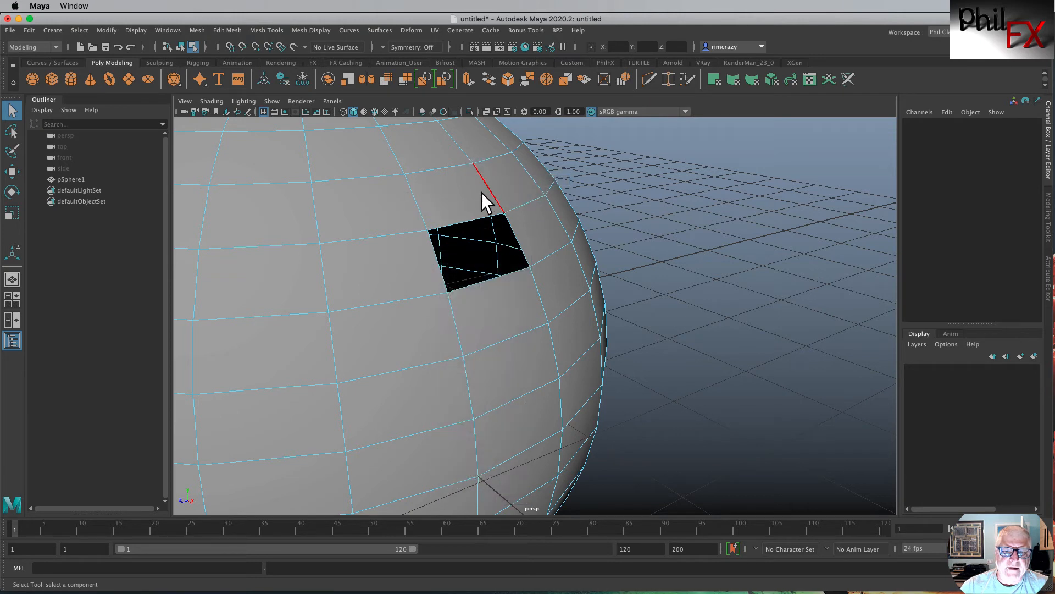
pyautogui.moveTo(237, 79)
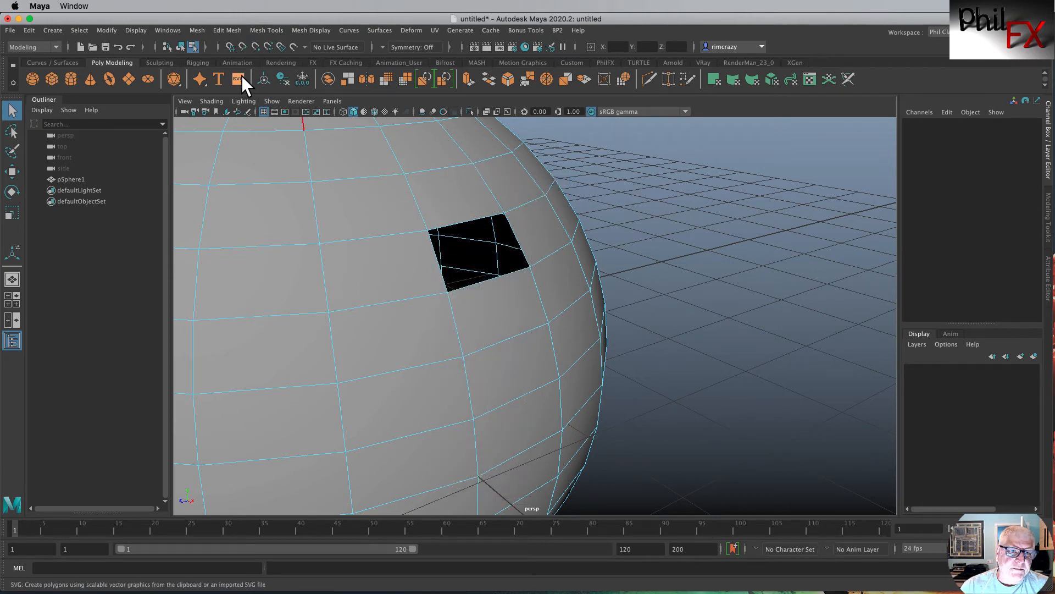
# Run Mesh Cleanup with 'Faces with zero geometry area' enabled on the sphere
pyautogui.click(228, 30)
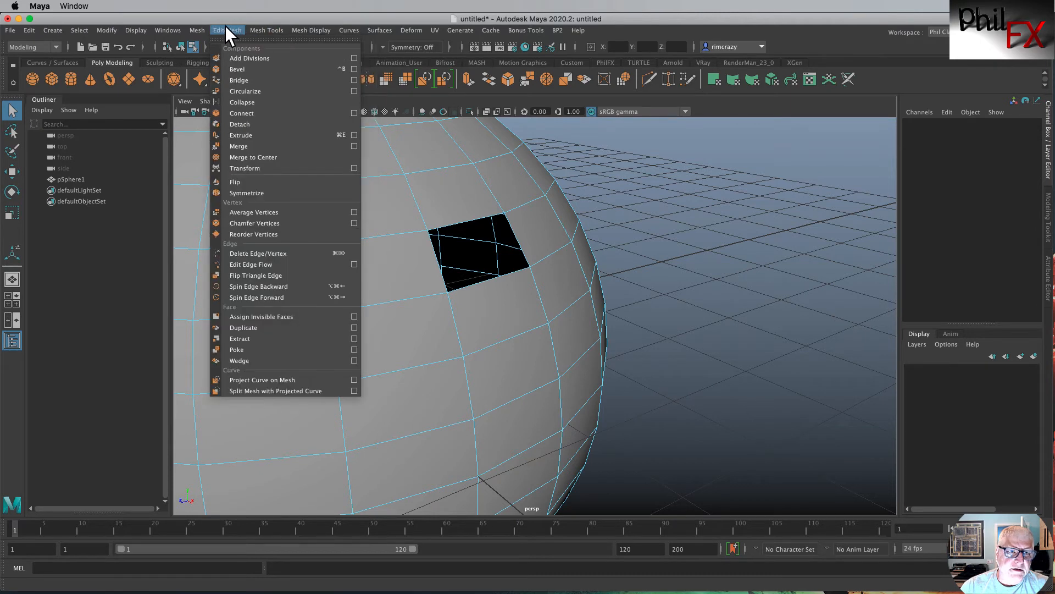
pyautogui.click(197, 31)
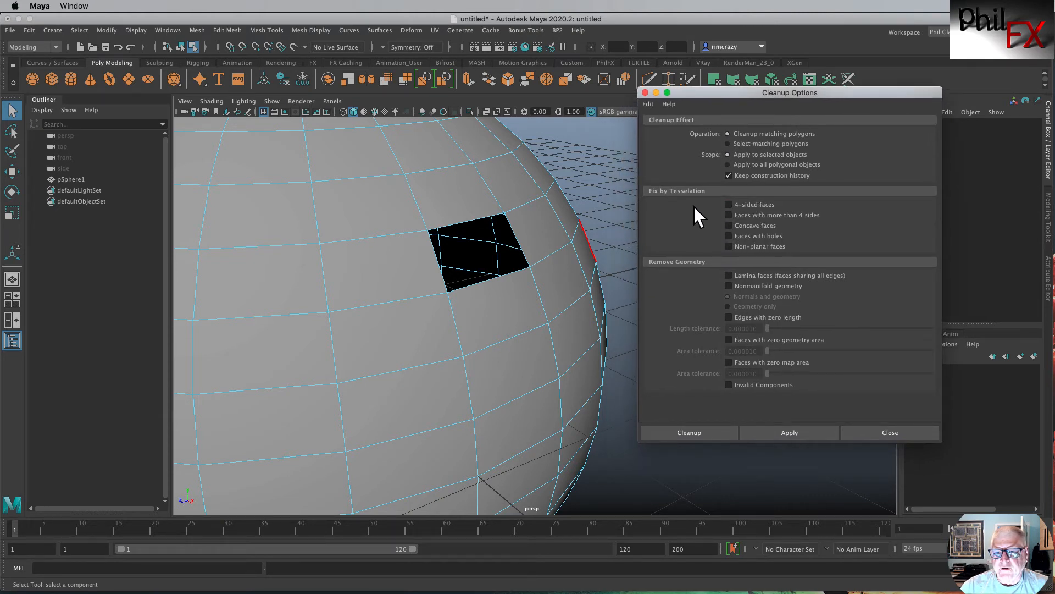
pyautogui.moveTo(694, 206)
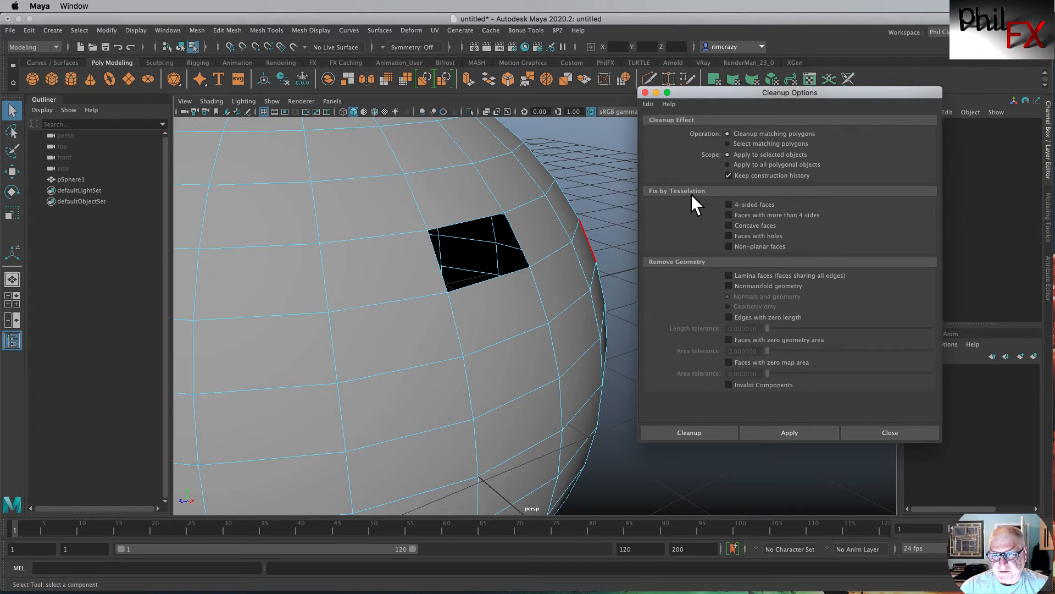
pyautogui.moveTo(740, 232)
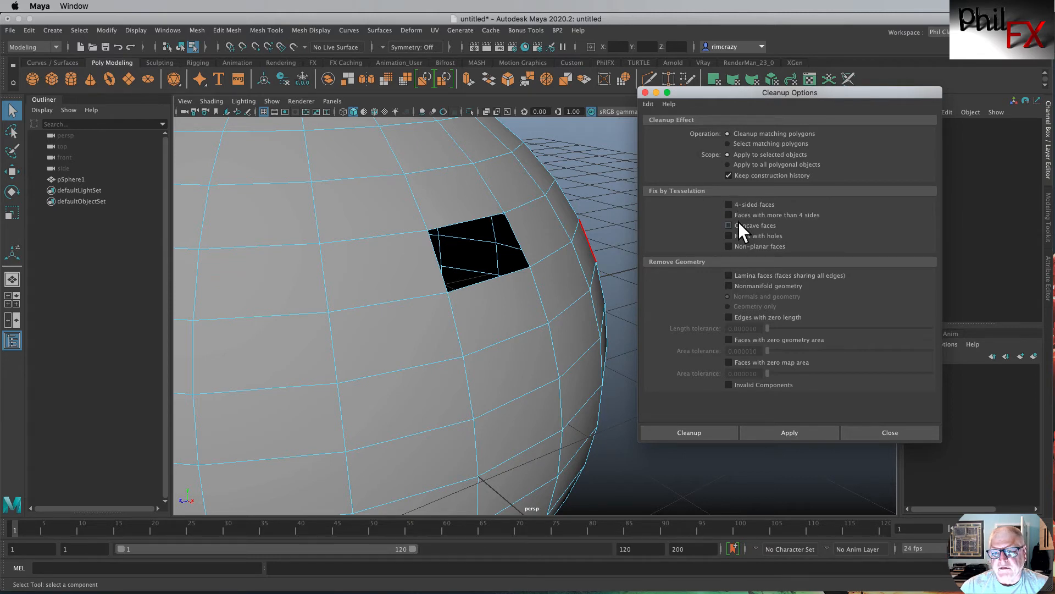
pyautogui.moveTo(659, 275)
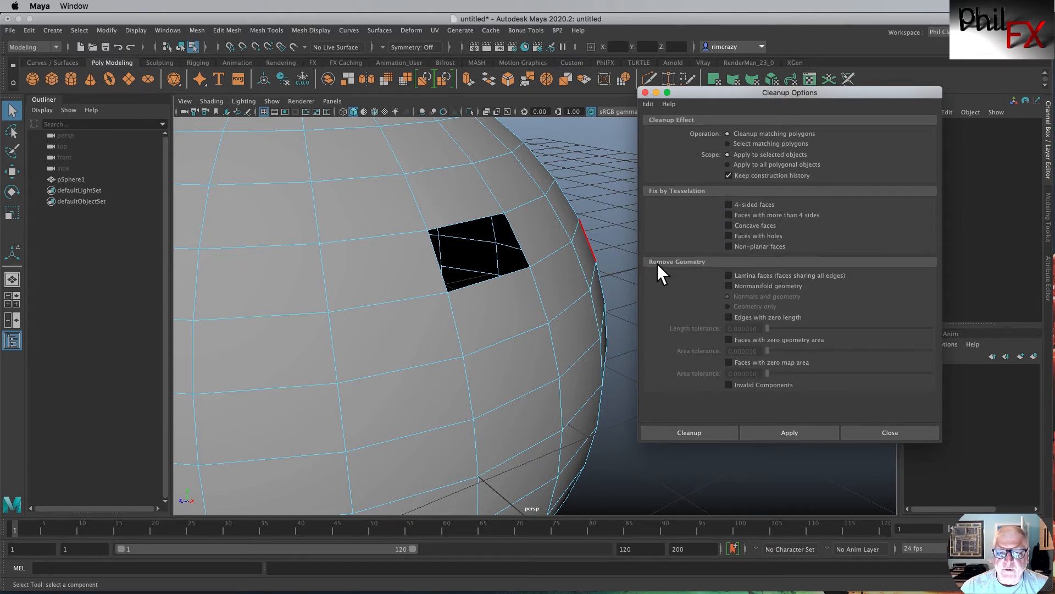
pyautogui.moveTo(700, 275)
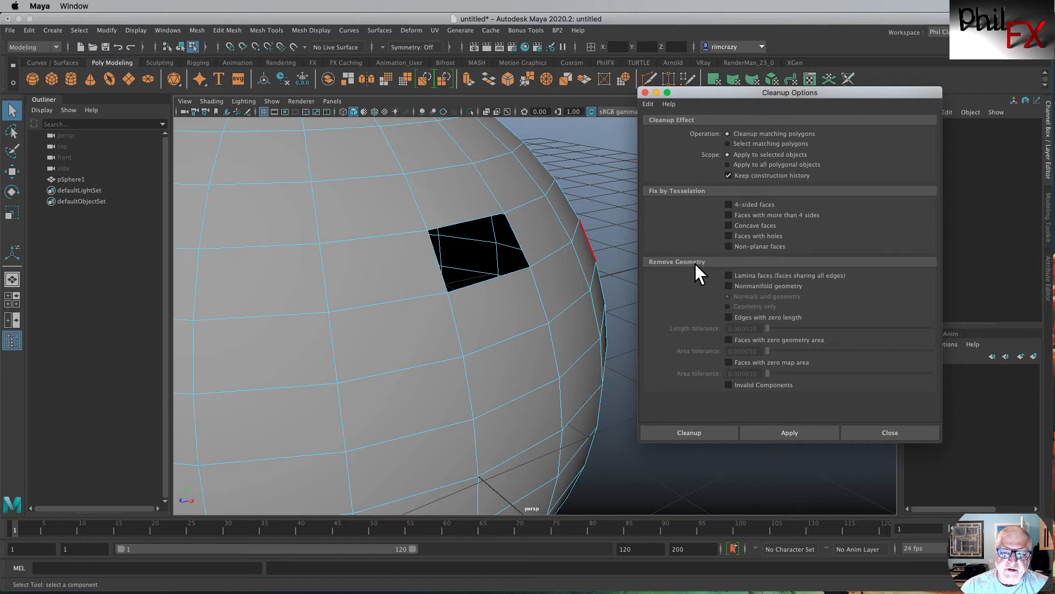
pyautogui.moveTo(716, 278)
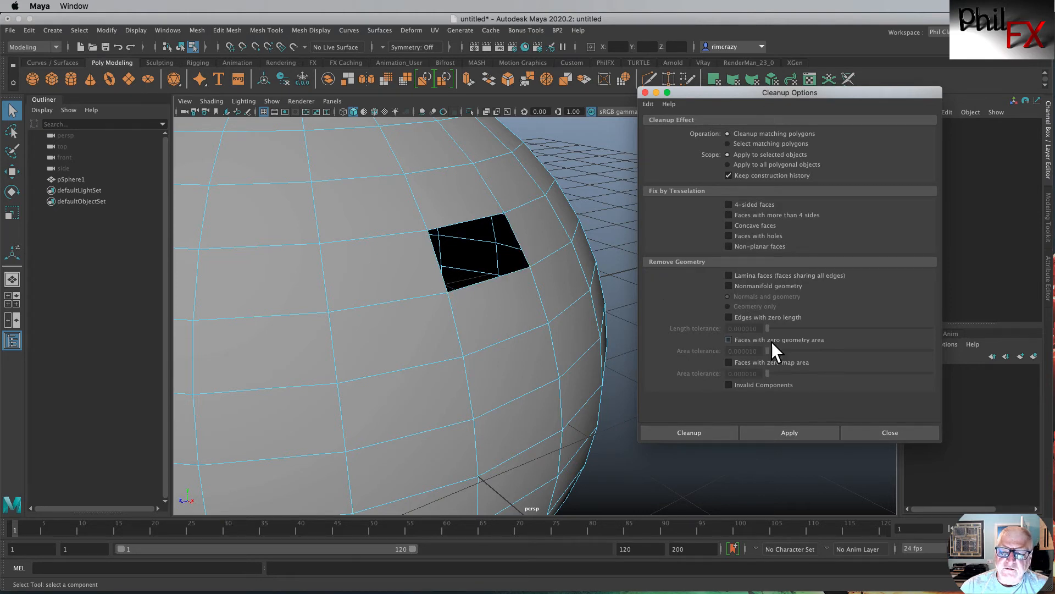
pyautogui.moveTo(748, 347)
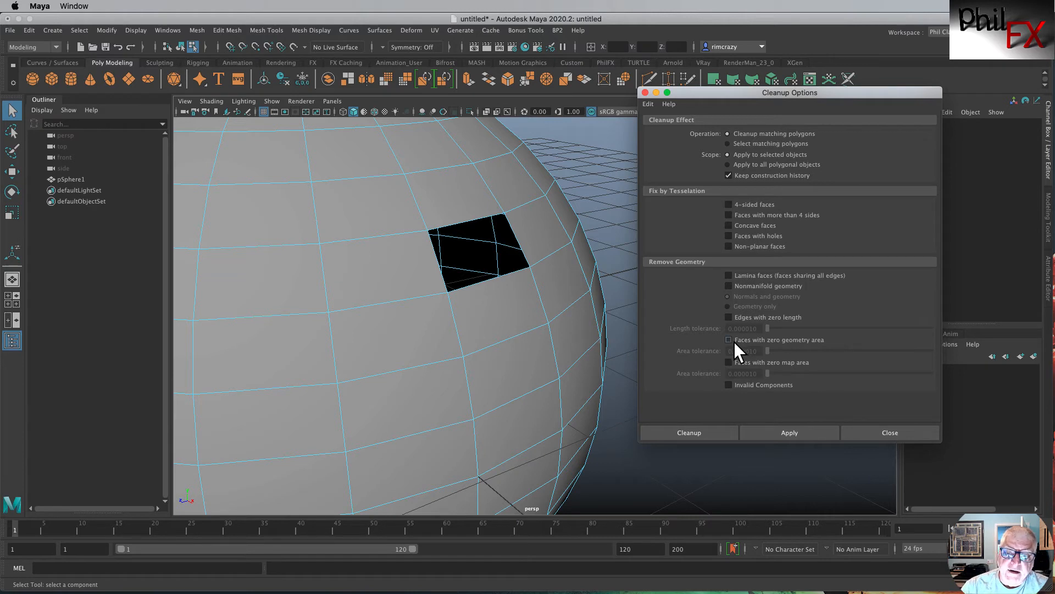
pyautogui.click(728, 340)
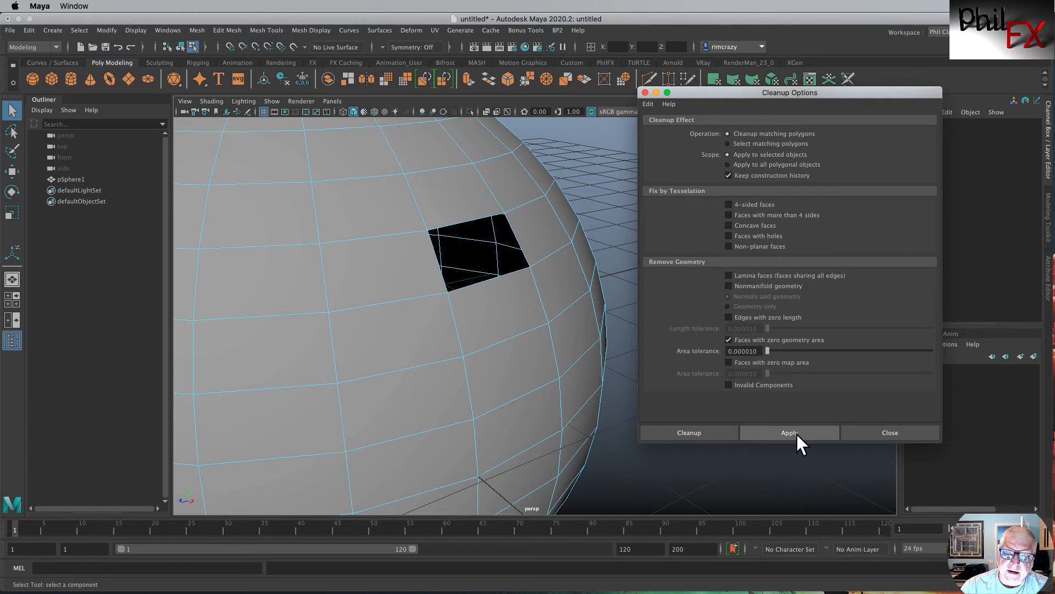
pyautogui.click(789, 432)
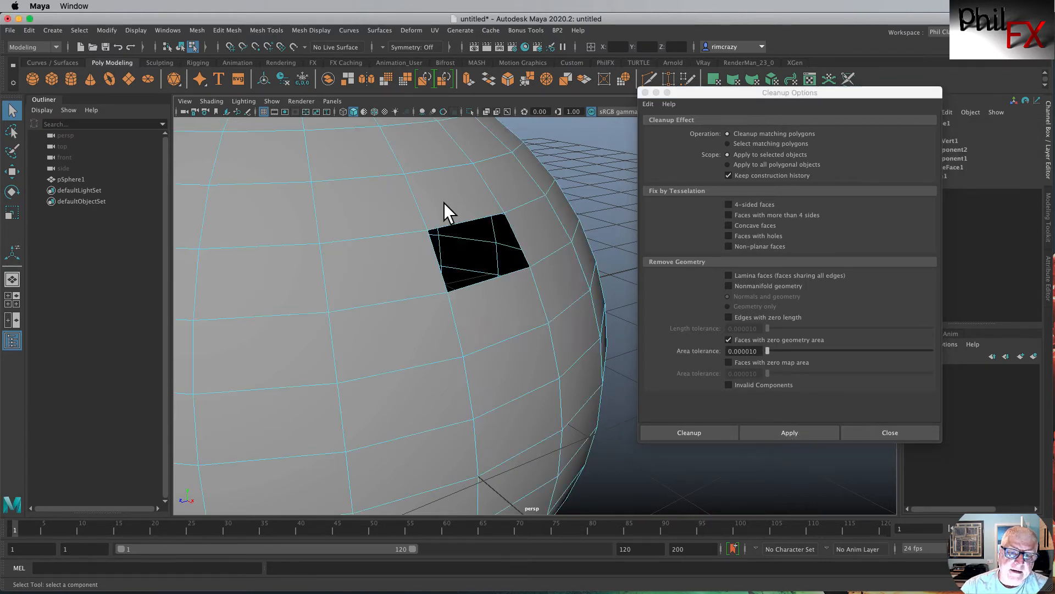
pyautogui.rightClick(447, 209)
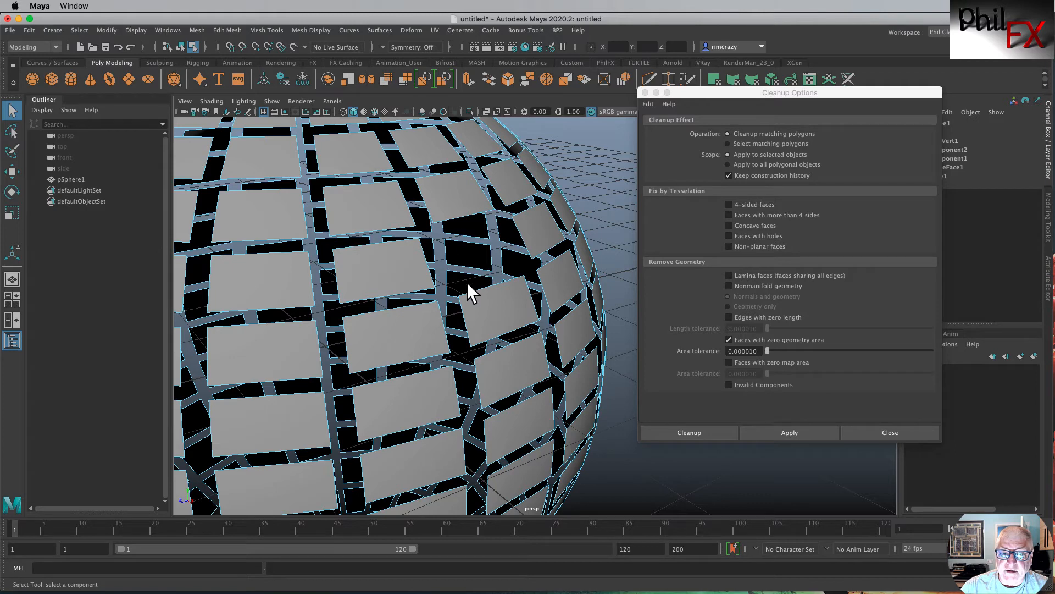
pyautogui.moveTo(467, 245)
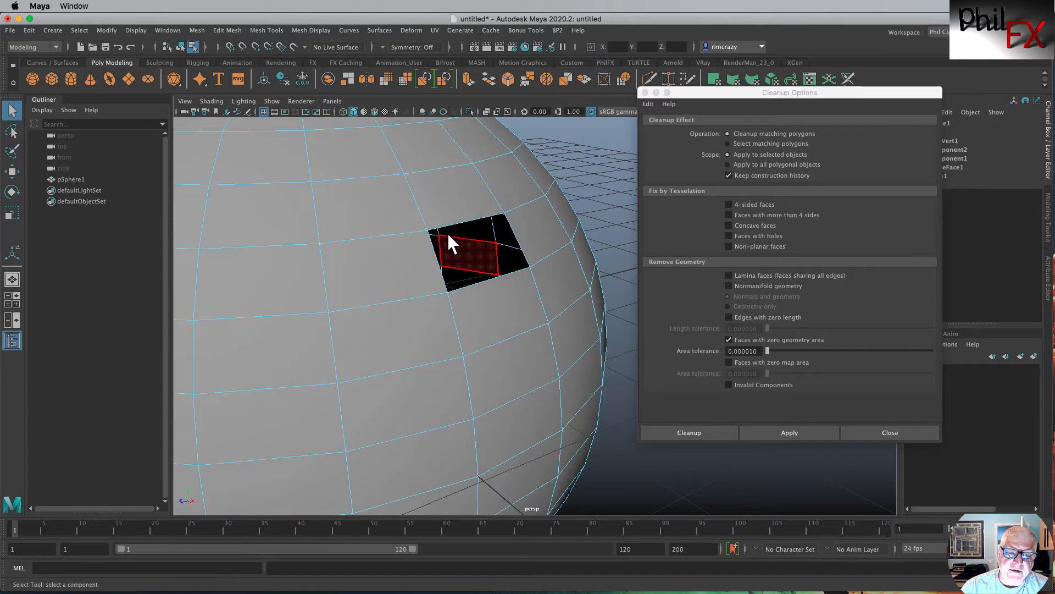
pyautogui.rightClick(472, 249)
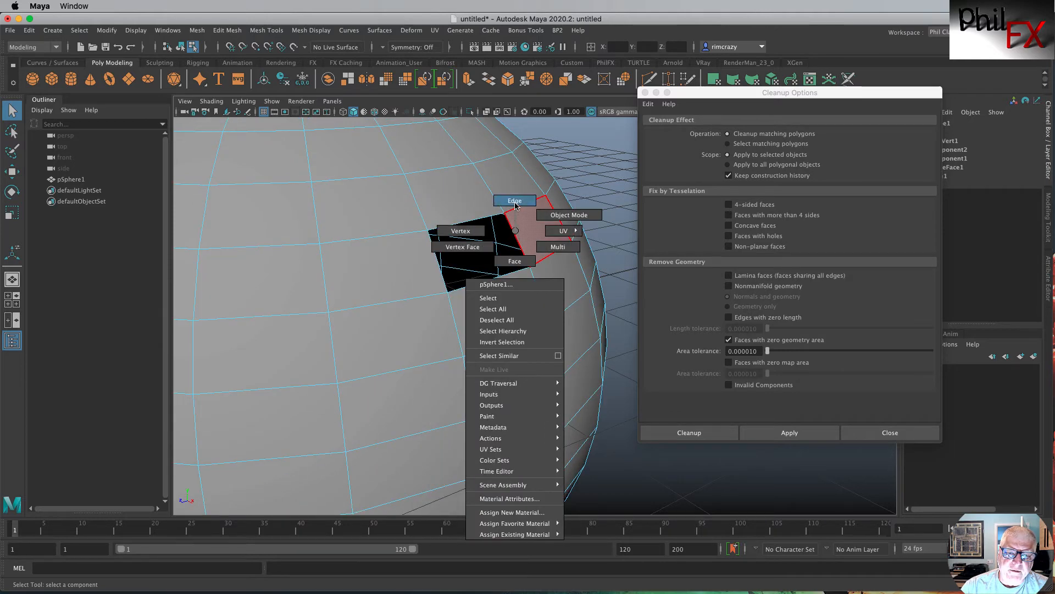
pyautogui.click(514, 200)
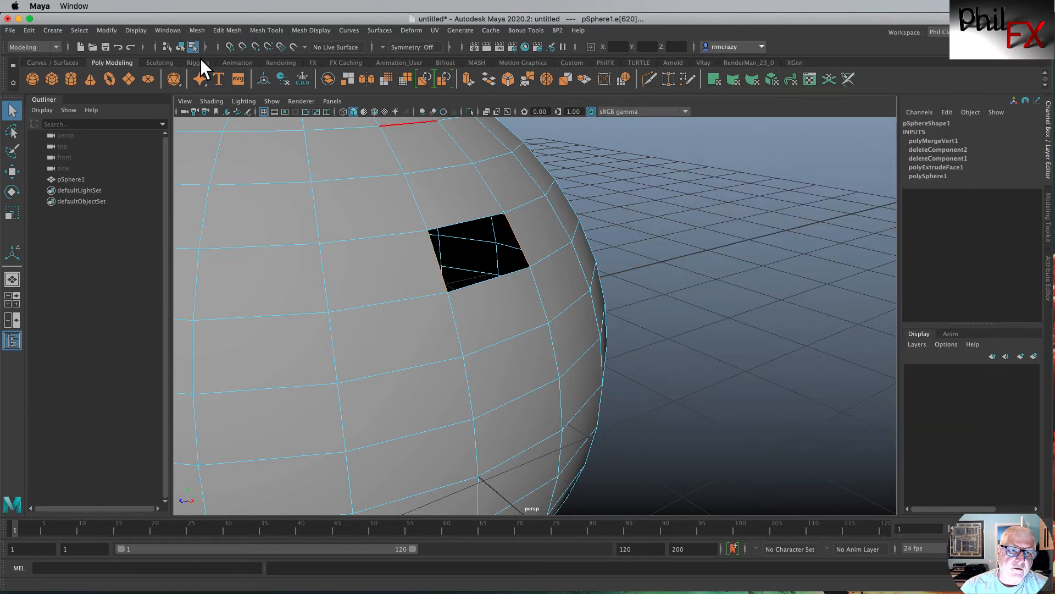
pyautogui.click(227, 31)
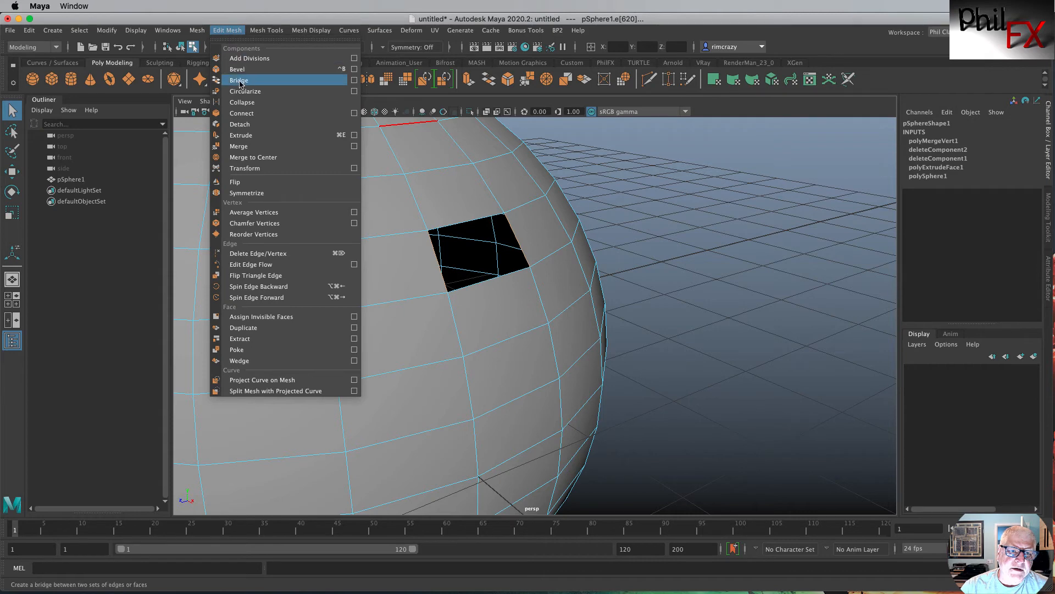
pyautogui.click(237, 81)
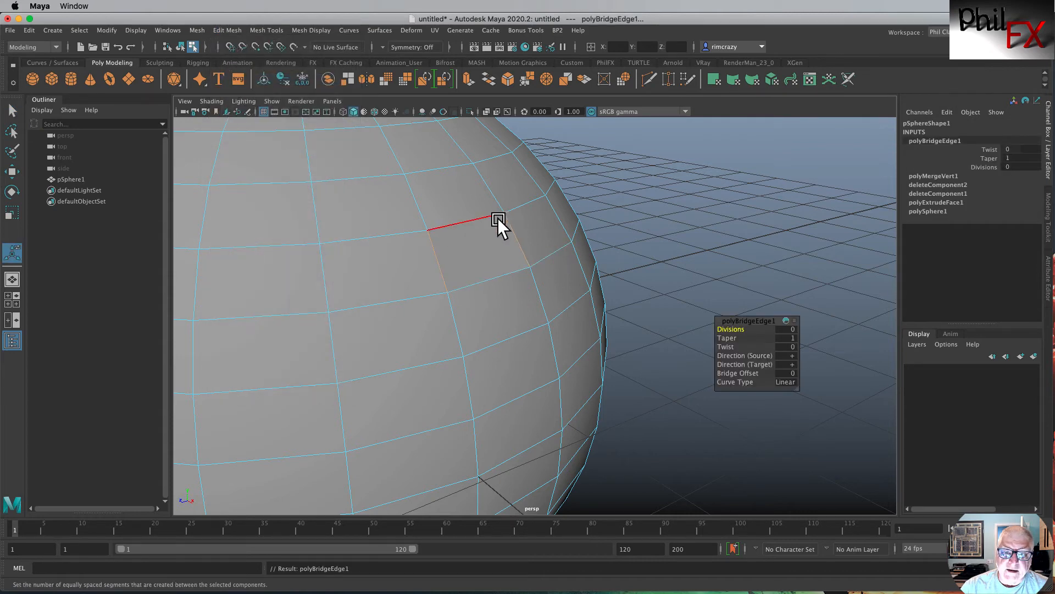
pyautogui.rightClick(498, 223)
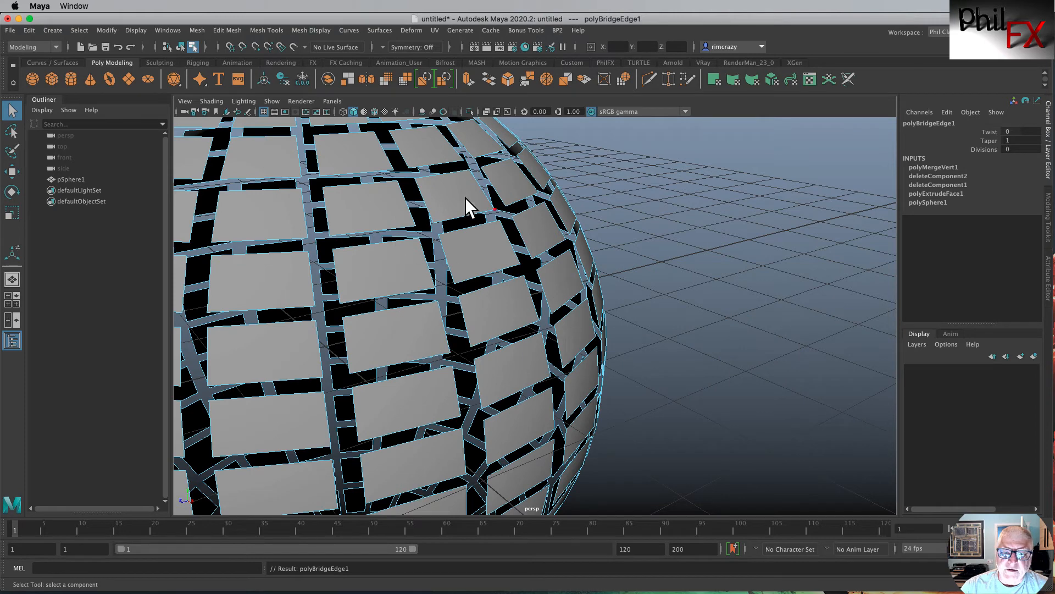
pyautogui.moveTo(468, 235)
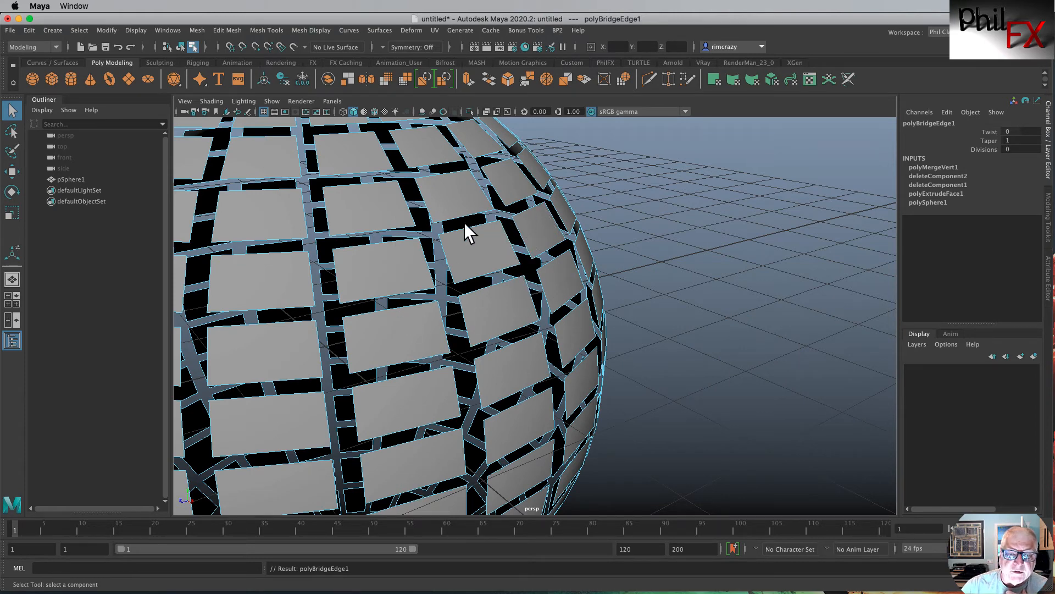
pyautogui.moveTo(447, 289)
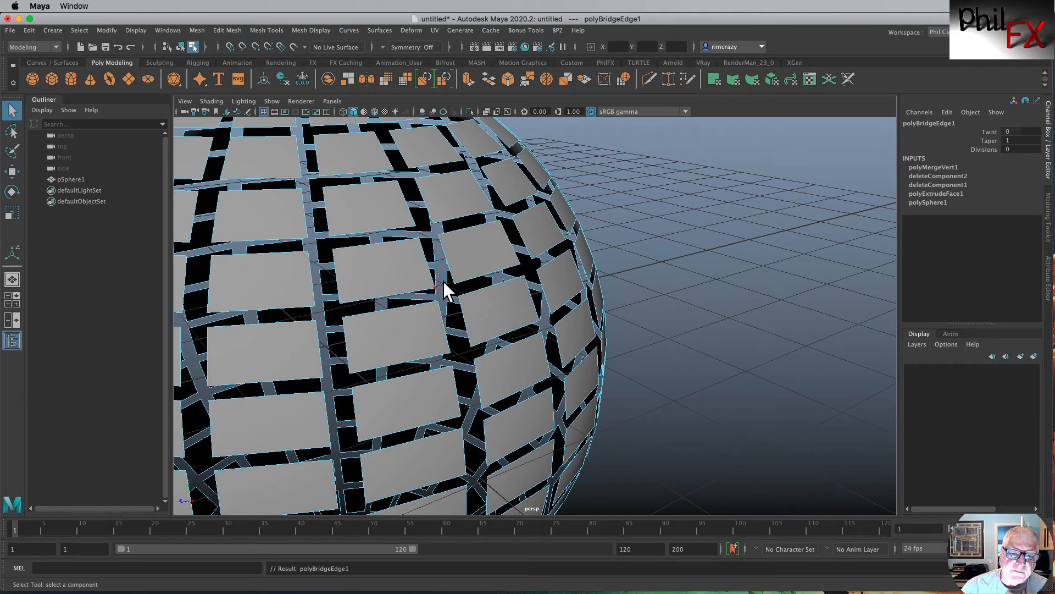
pyautogui.moveTo(591, 264)
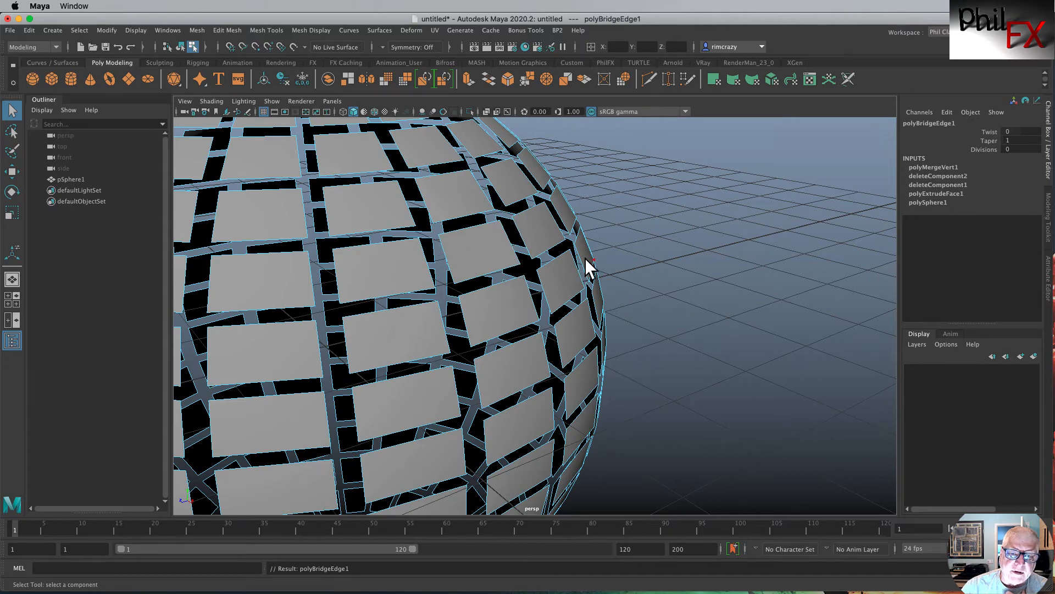
pyautogui.moveTo(562, 273)
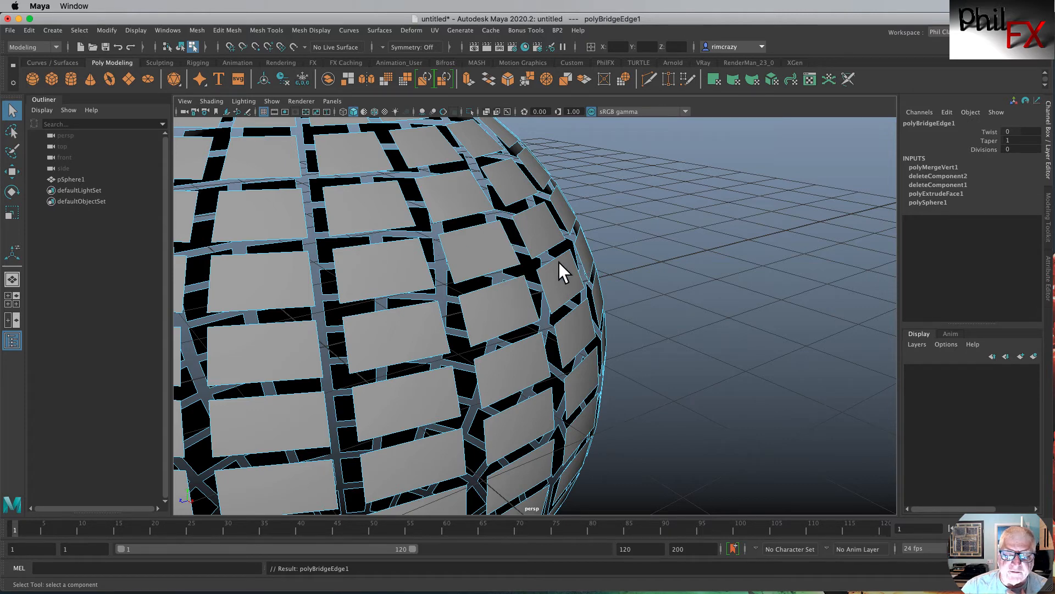
pyautogui.moveTo(508, 272)
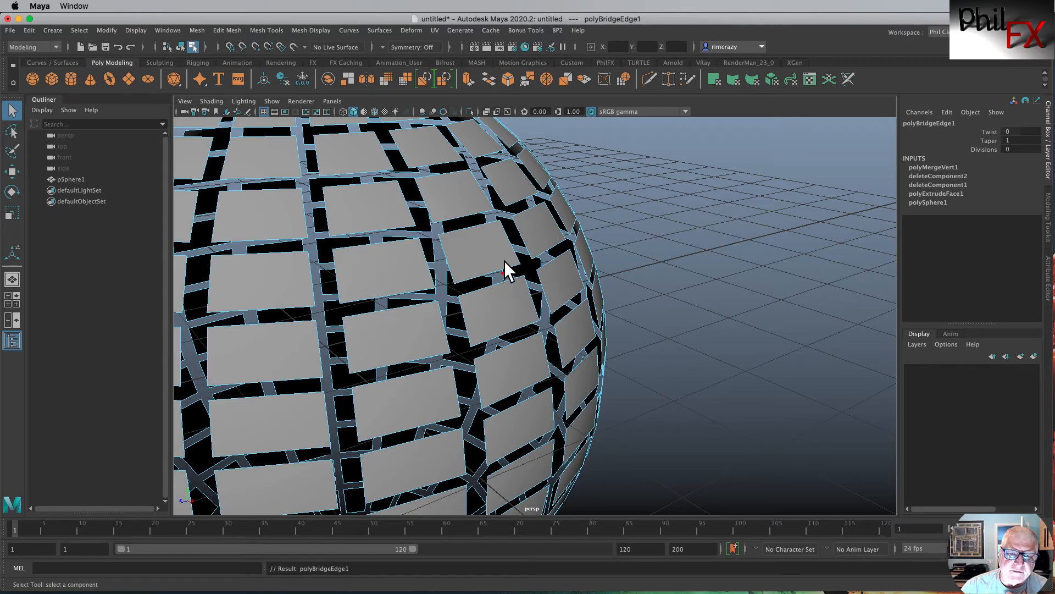
pyautogui.moveTo(506, 266)
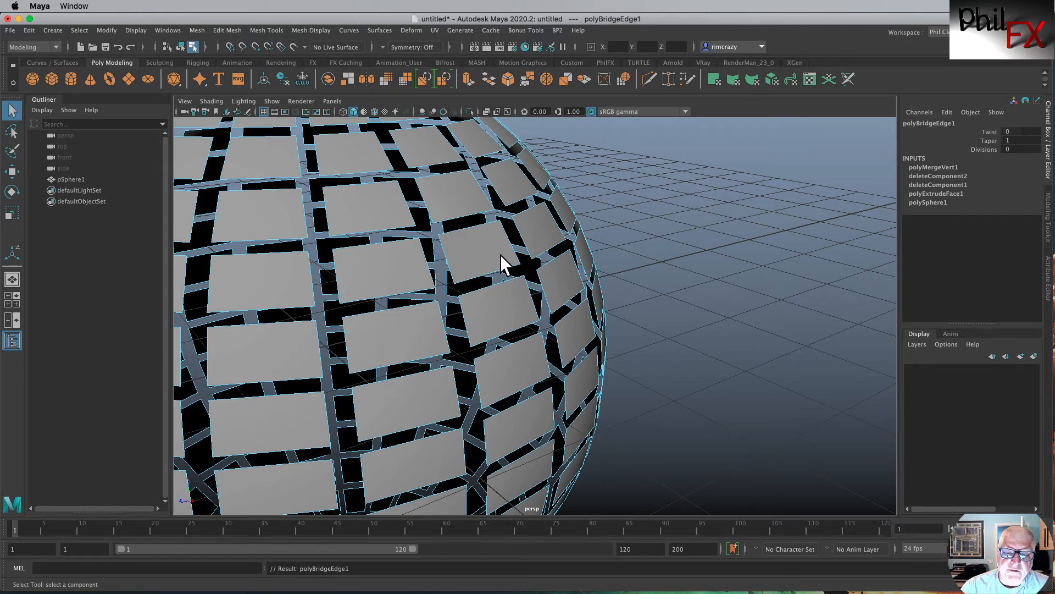
pyautogui.rightClick(503, 263)
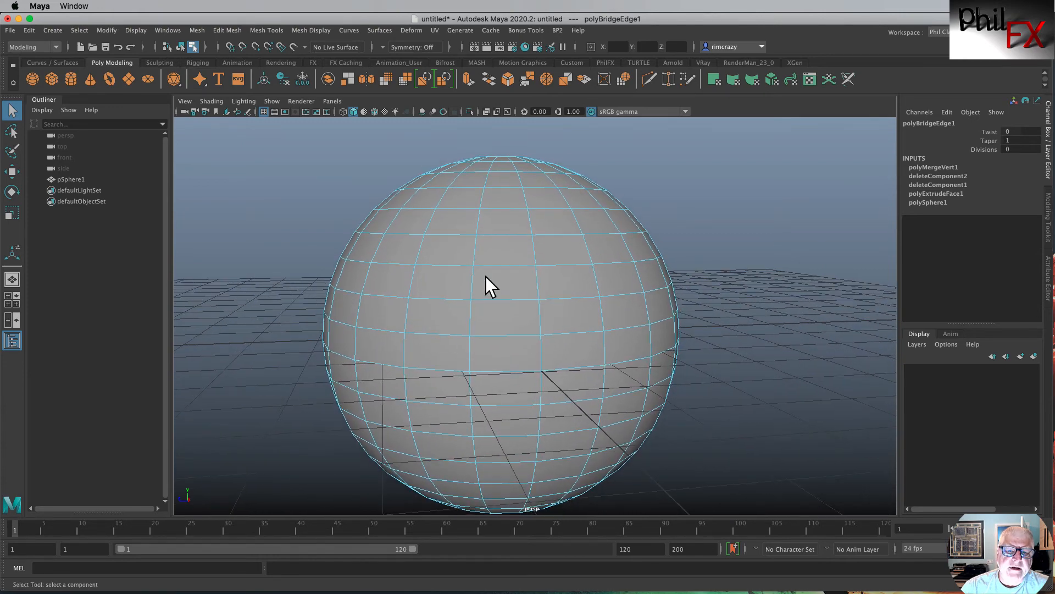
# Delete the sphere's upper faces so it becomes an open, bowl-like shell
pyautogui.rightClick(514, 283)
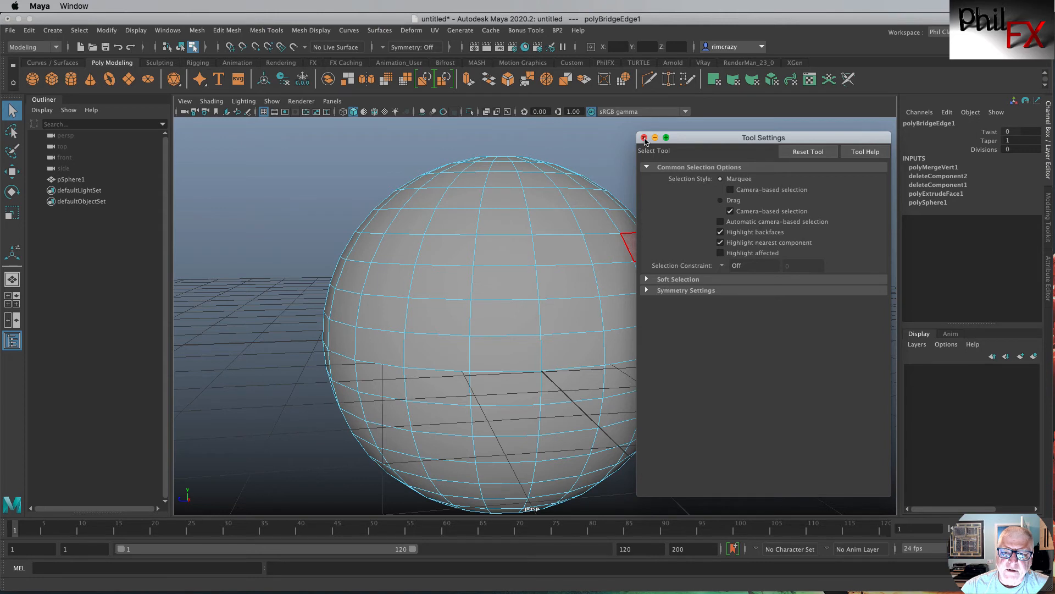
pyautogui.click(646, 137)
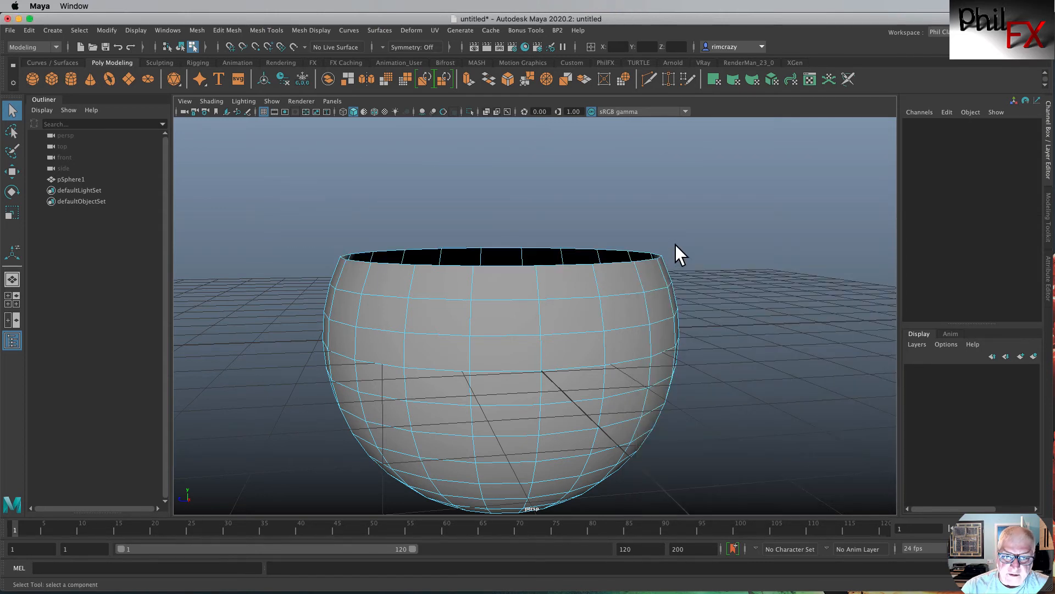
pyautogui.click(577, 259)
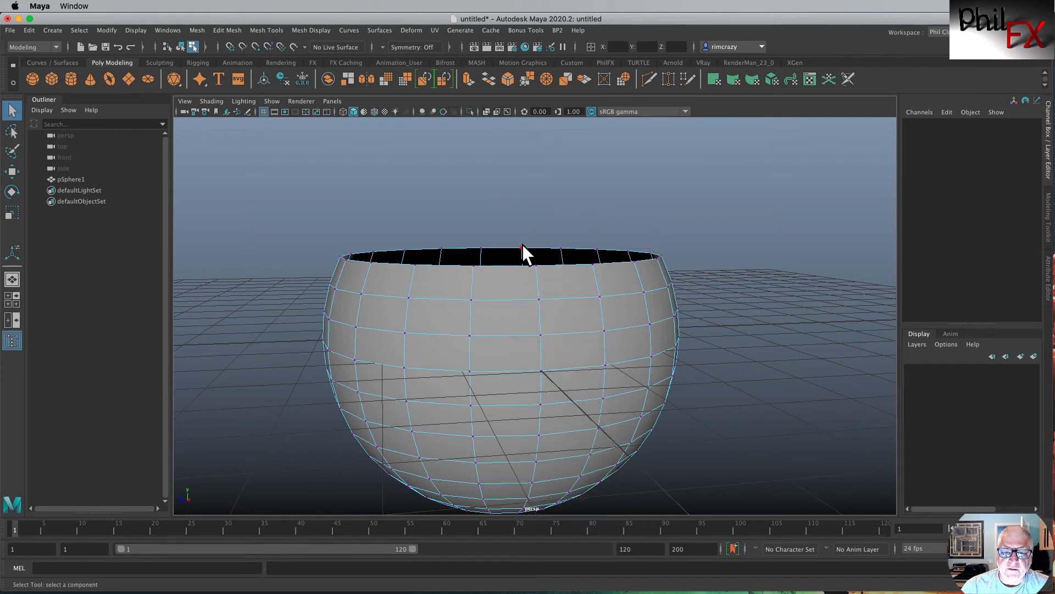
# Drag selected rim vertices upward in side view into pointed spikes, then deselect
pyautogui.click(440, 250)
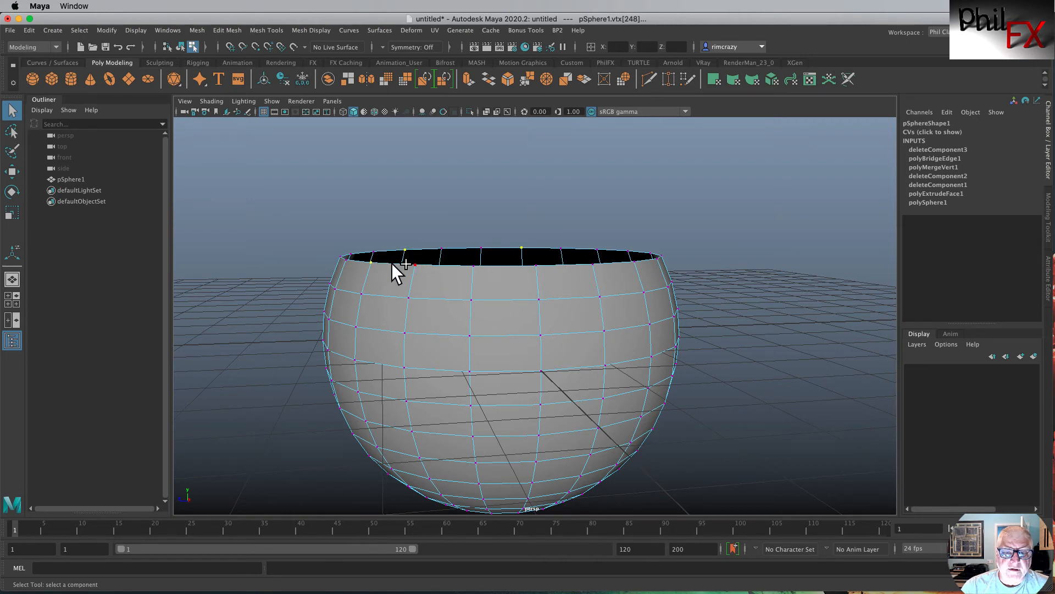
pyautogui.moveTo(660, 257)
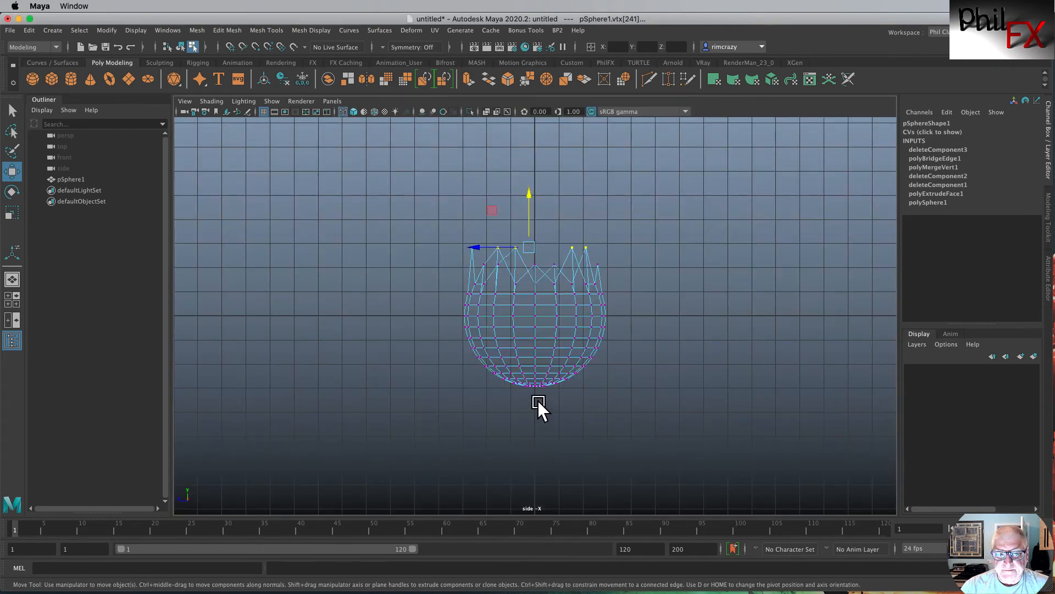
pyautogui.moveTo(431, 316)
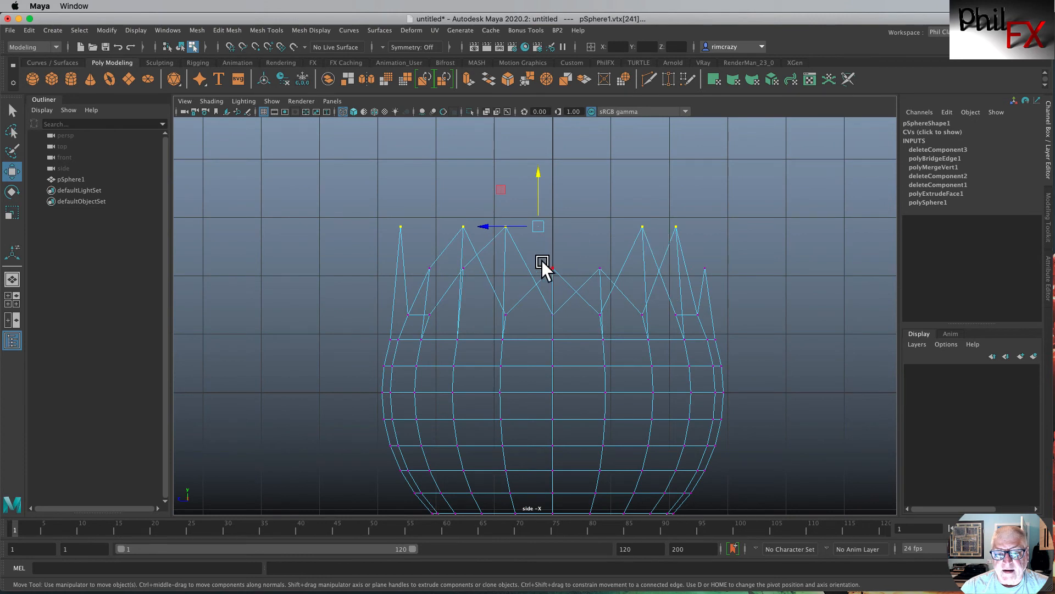
pyautogui.moveTo(748, 276)
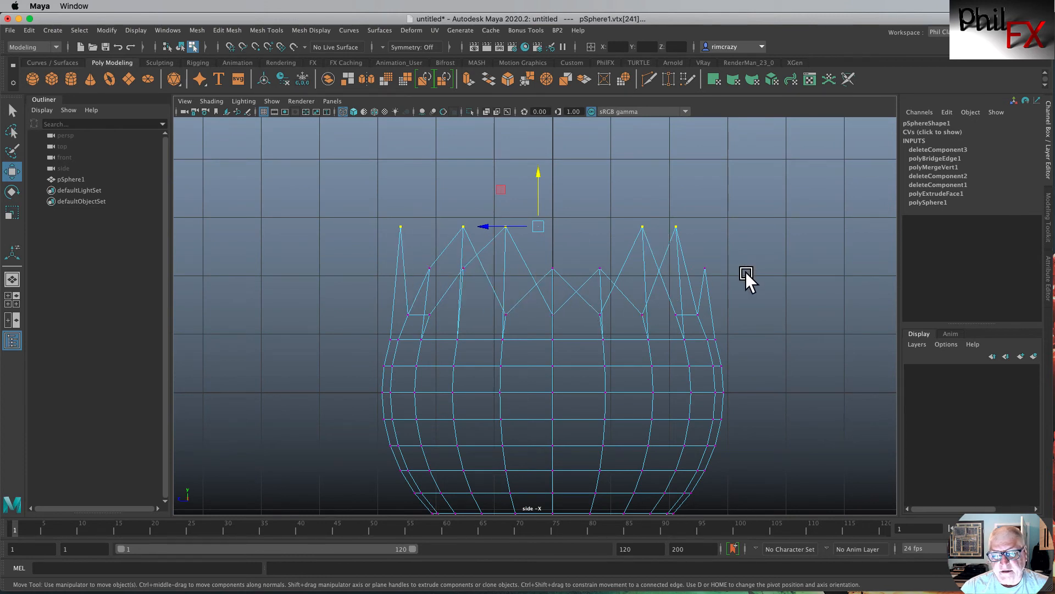
pyautogui.moveTo(746, 295)
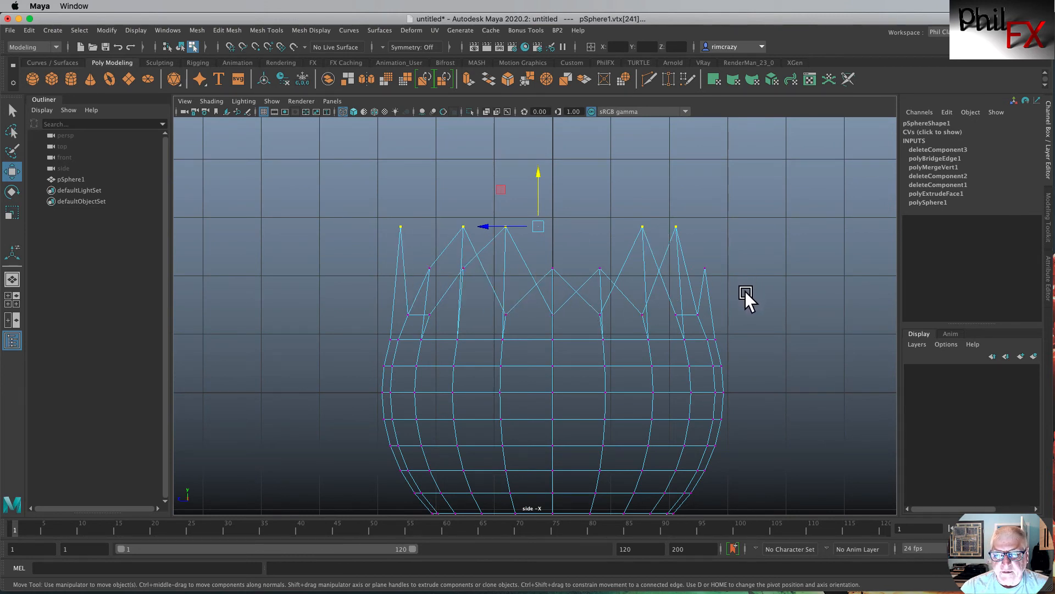
pyautogui.click(416, 216)
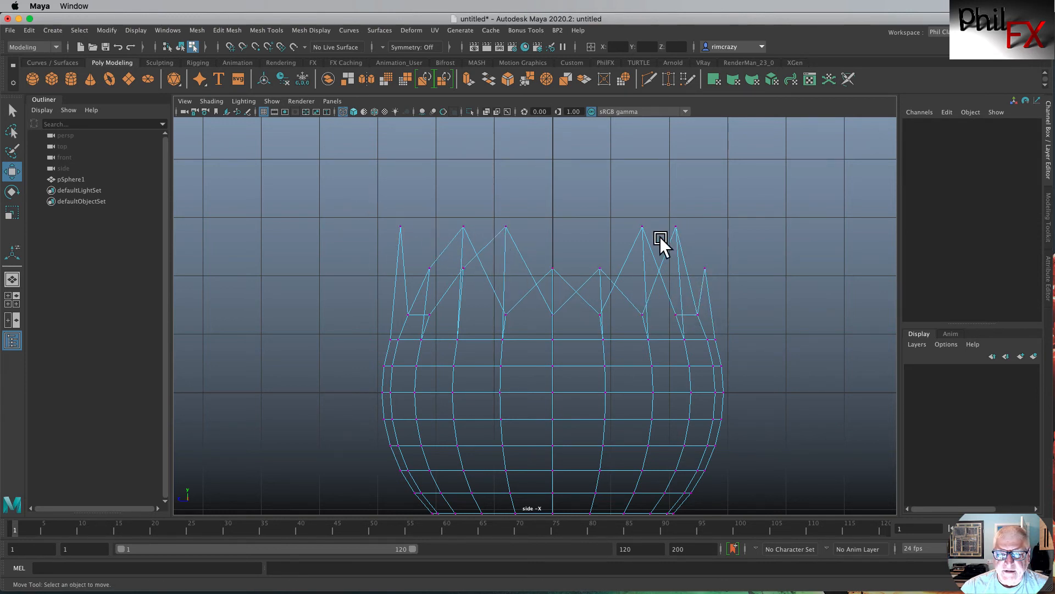
pyautogui.moveTo(496, 238)
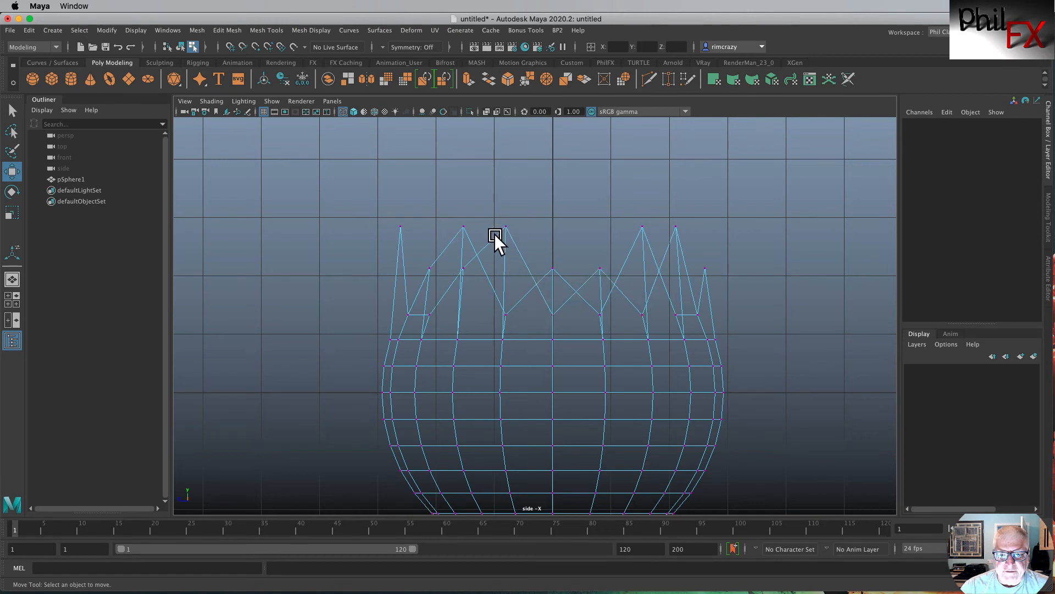
pyautogui.moveTo(460, 275)
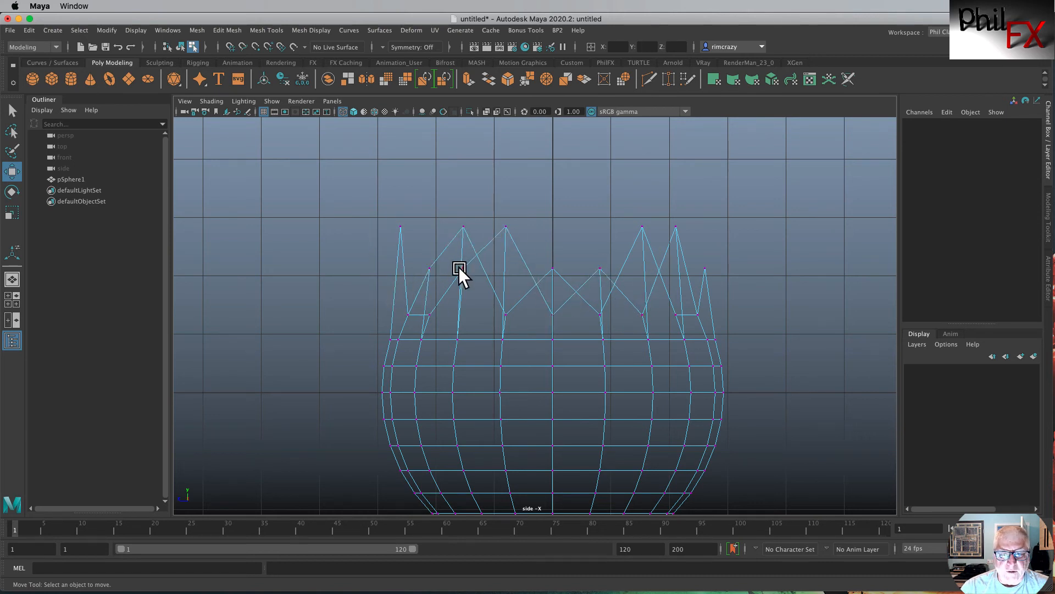
pyautogui.moveTo(727, 303)
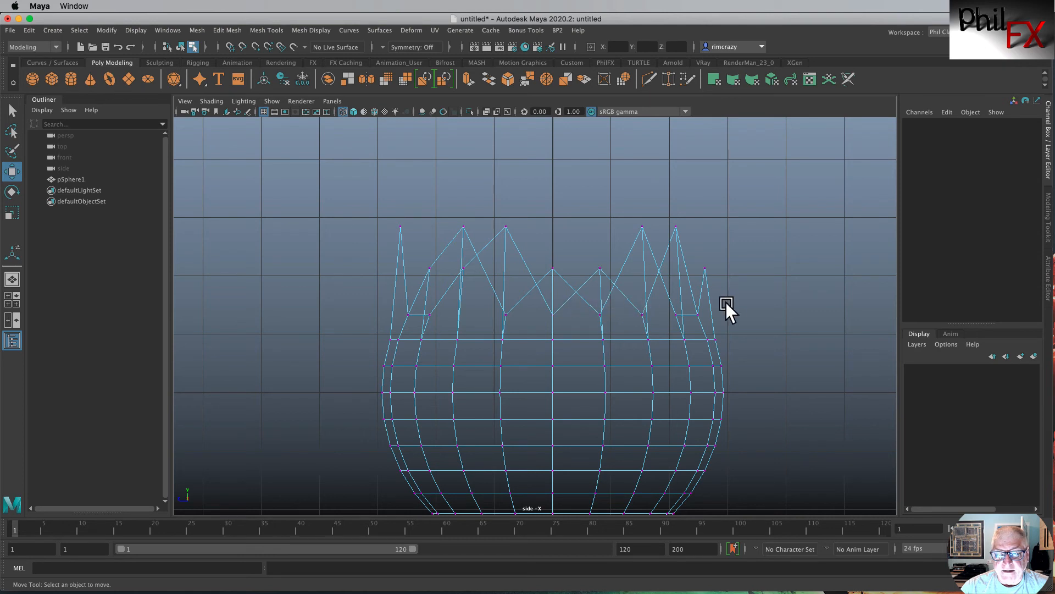
pyautogui.moveTo(351, 200)
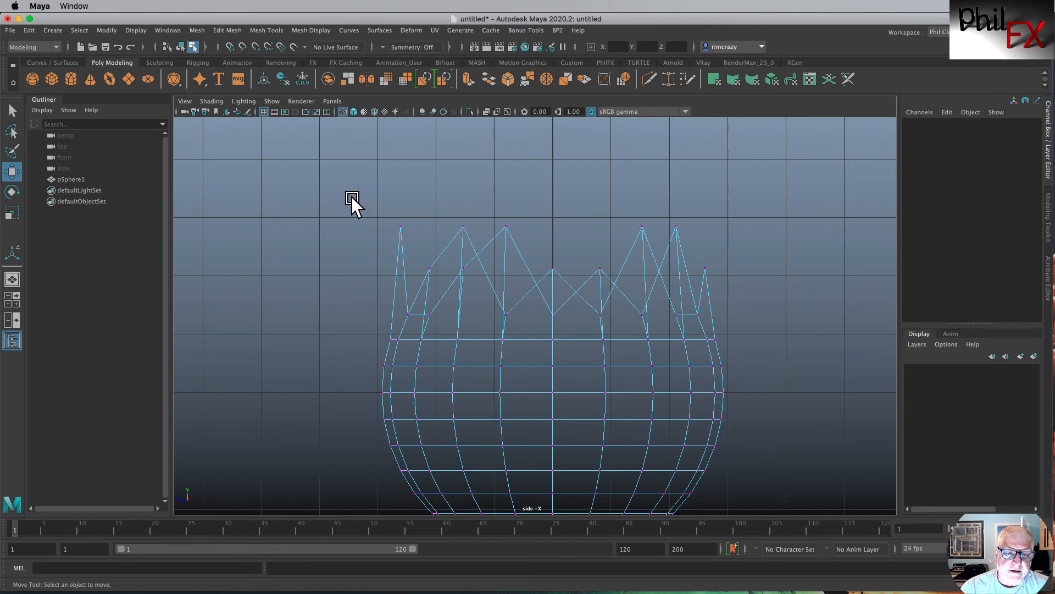
pyautogui.click(11, 110)
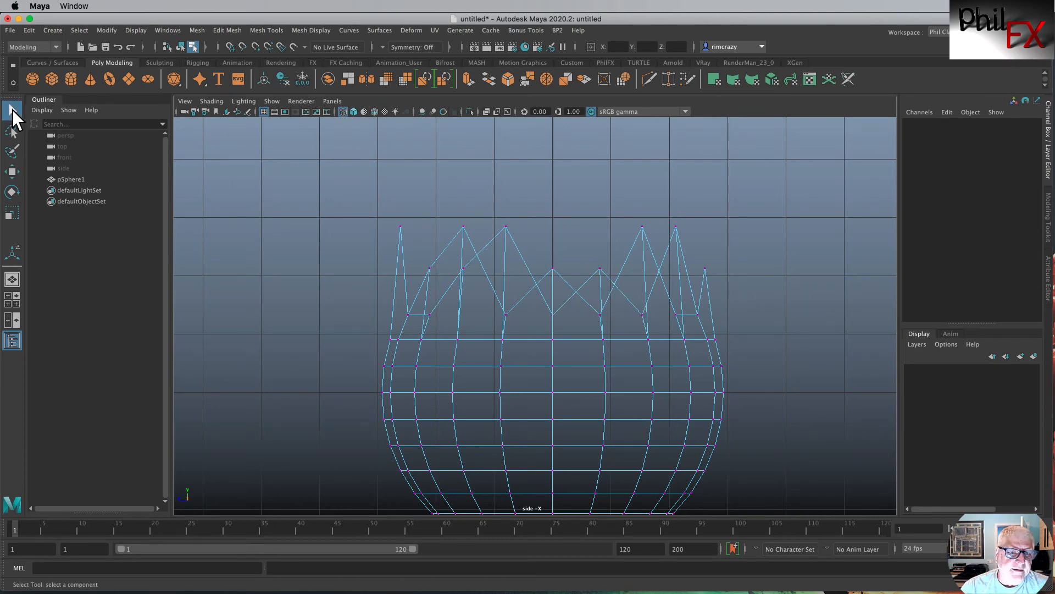
pyautogui.click(463, 270)
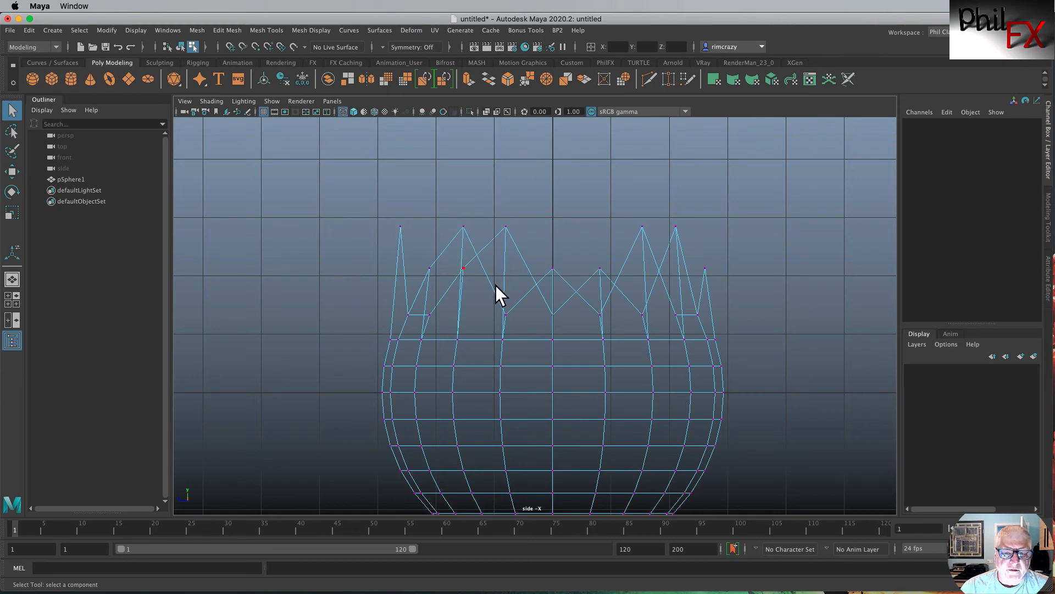
# Enter vertex selection on the bowl to gather the jagged rim vertices
pyautogui.rightClick(493, 276)
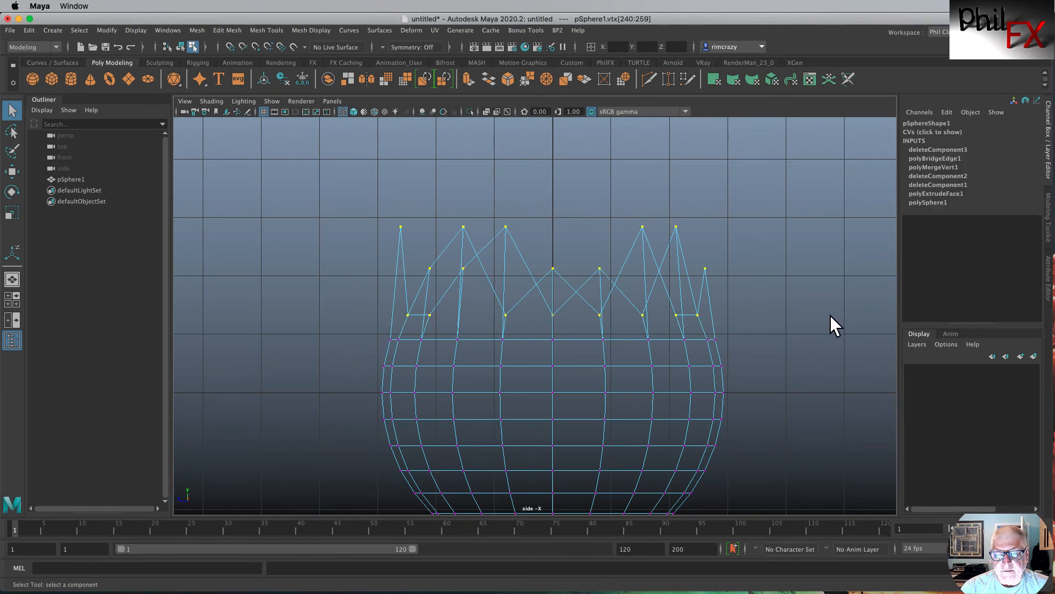
pyautogui.moveTo(532, 260)
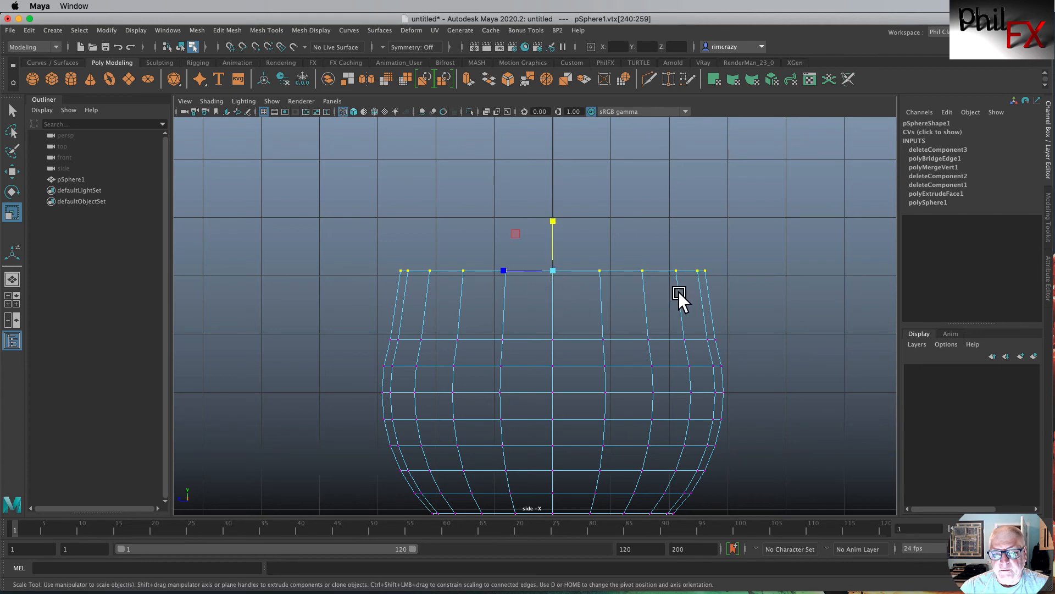
pyautogui.moveTo(638, 265)
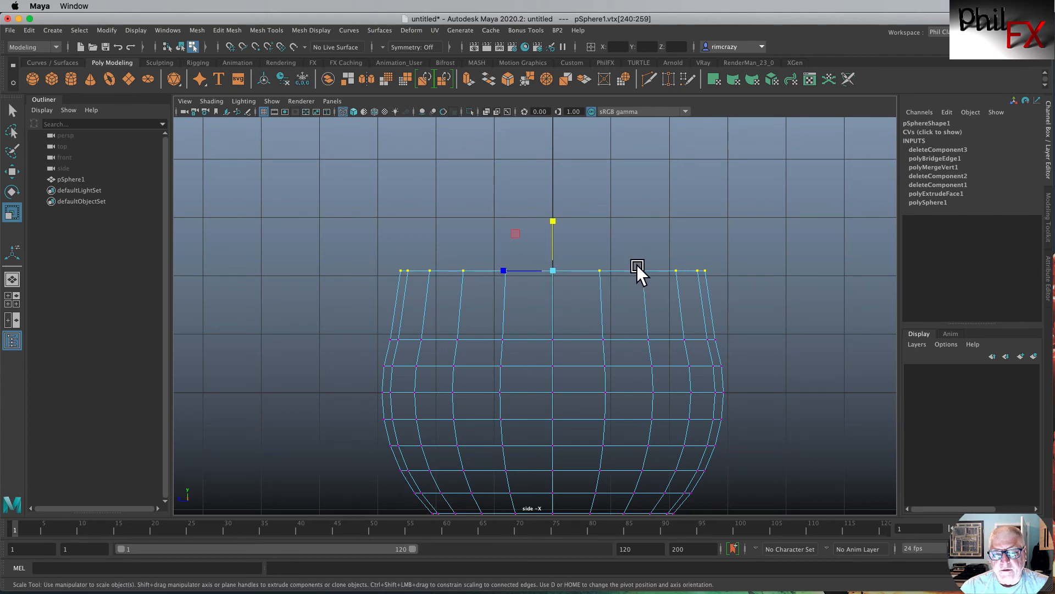
pyautogui.moveTo(524, 276)
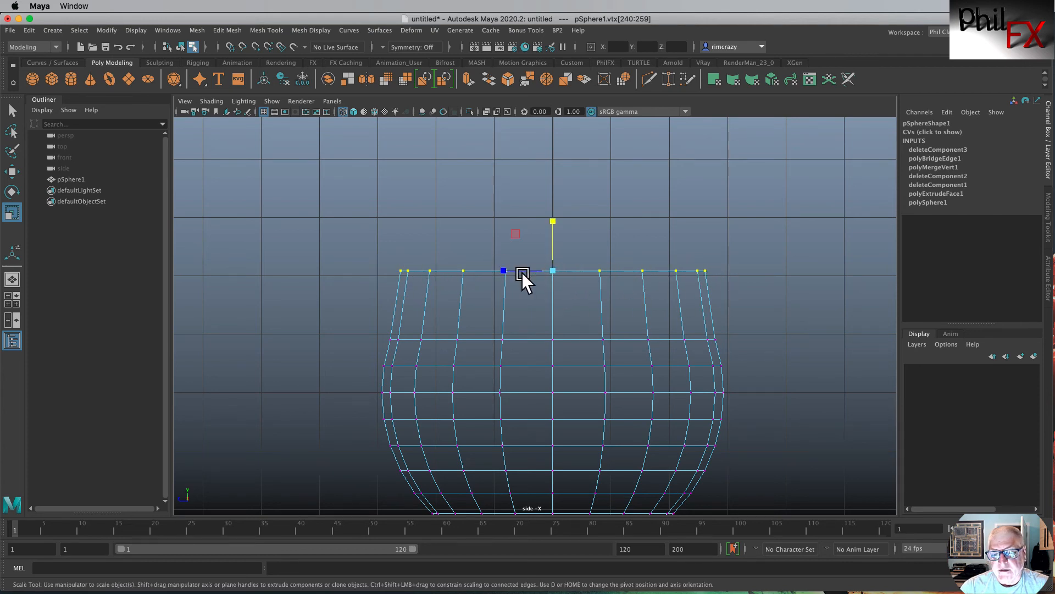
pyautogui.moveTo(663, 253)
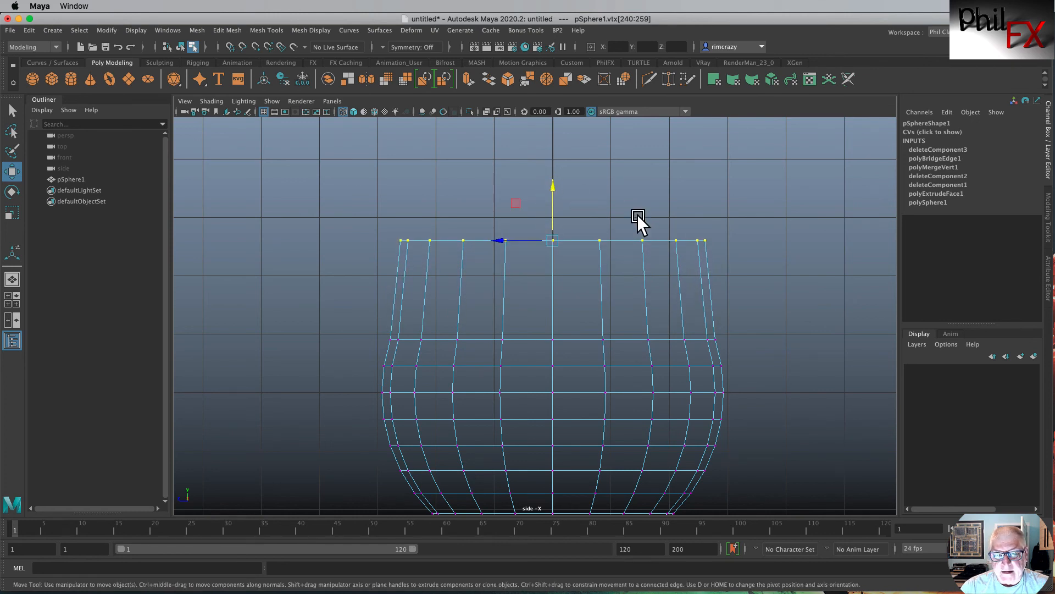
# Scale the flattened rim vertices outward so the bowl flares into a wide brim
pyautogui.press('r')
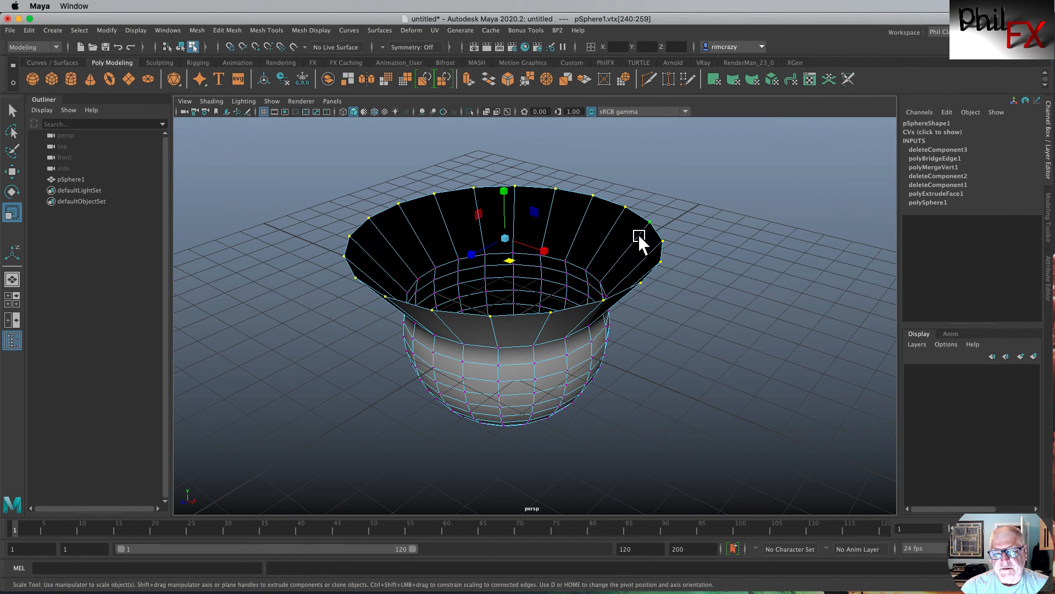
pyautogui.moveTo(770, 273)
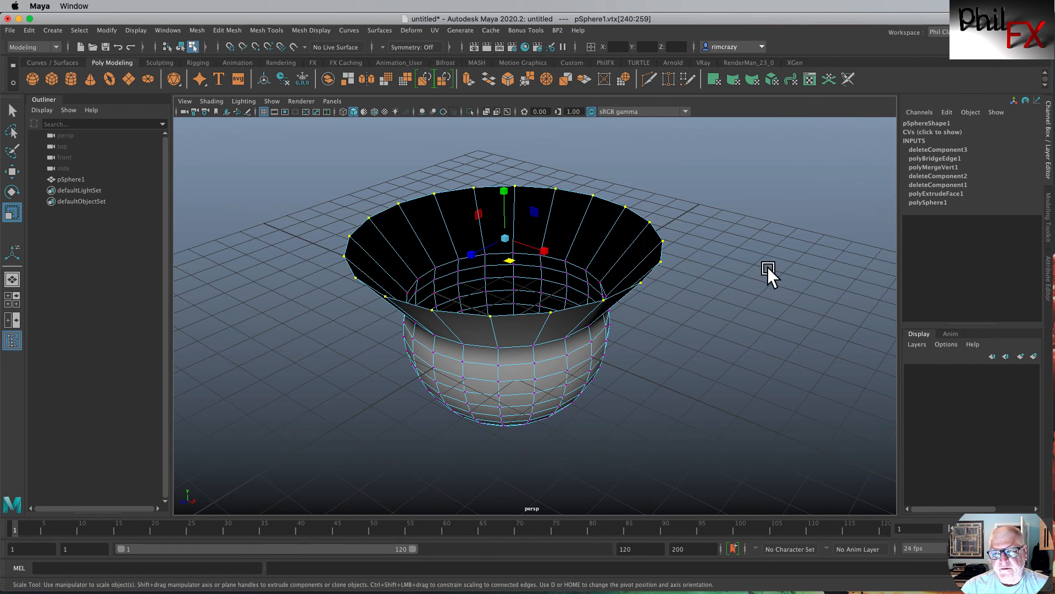
pyautogui.moveTo(760, 263)
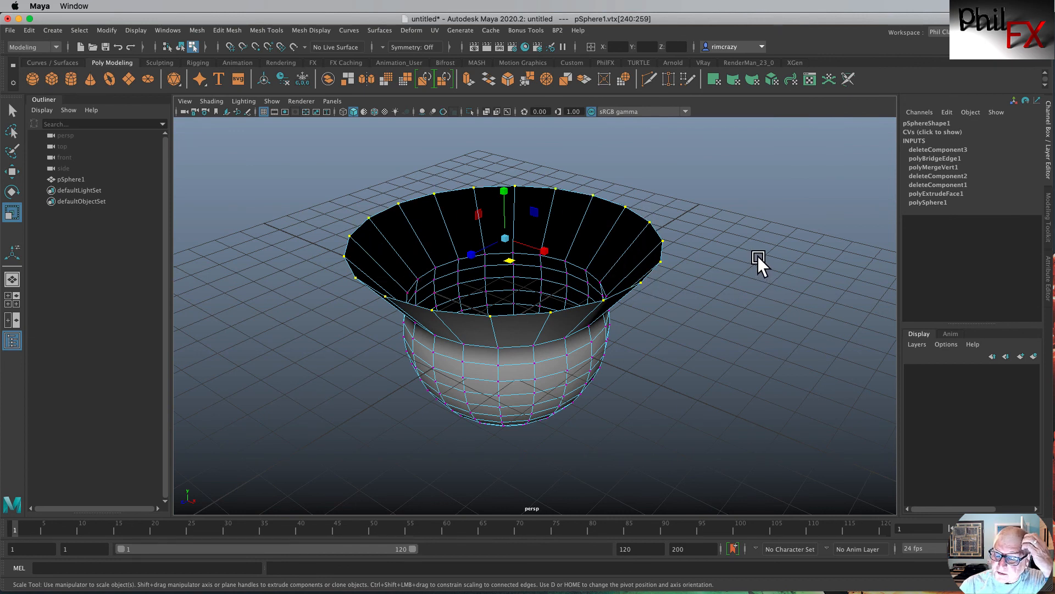
pyautogui.moveTo(752, 260)
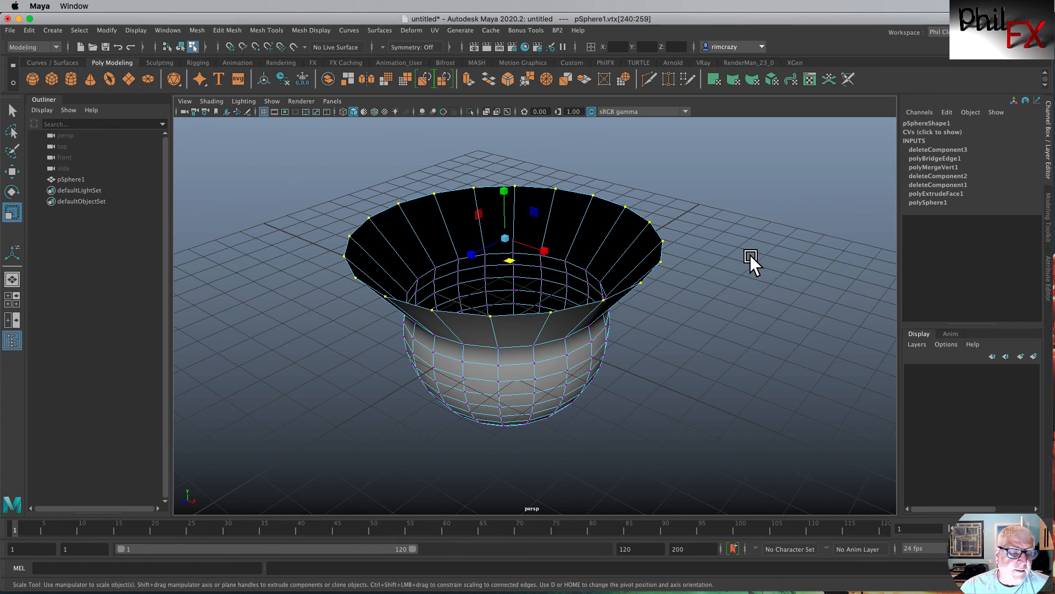